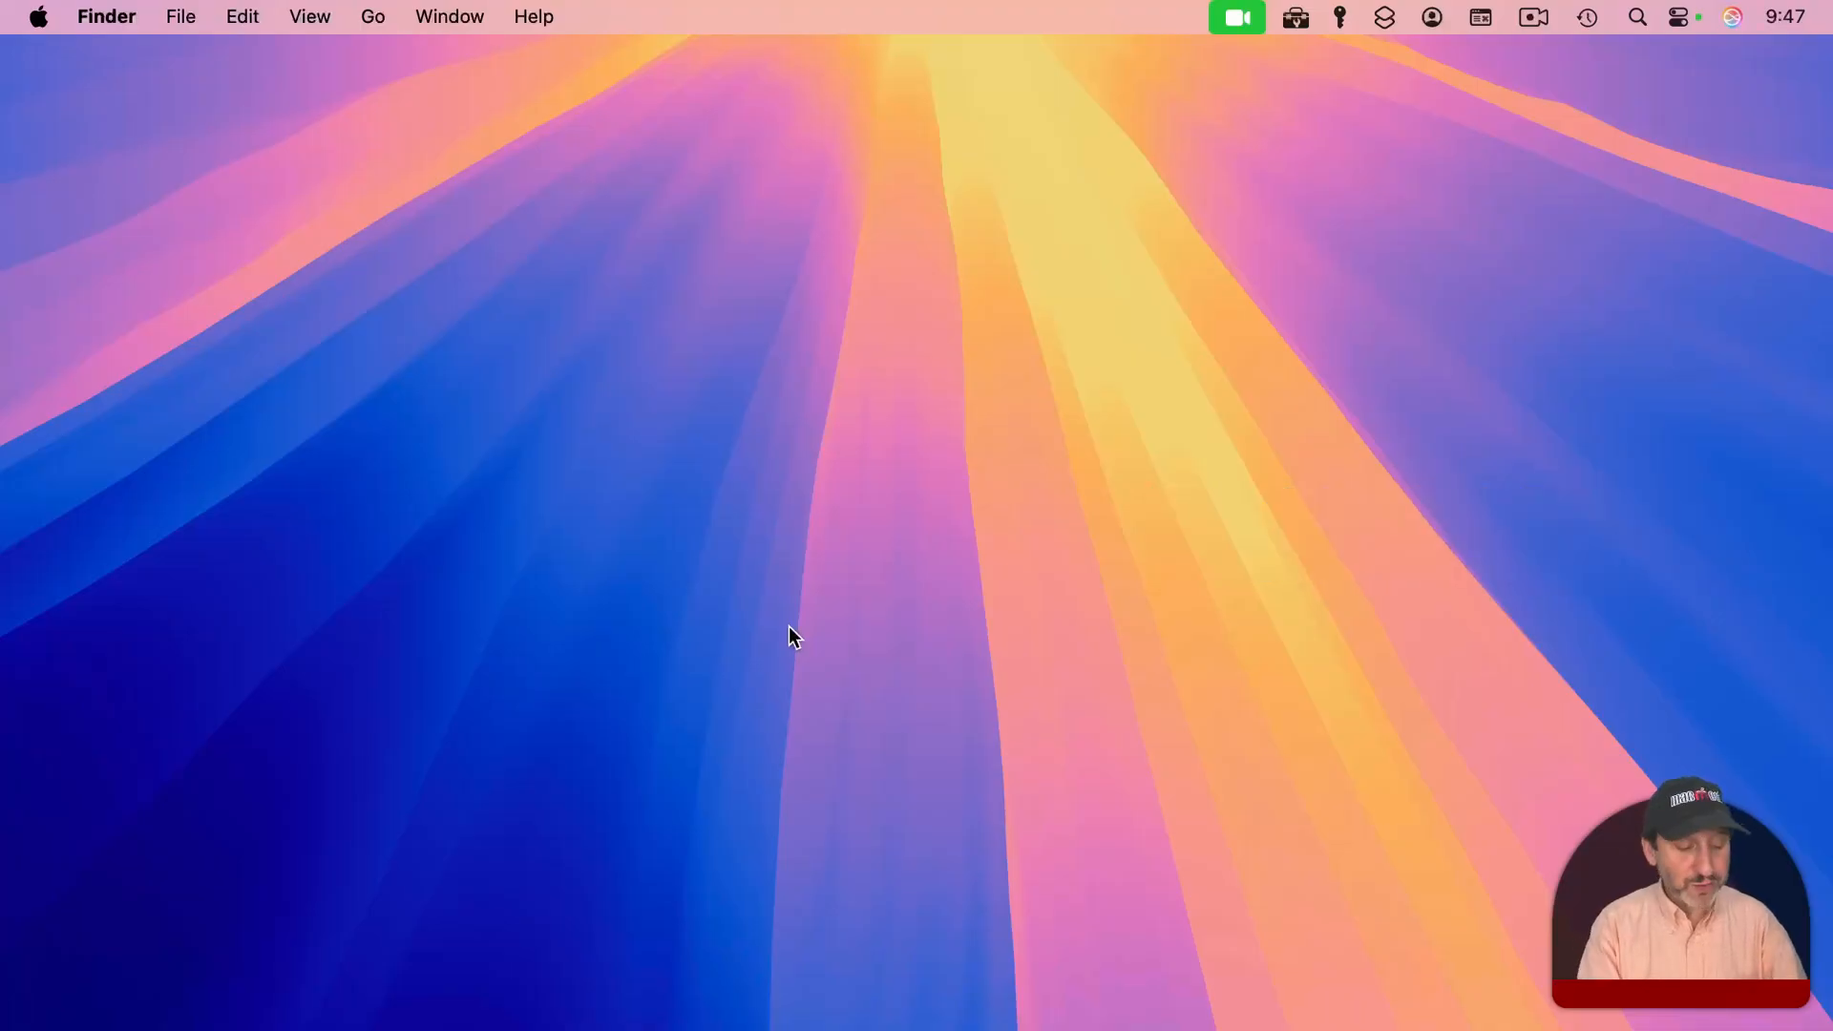
# - Open the Spotlight search field with Command+Space over the empty Finder desktop
pyautogui.press('cmd+space')
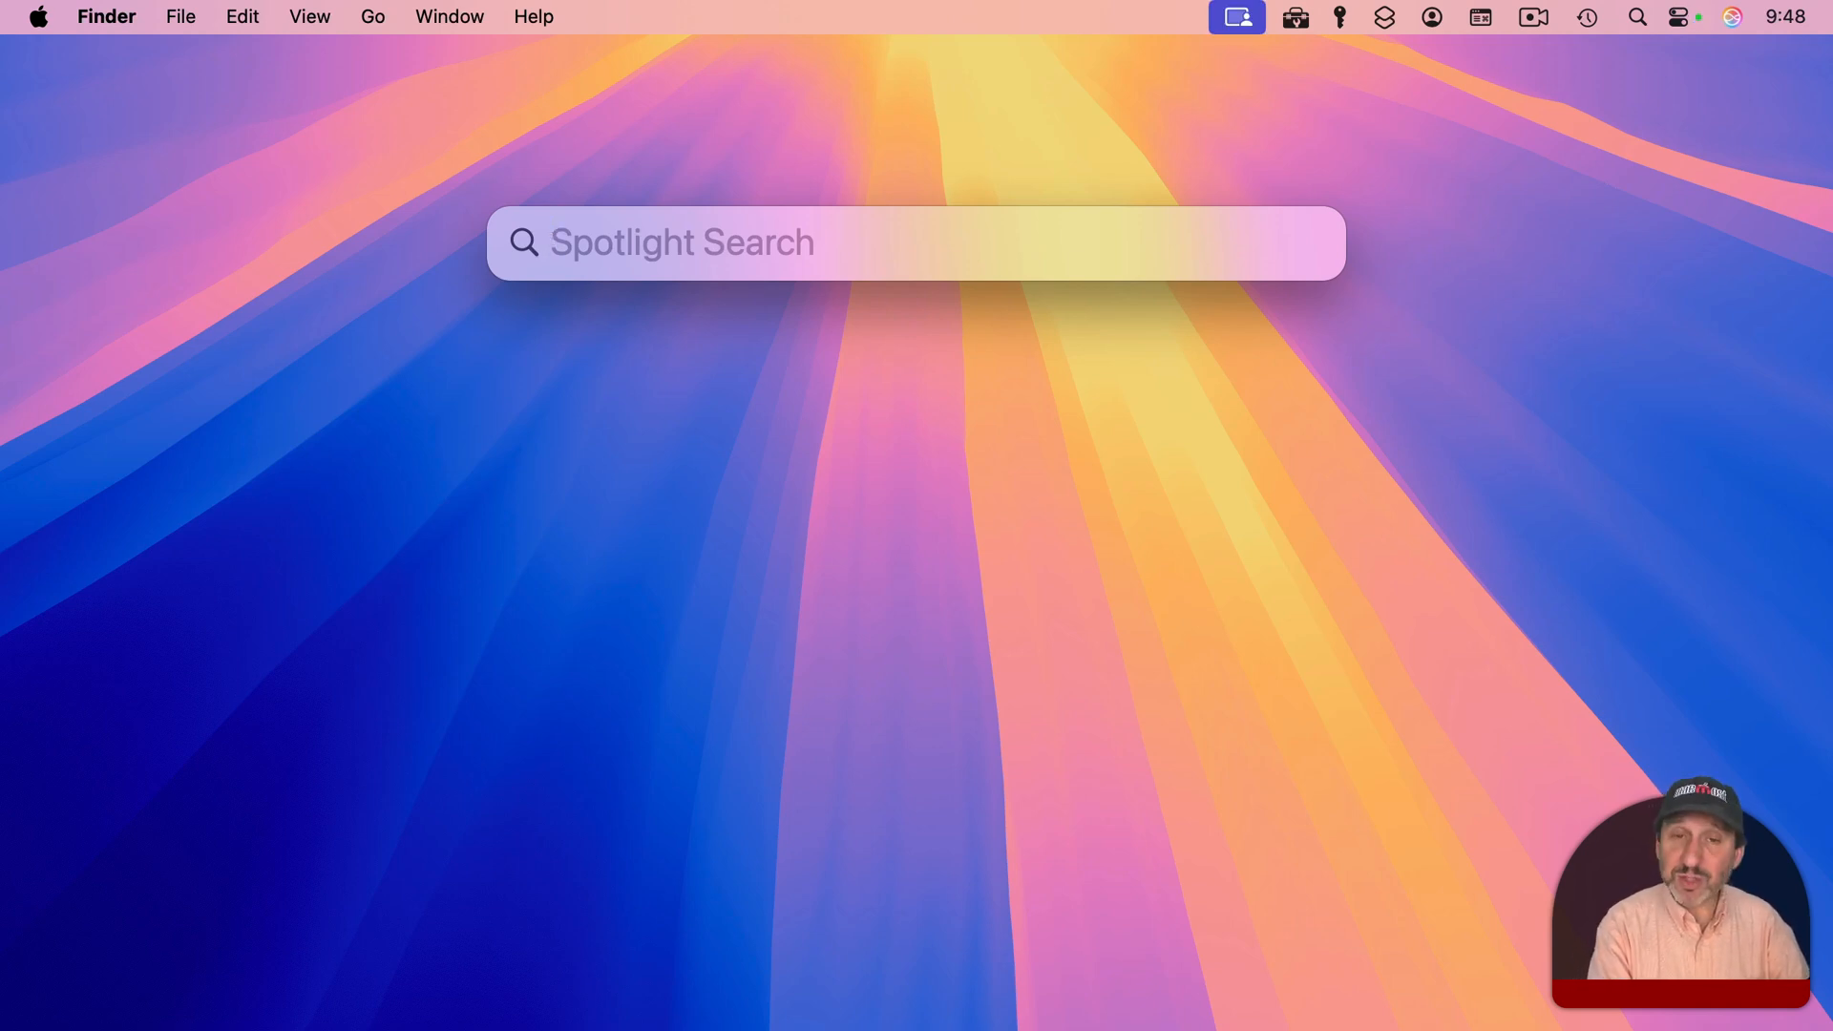
# - Search Spotlight for 'wombat.key' and step through the Wombat.key Keynote presentation results
pyautogui.write('wombat')
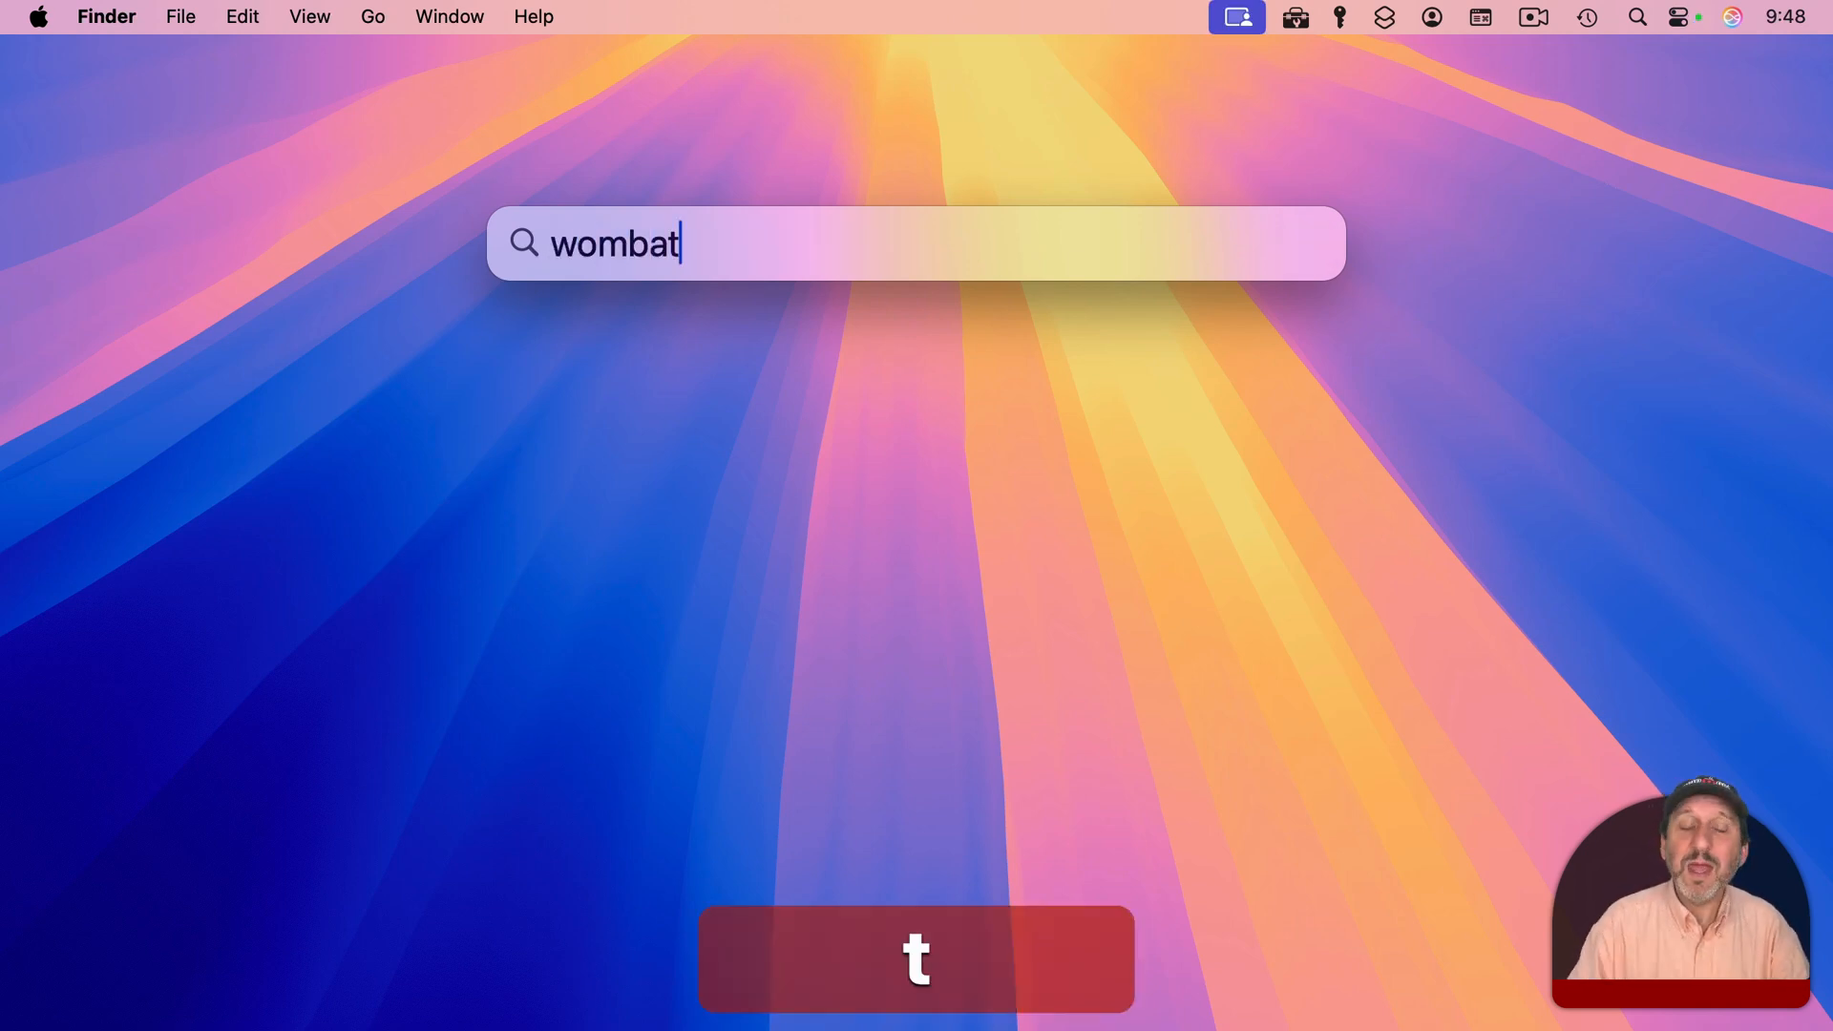
pyautogui.write('.key')
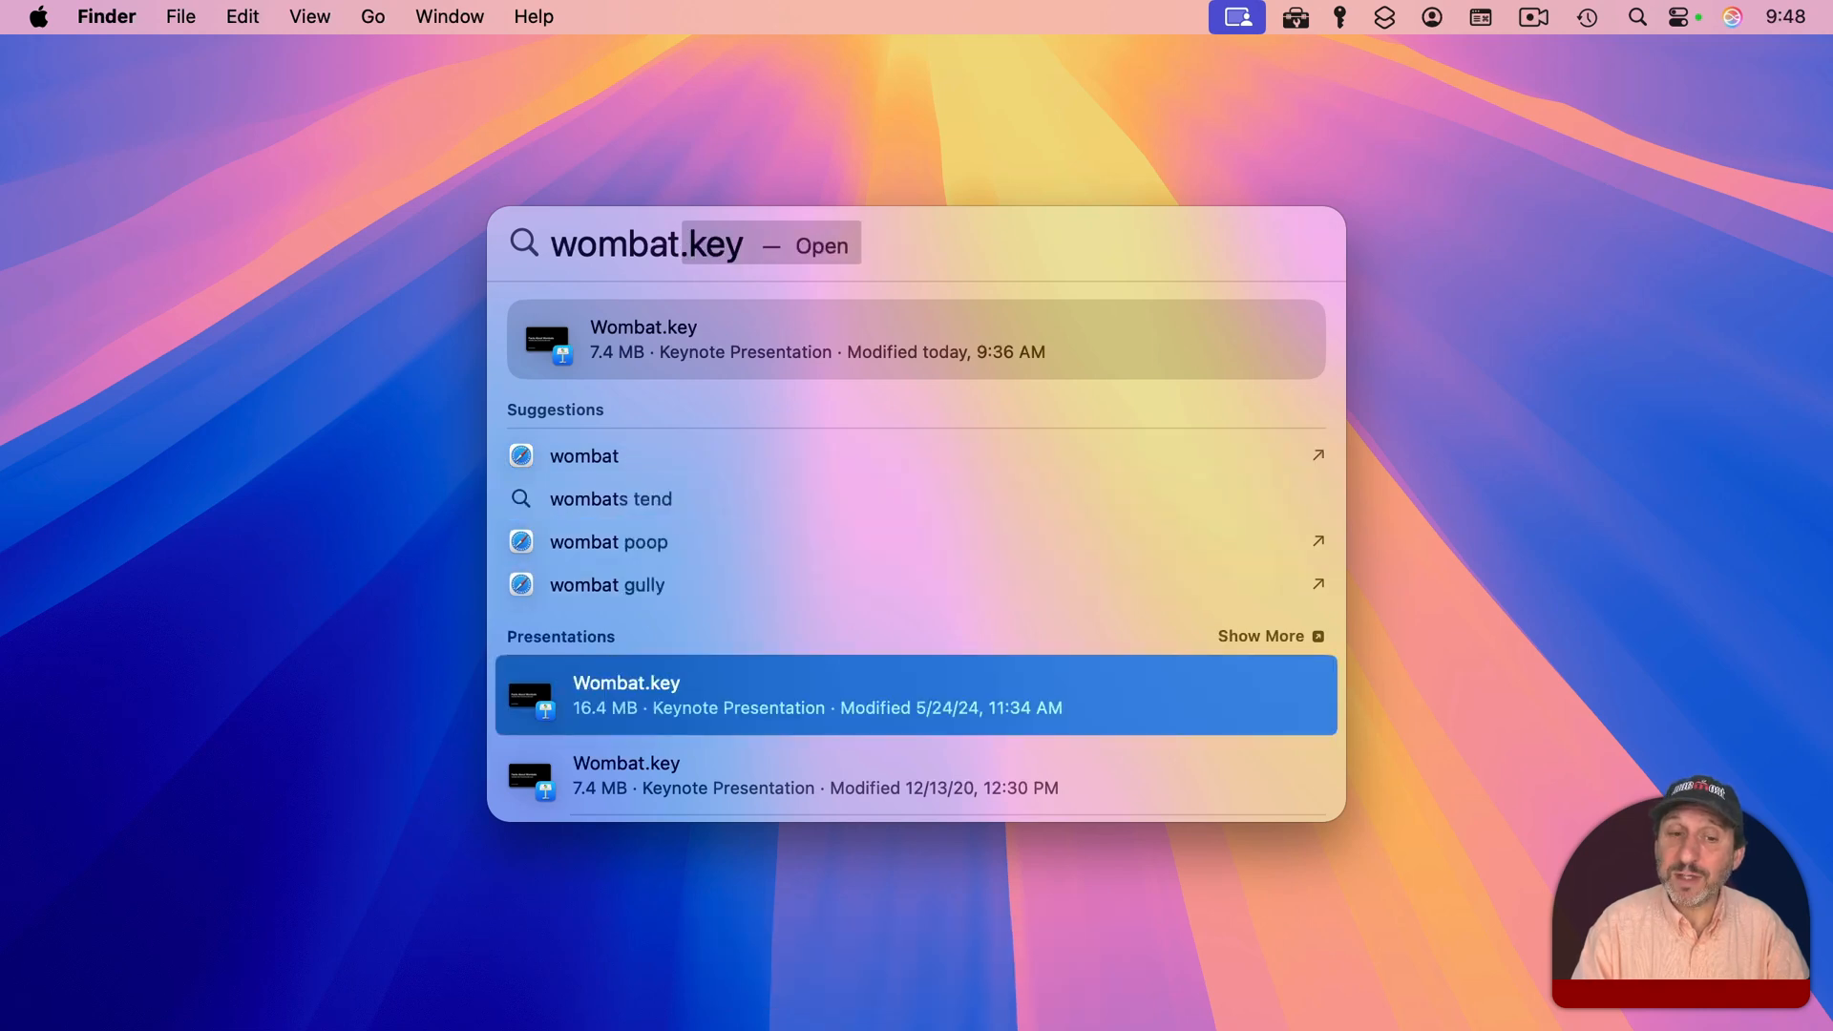
pyautogui.press('return')
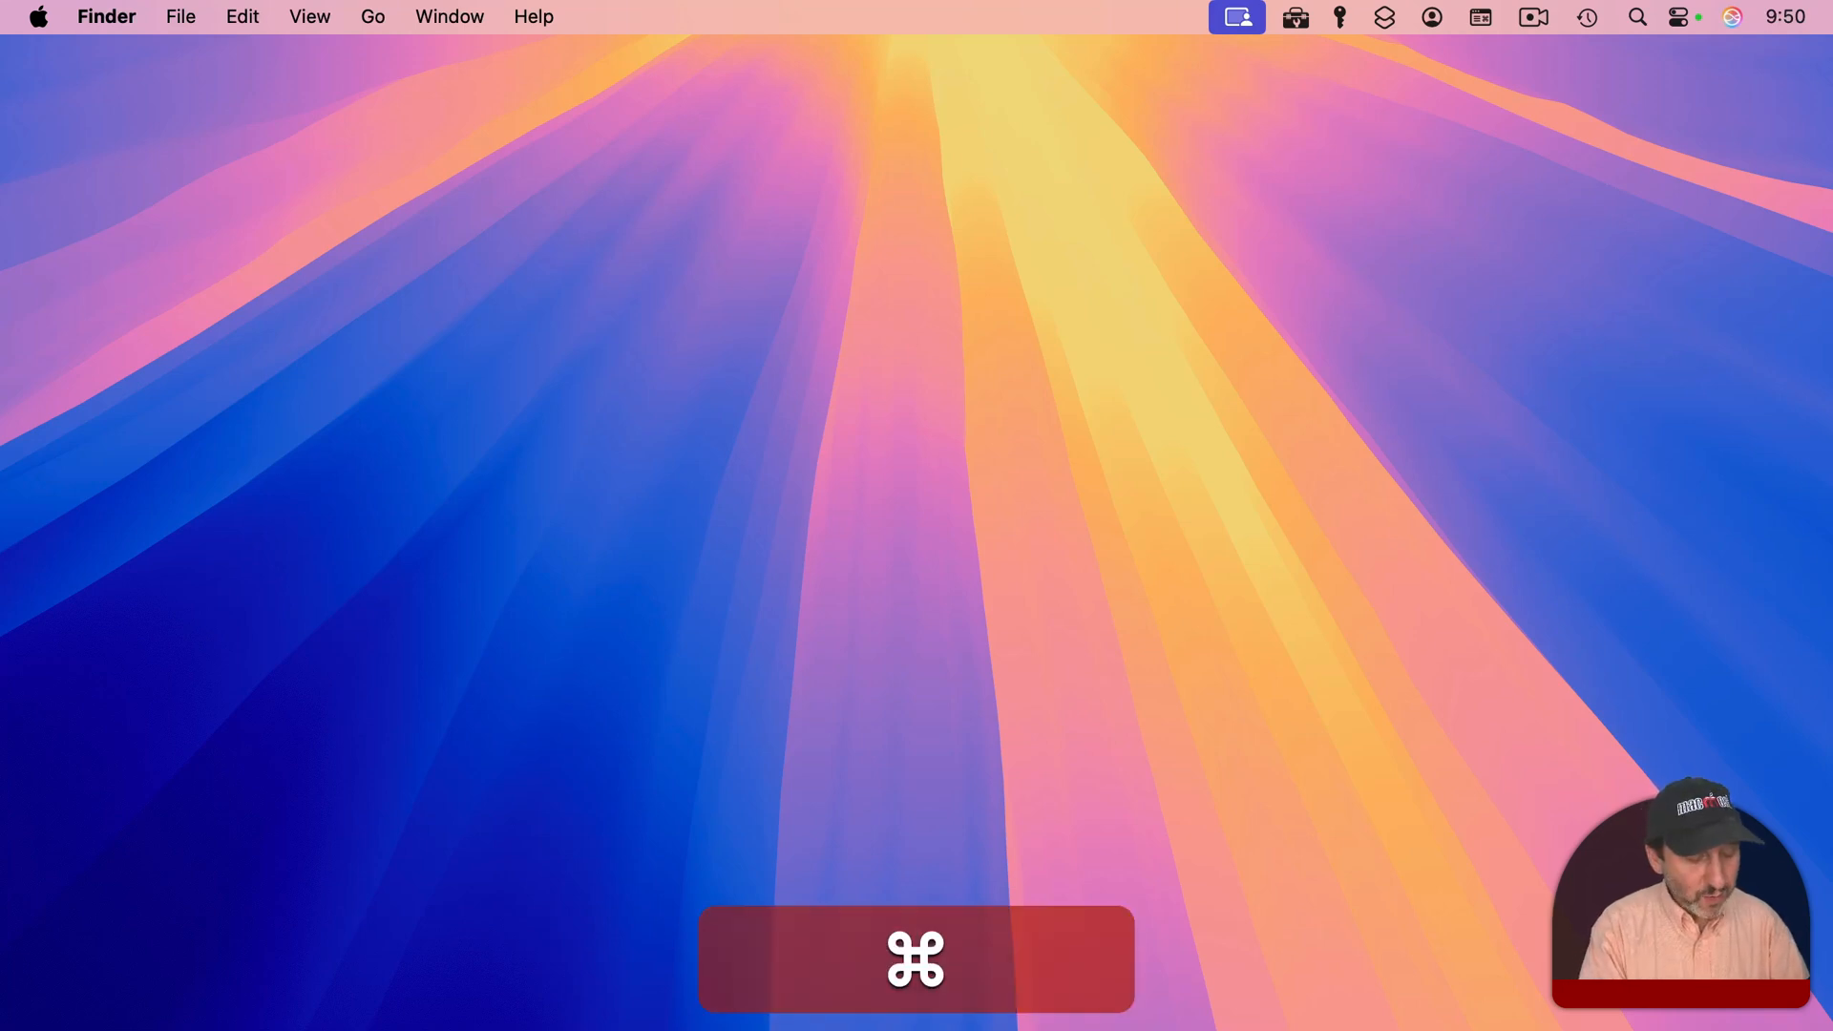
pyautogui.write('wombat.key')
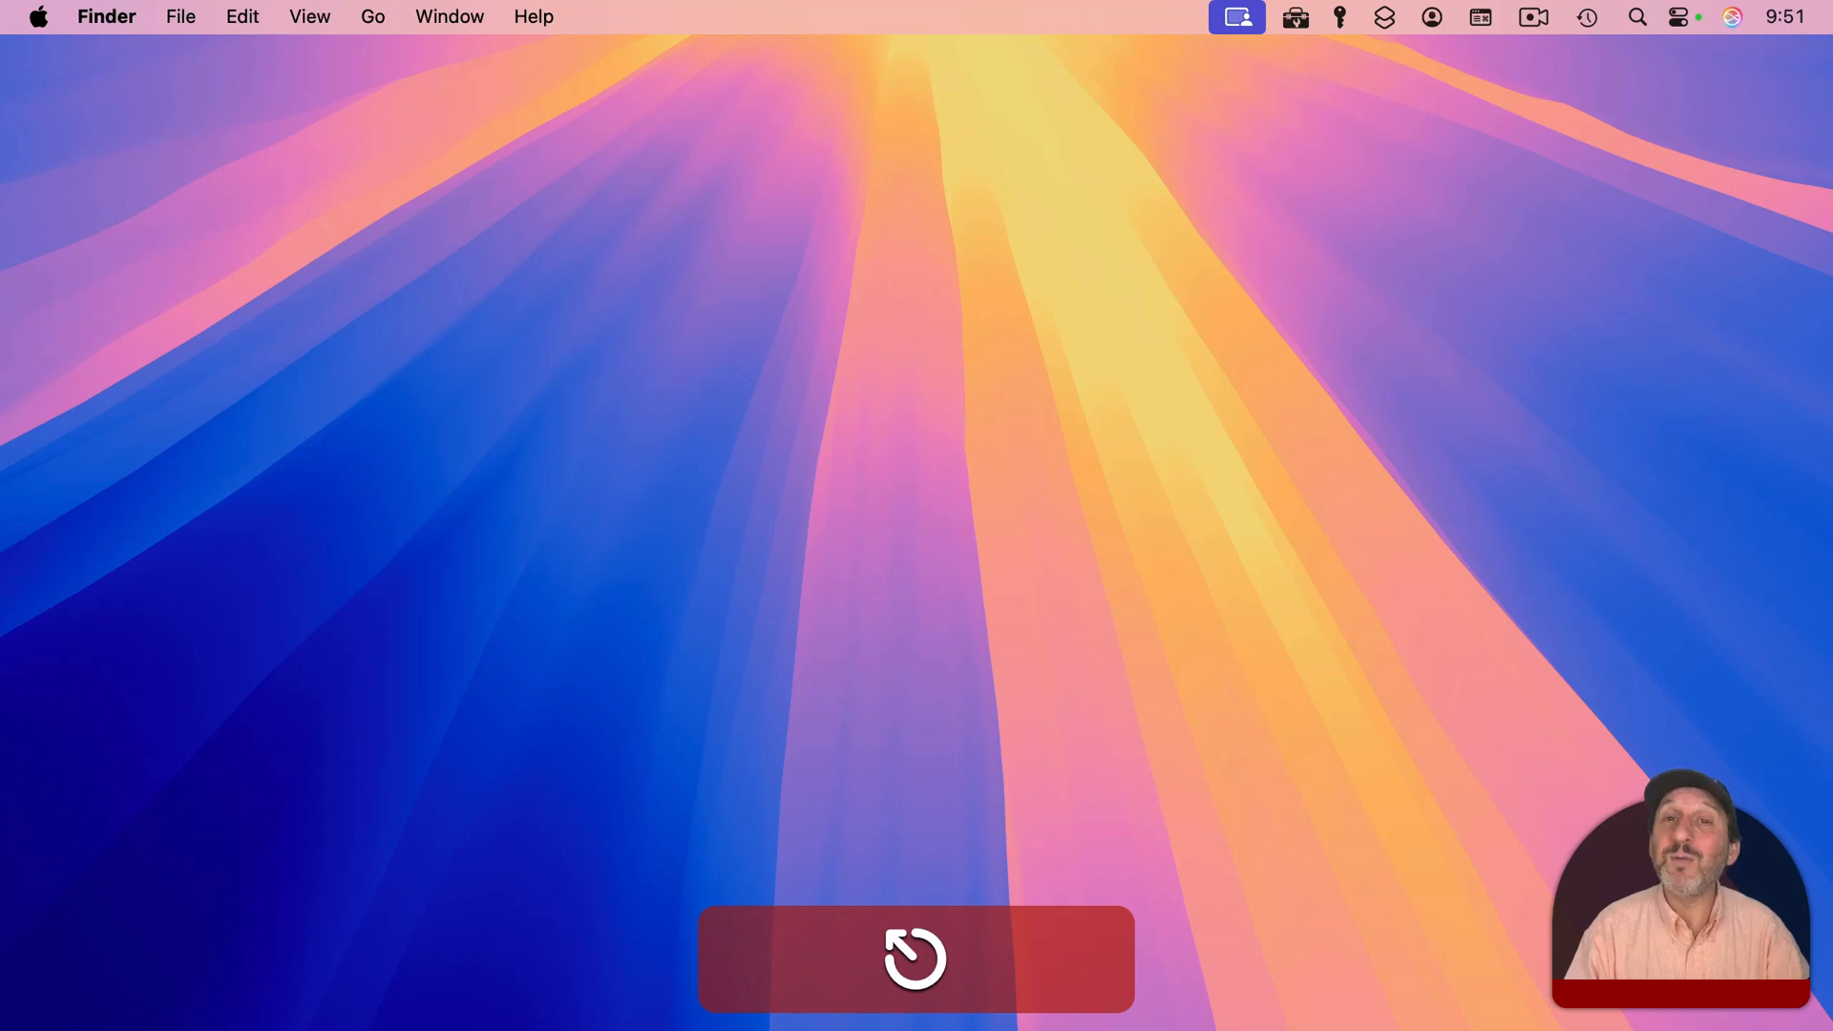
pyautogui.click(916, 958)
pyautogui.write('womb')
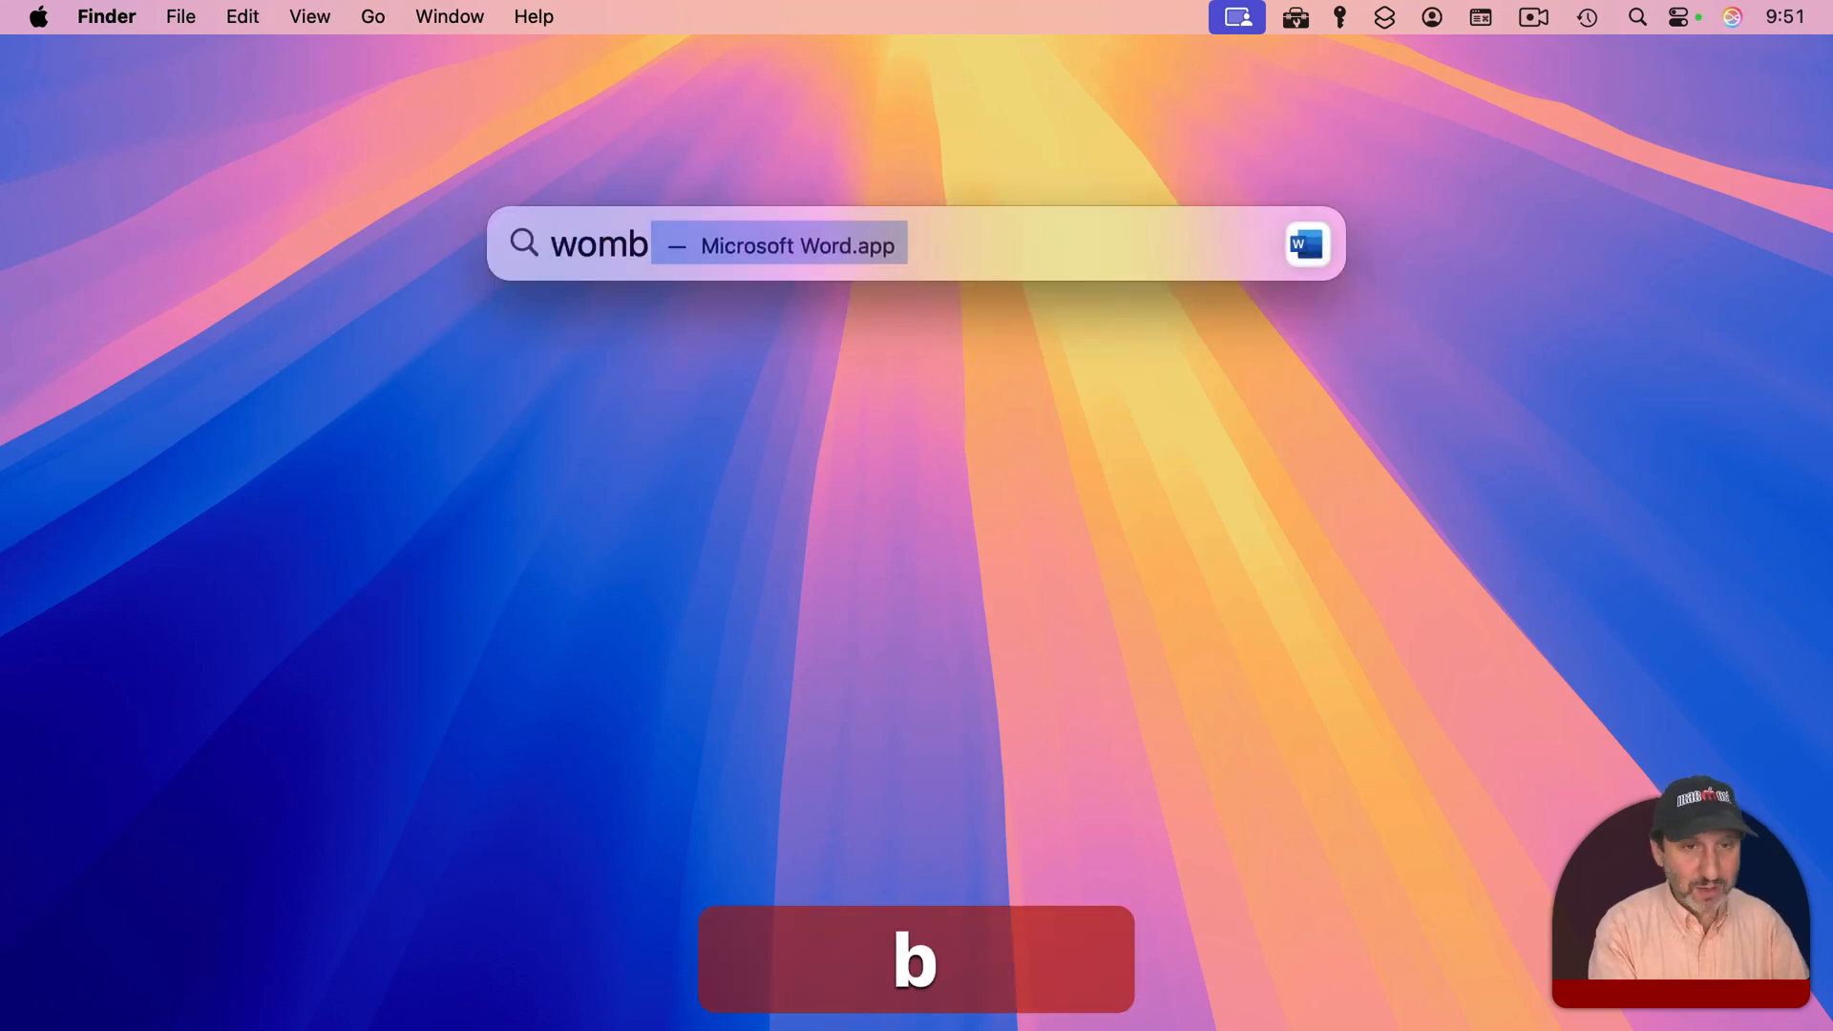
pyautogui.write('at.key')
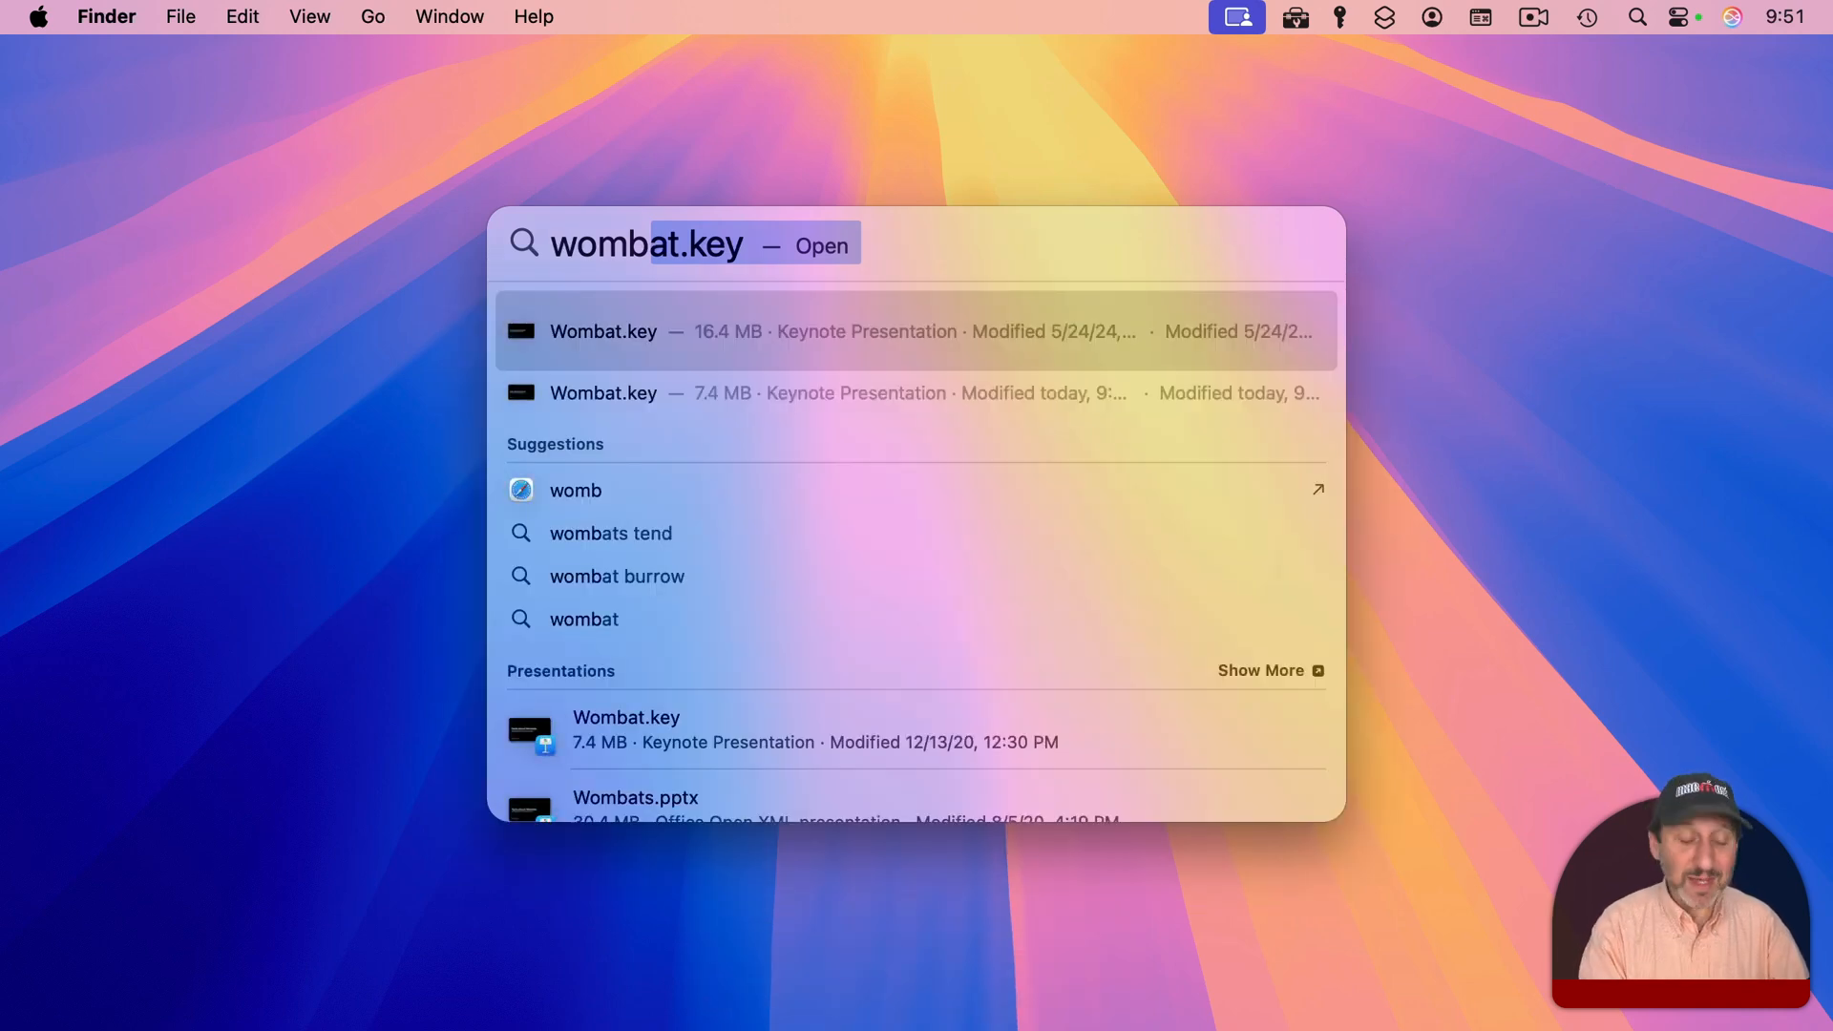
pyautogui.press('escape')
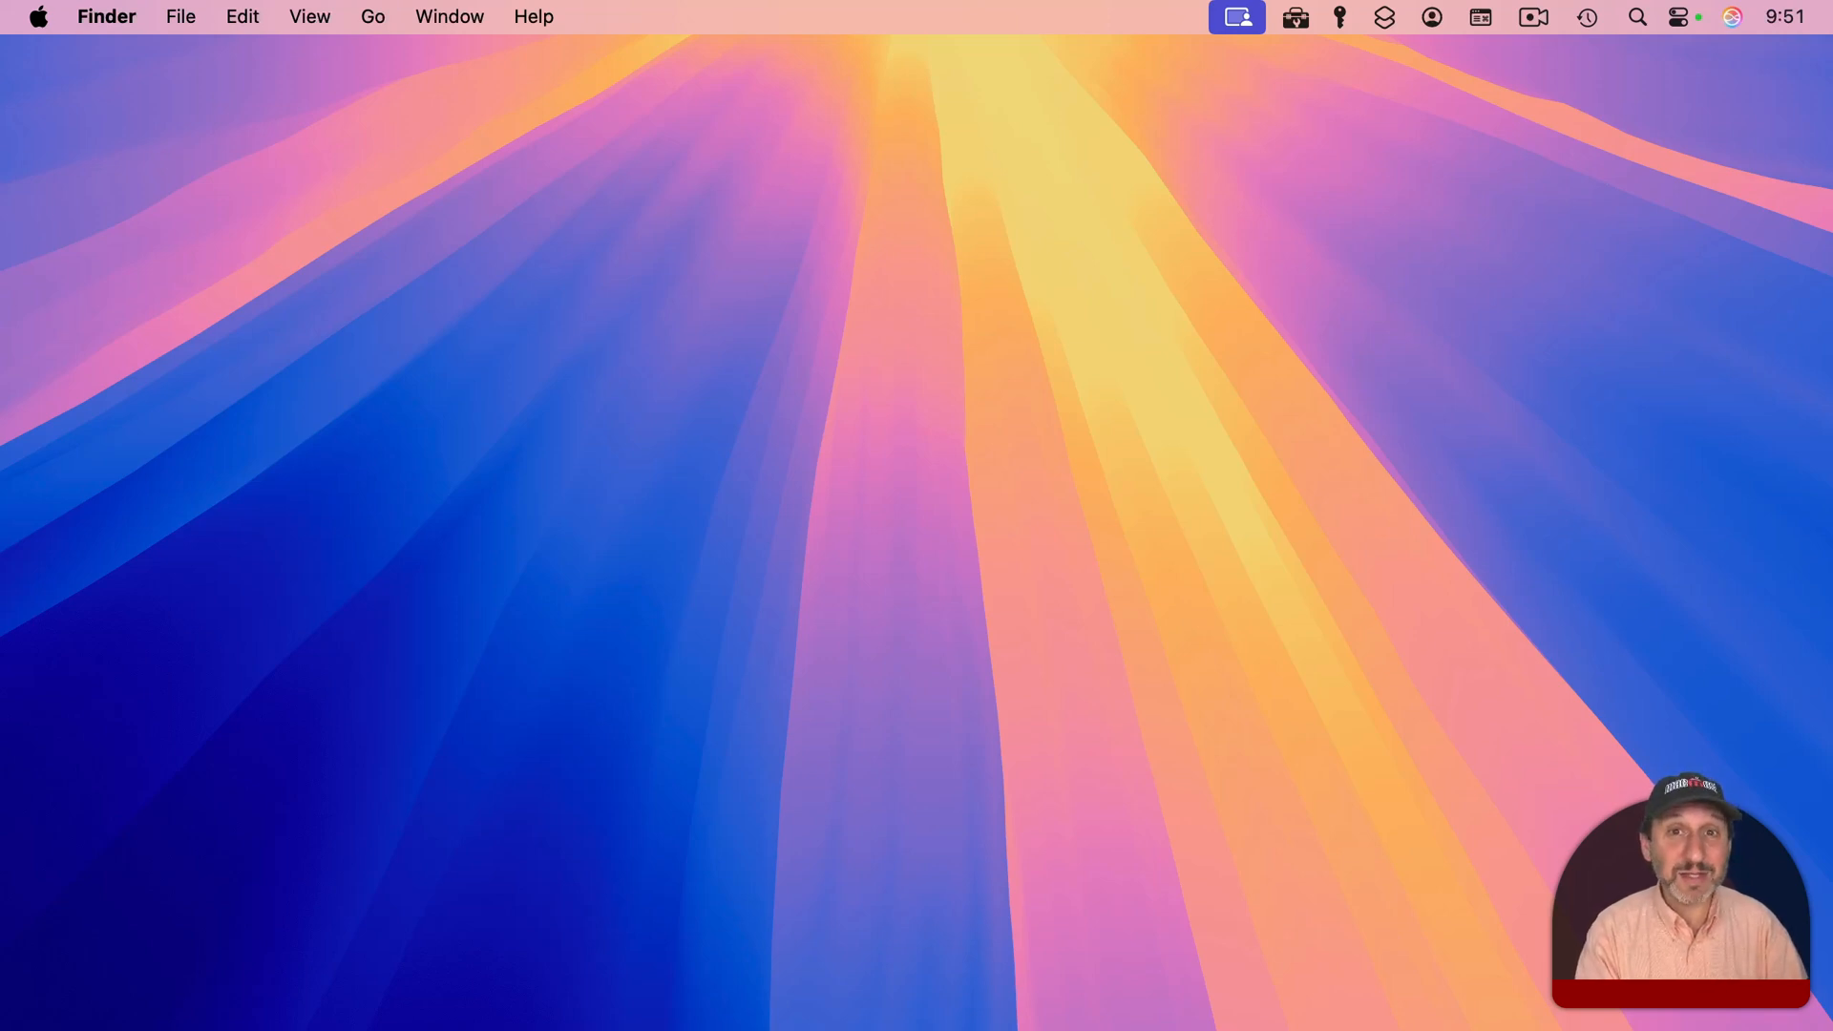
pyautogui.press('cmd+space')
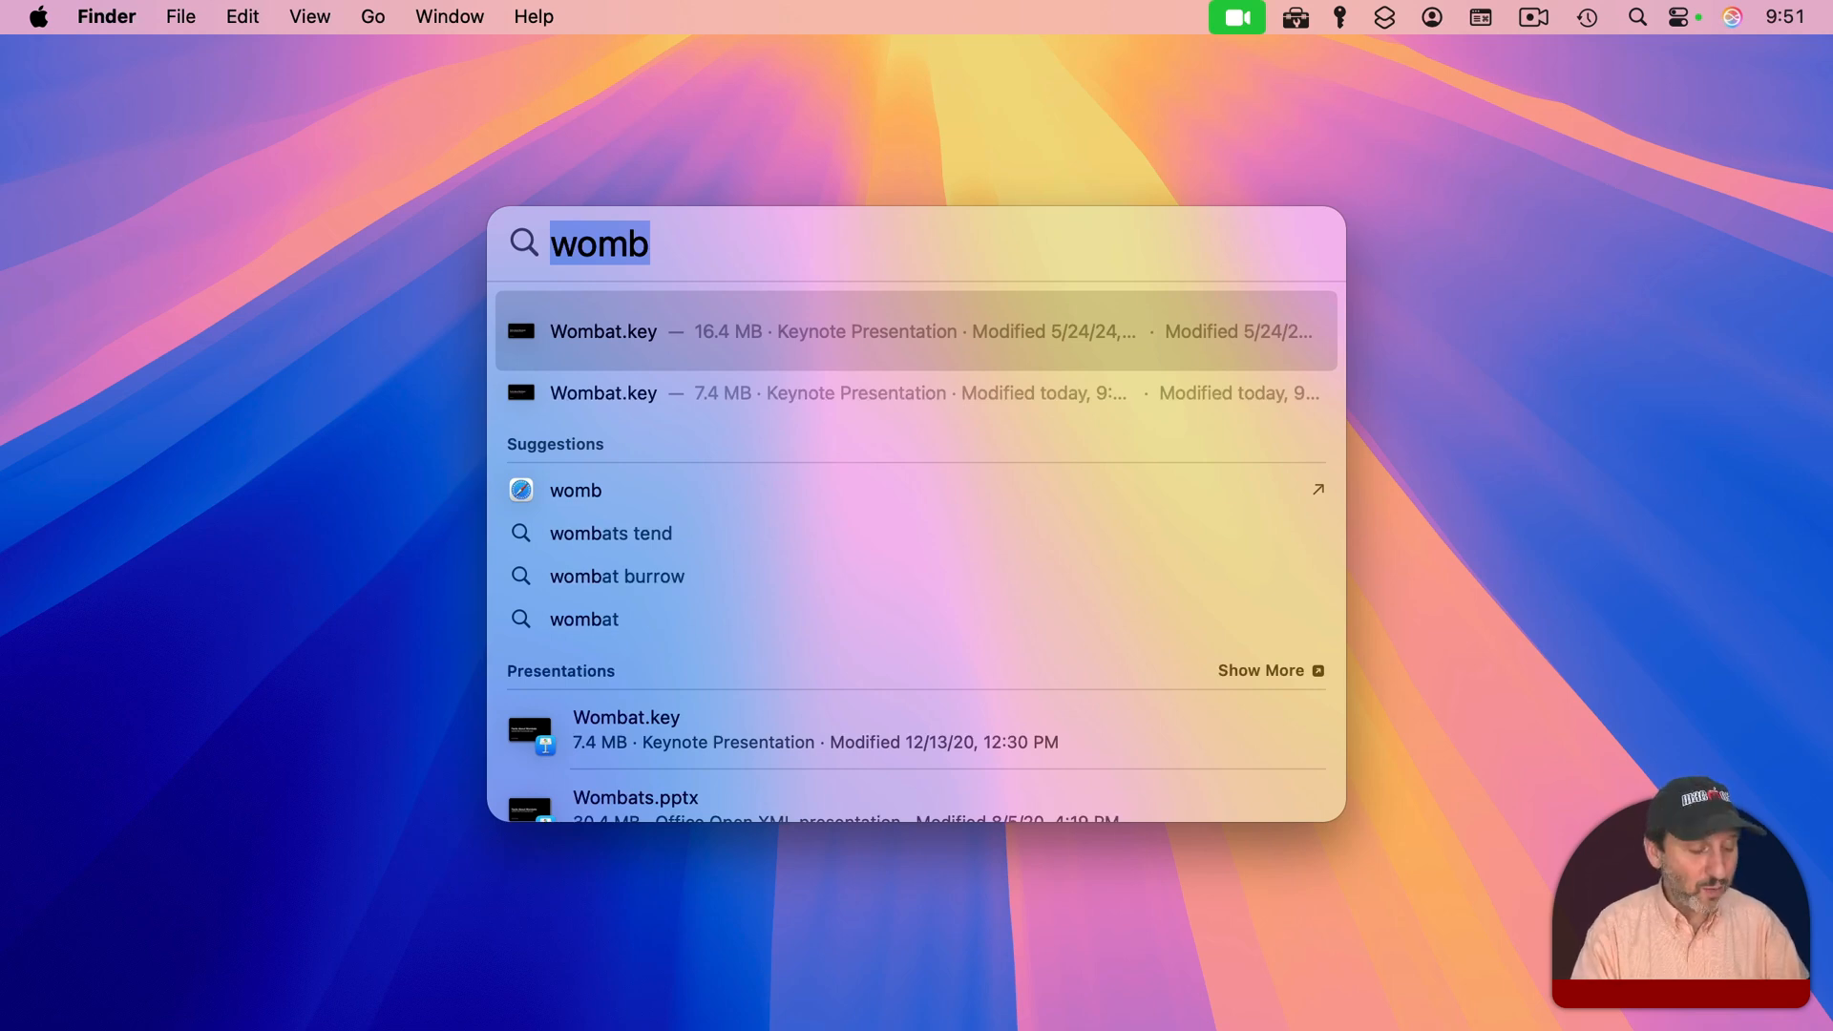
pyautogui.press('escape')
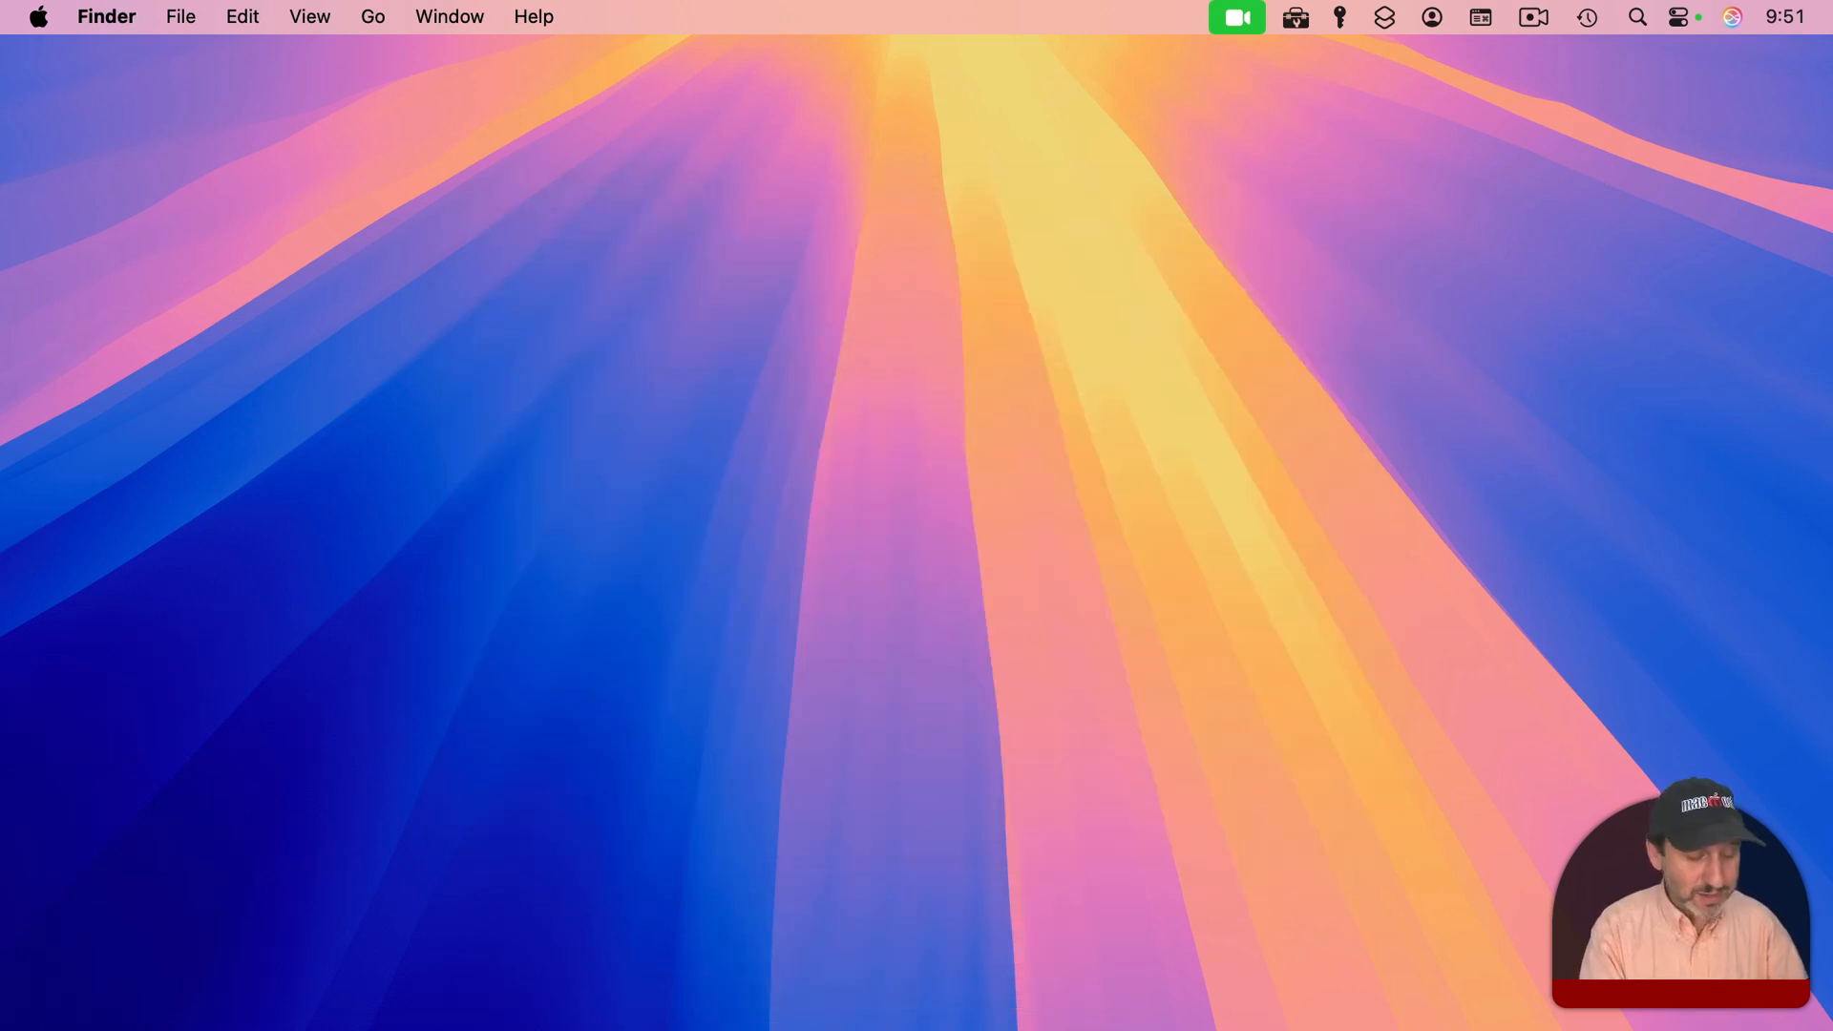
pyautogui.press('cmd+space')
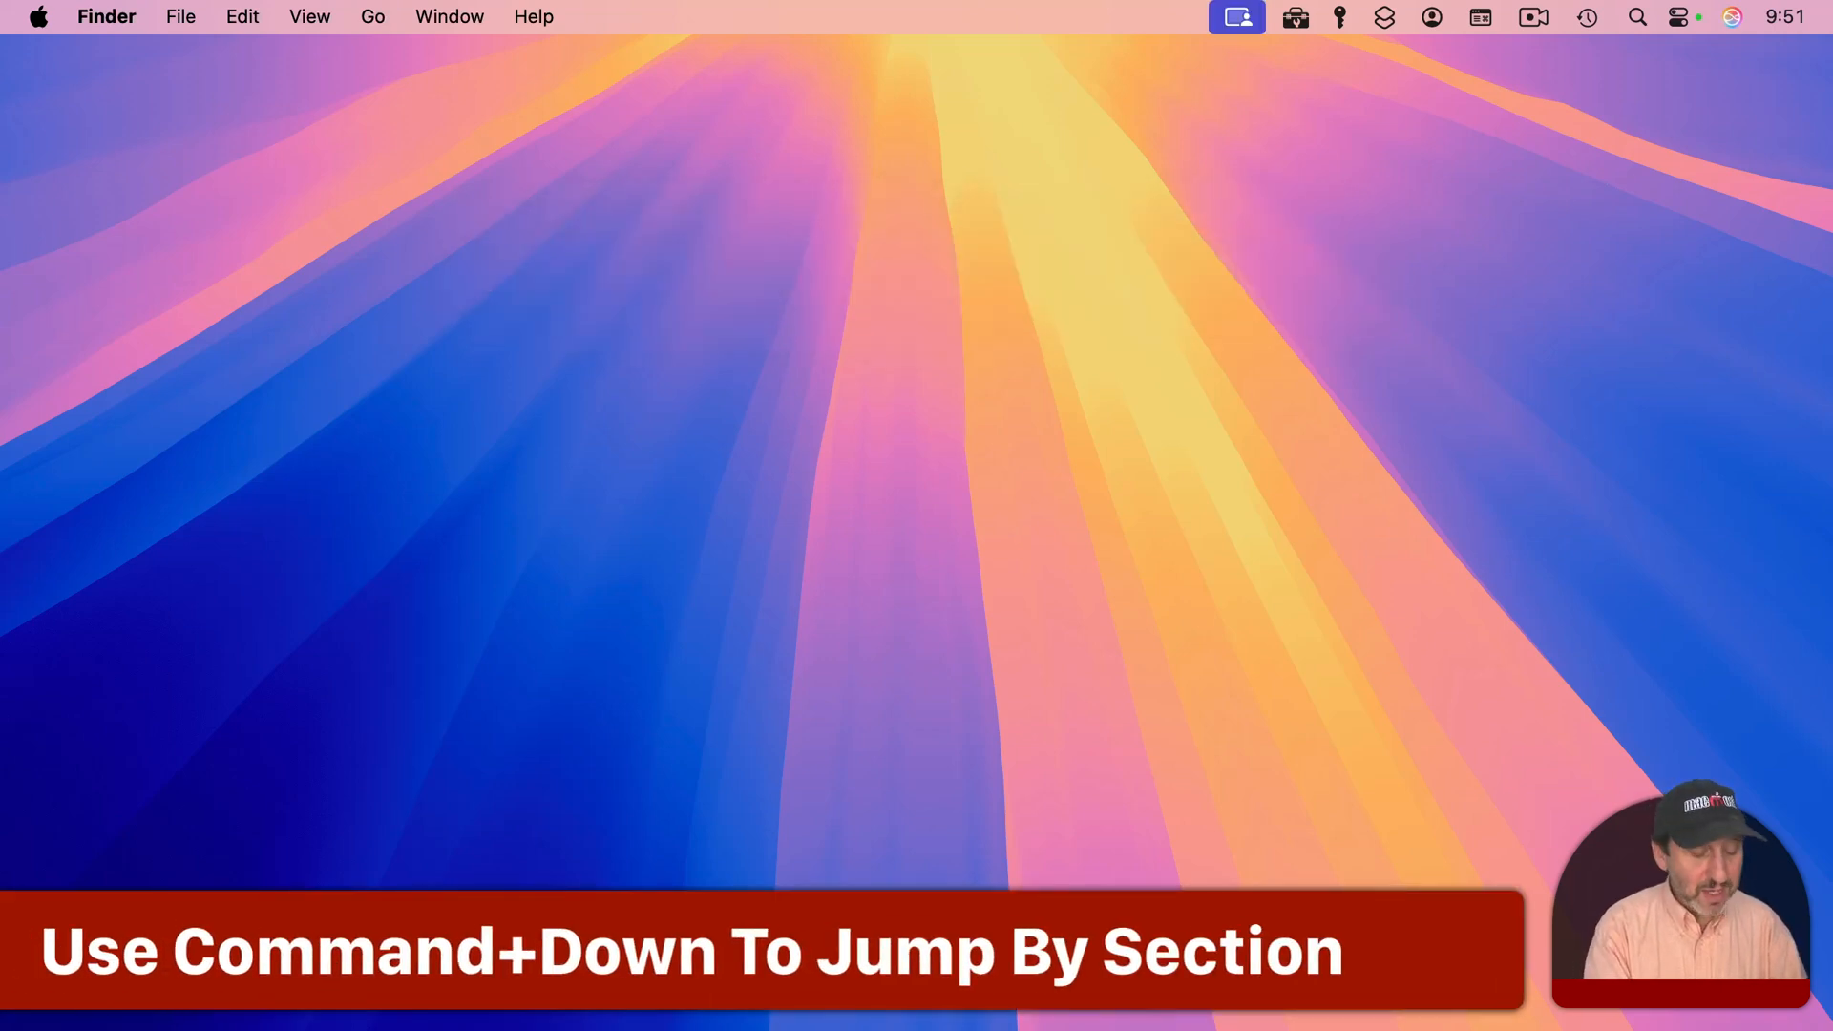
# - Search Spotlight for 'treasure' to list Treasure Island PDFs and Pages documents
pyautogui.write('treasure island')
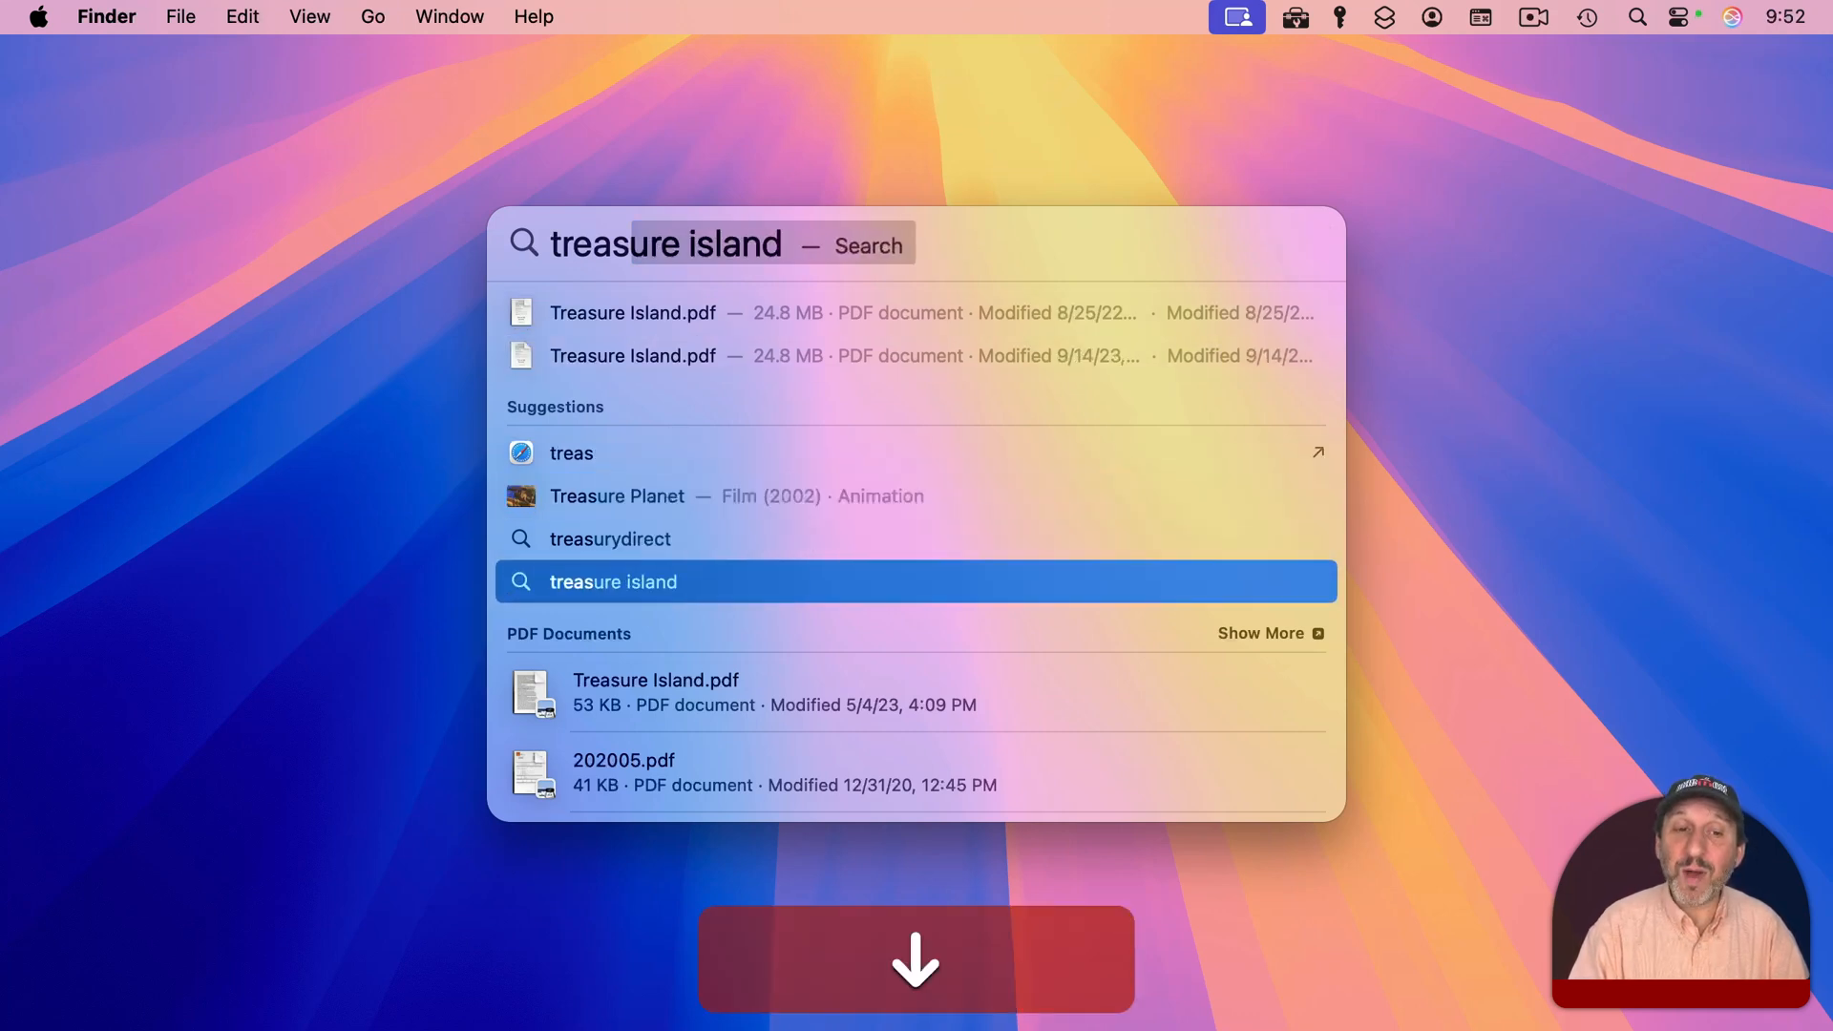
pyautogui.write('treasure.pages')
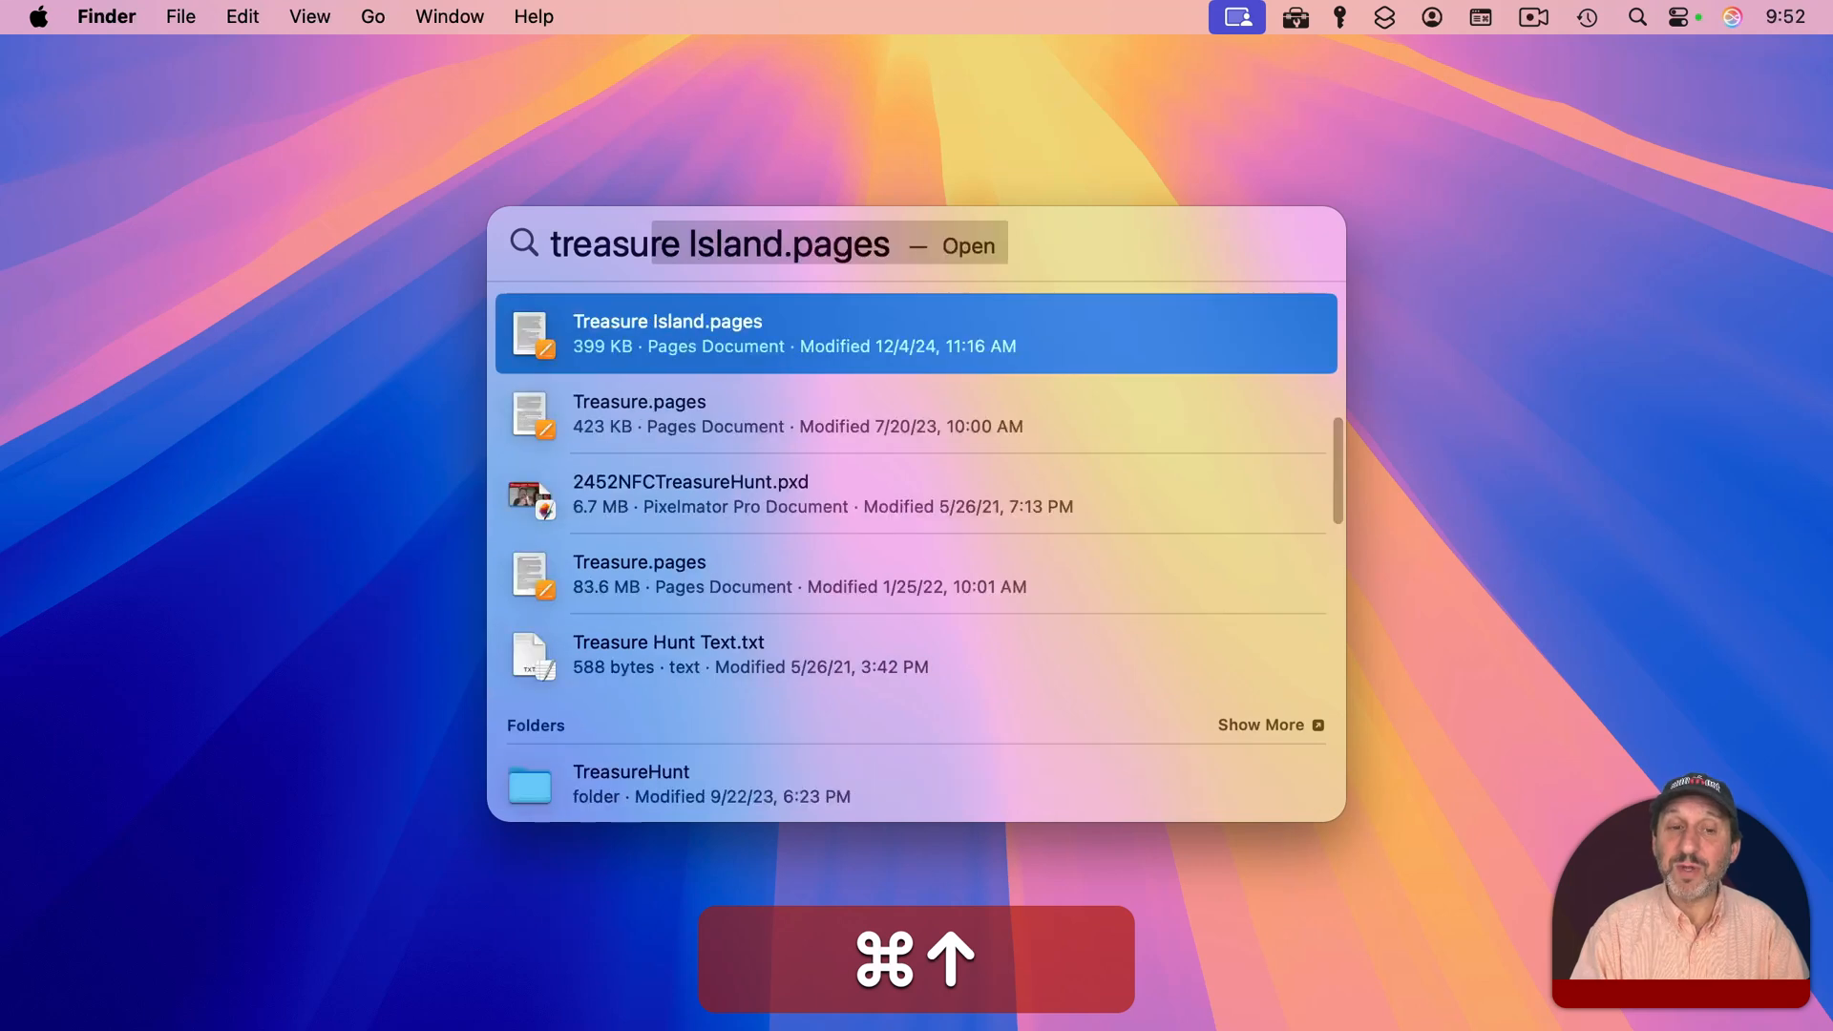
pyautogui.press('backspace')
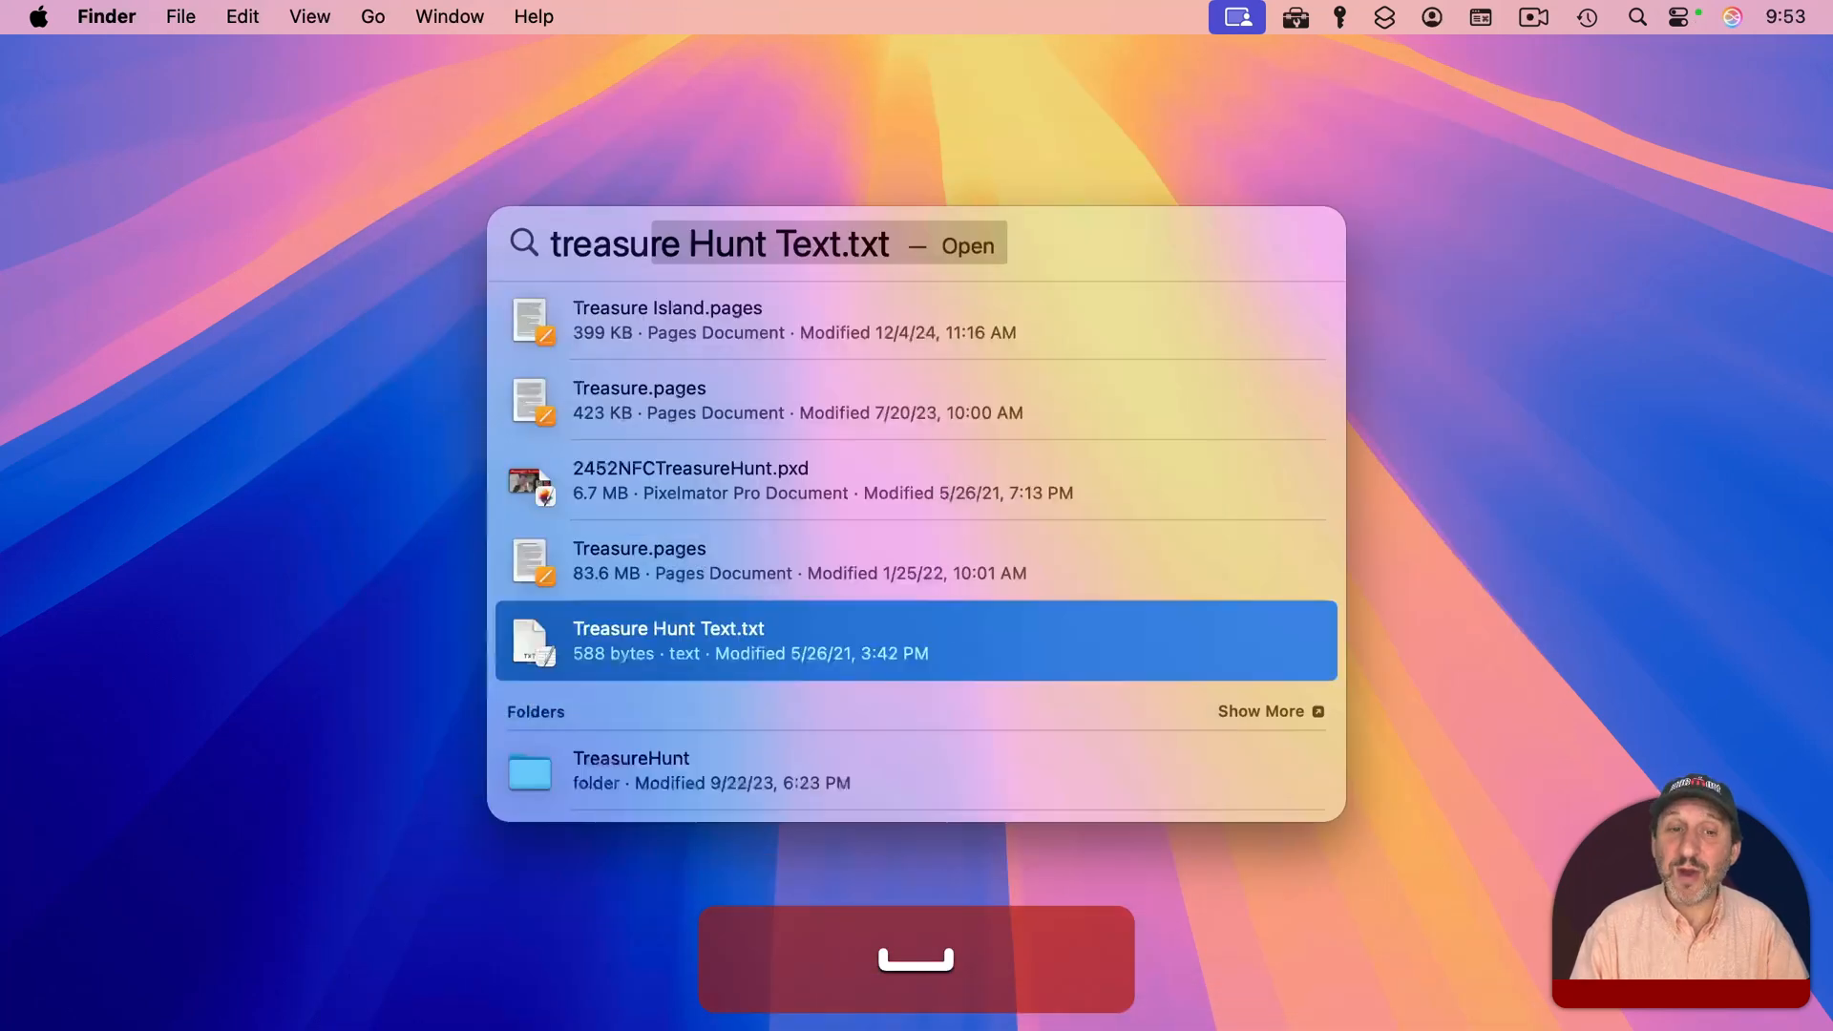
pyautogui.press('up')
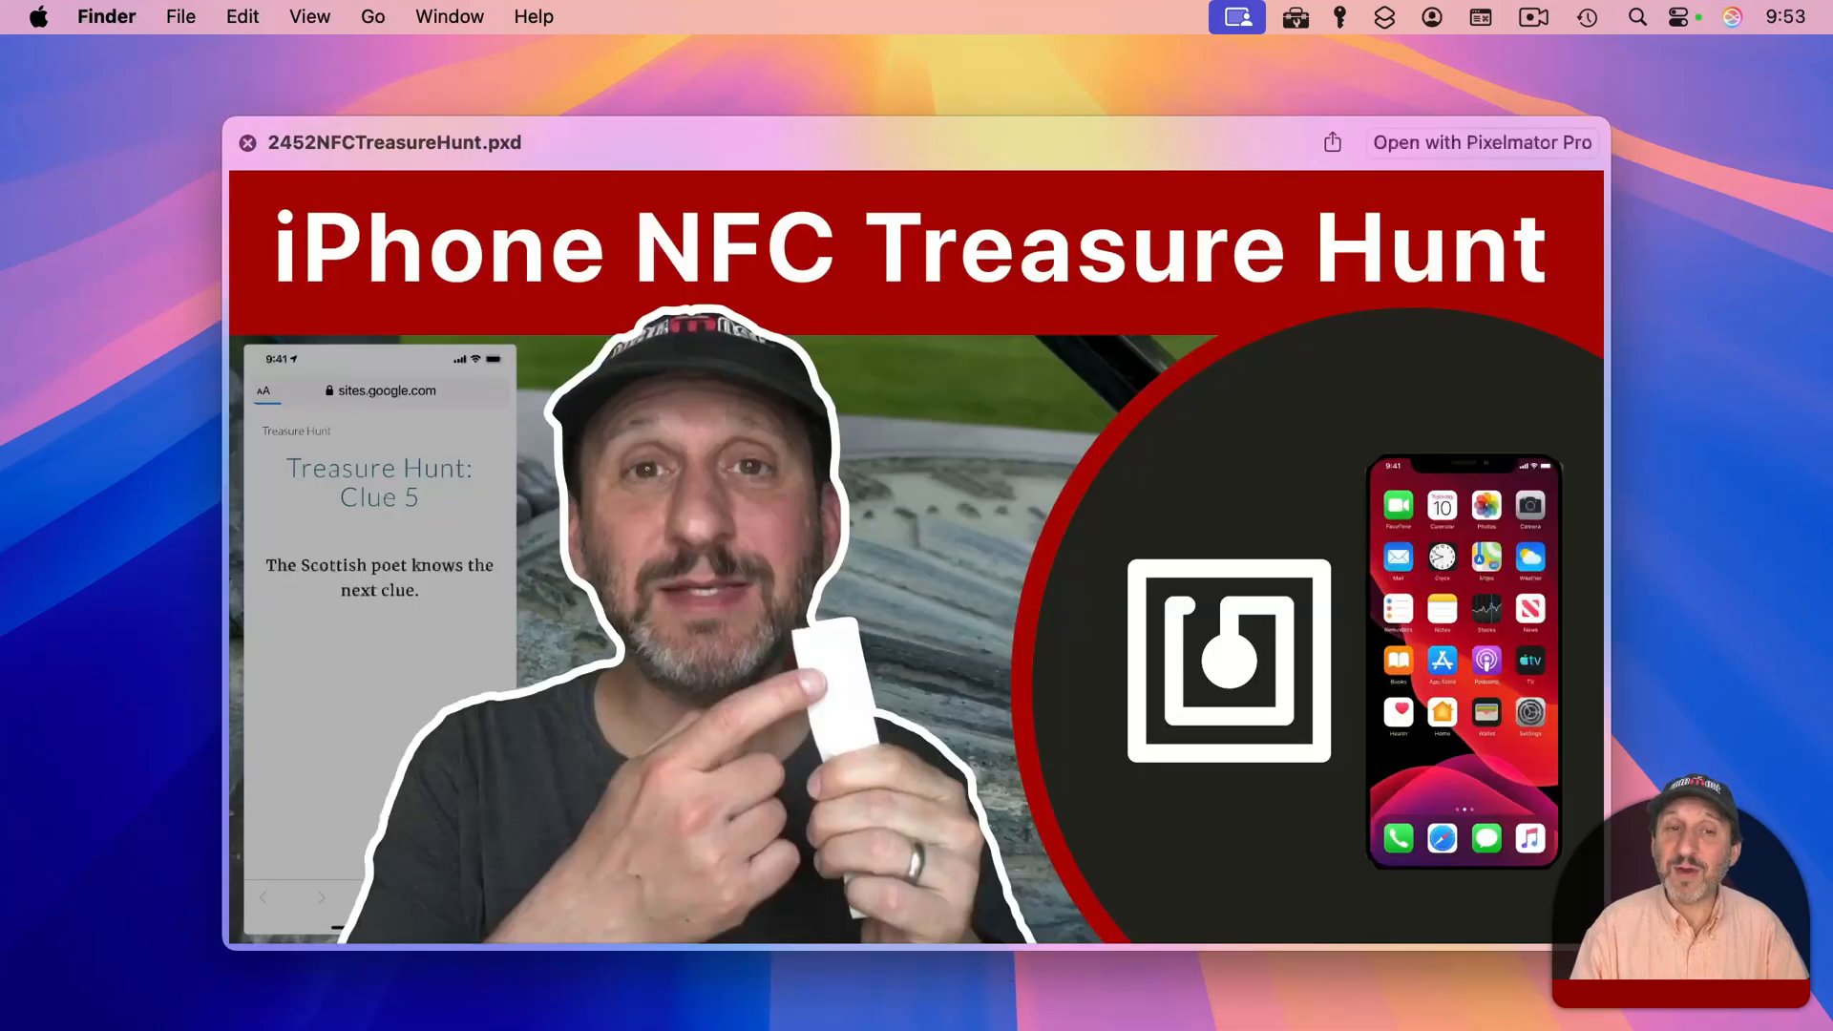
pyautogui.write('treasure.pages')
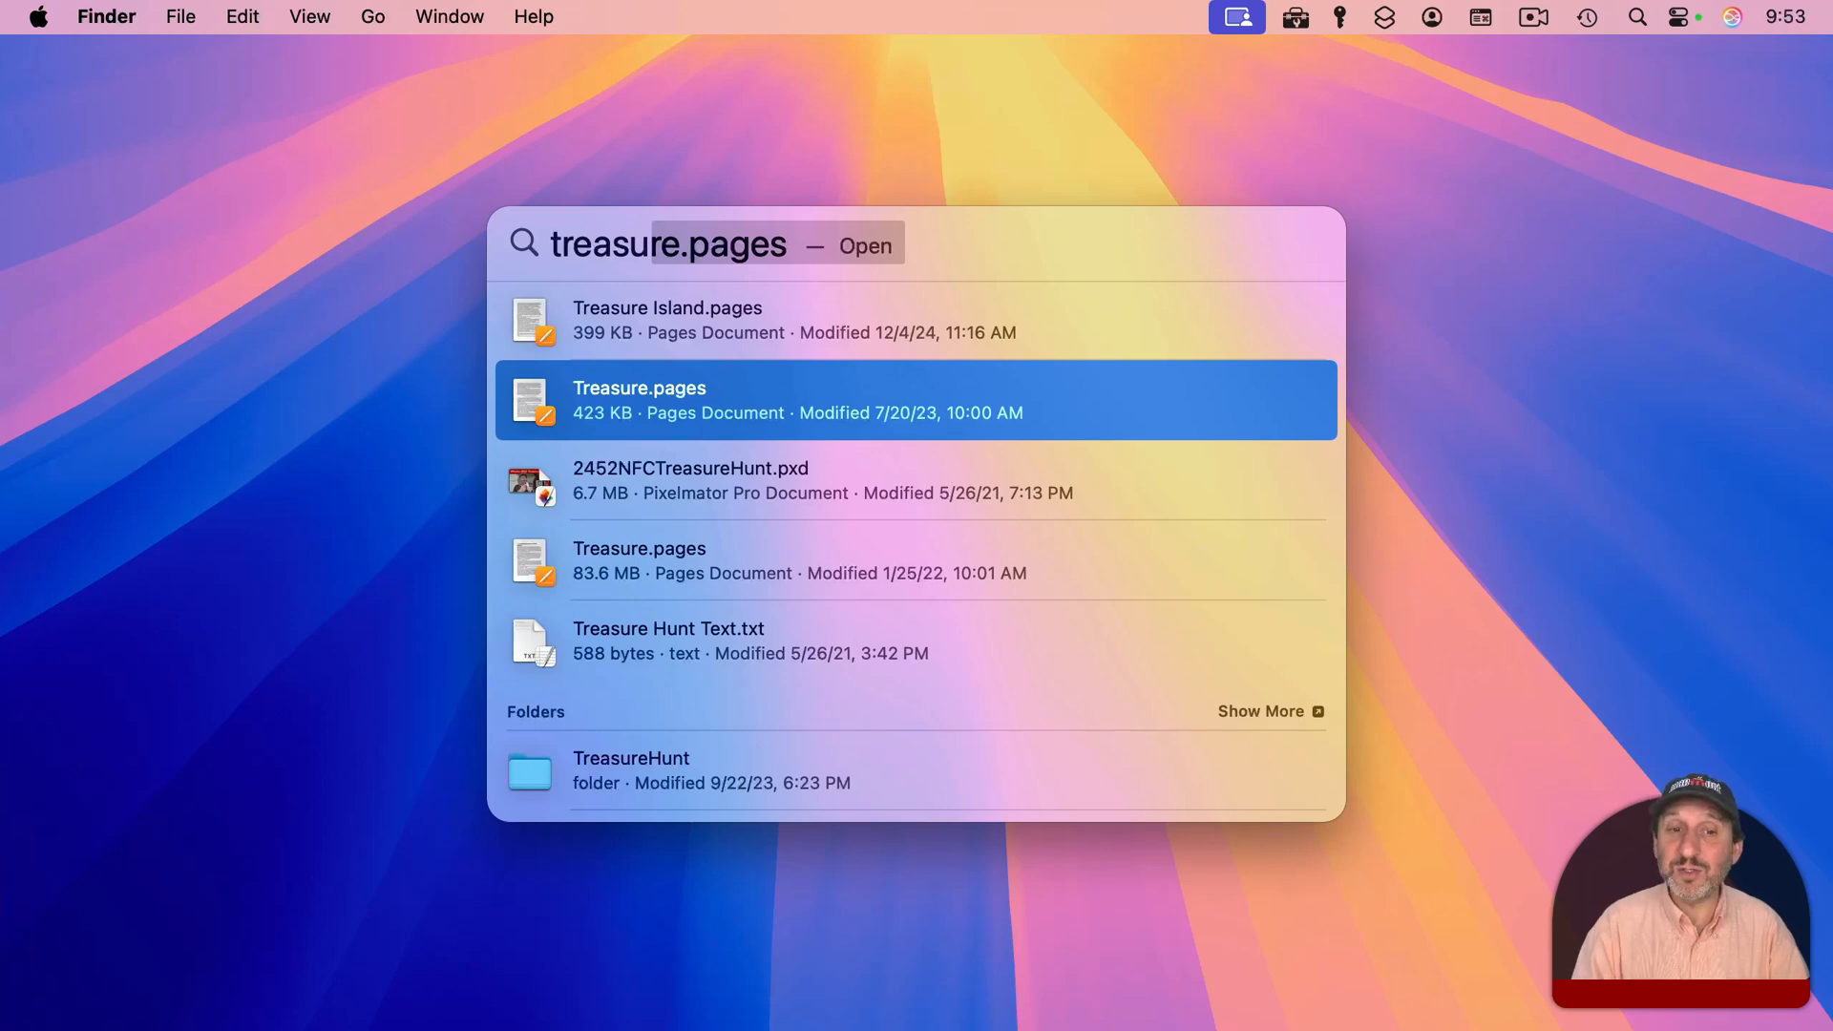
pyautogui.click(667, 318)
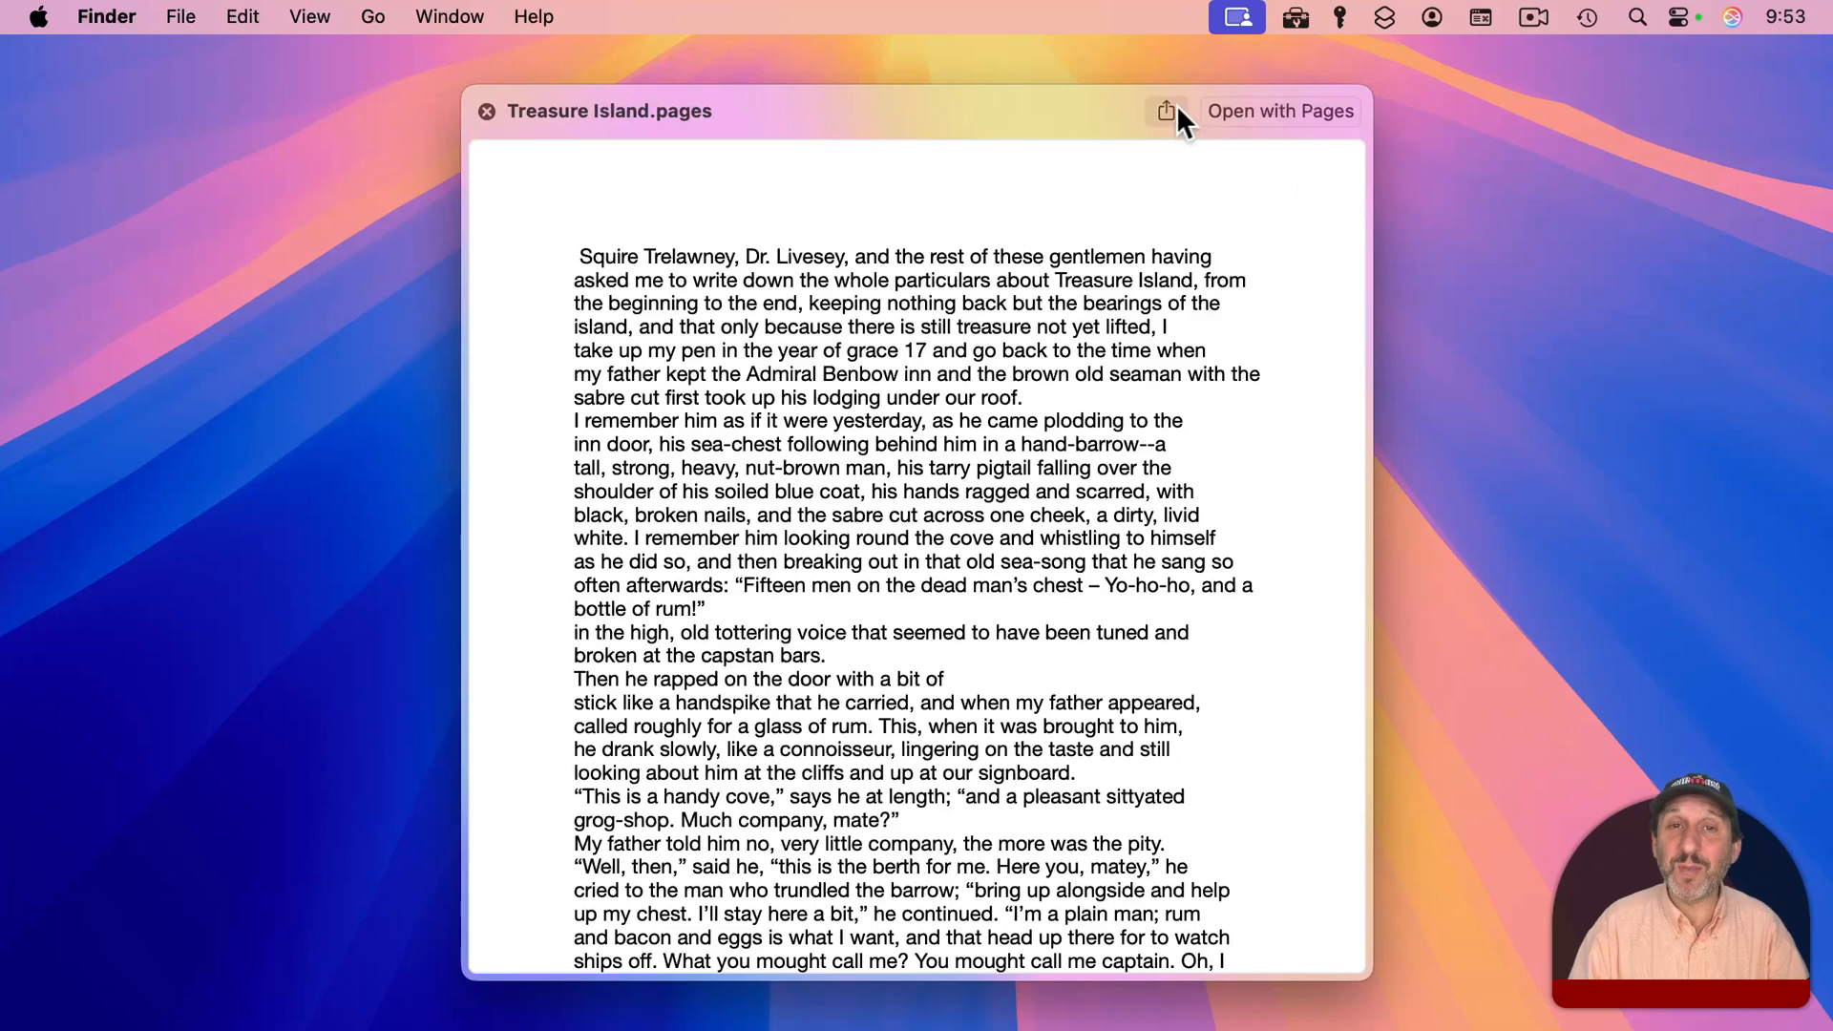
pyautogui.moveTo(255, 365)
pyautogui.write('treasu')
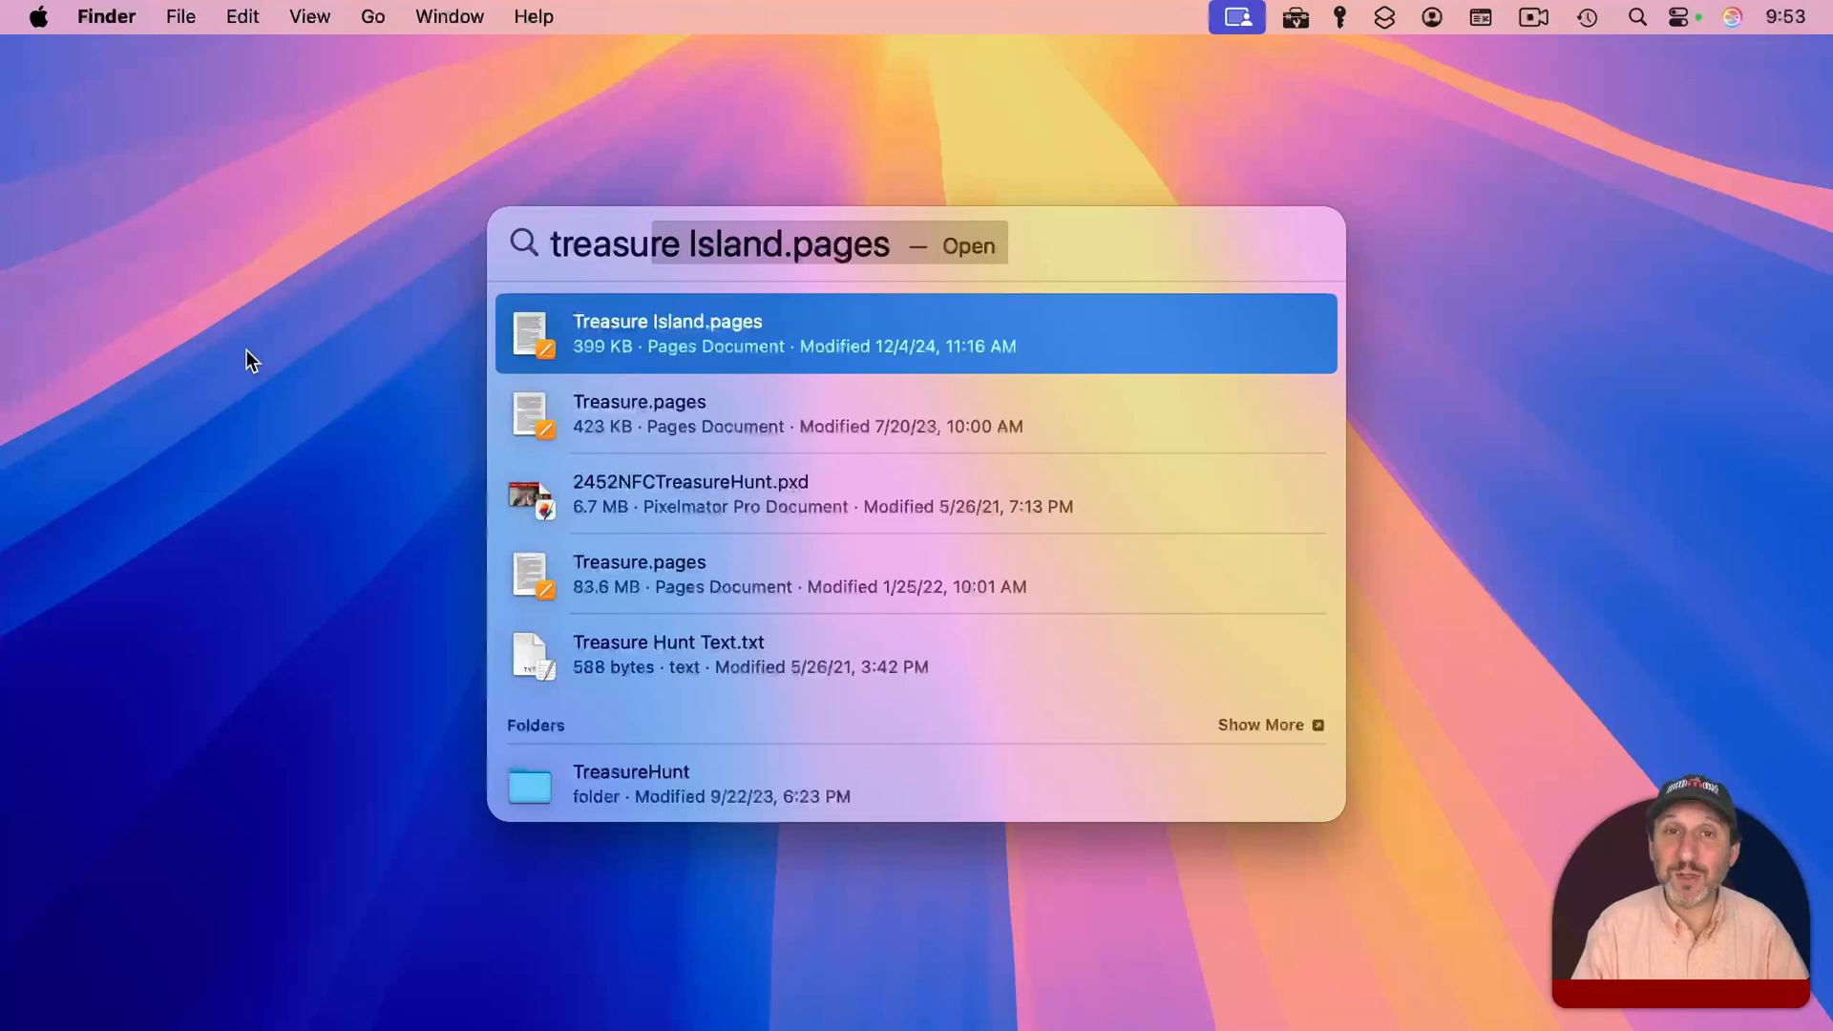
# - Search Spotlight for 'alice.pdf' and reveal it in Finder with Command+R
pyautogui.write('alice.pdf')
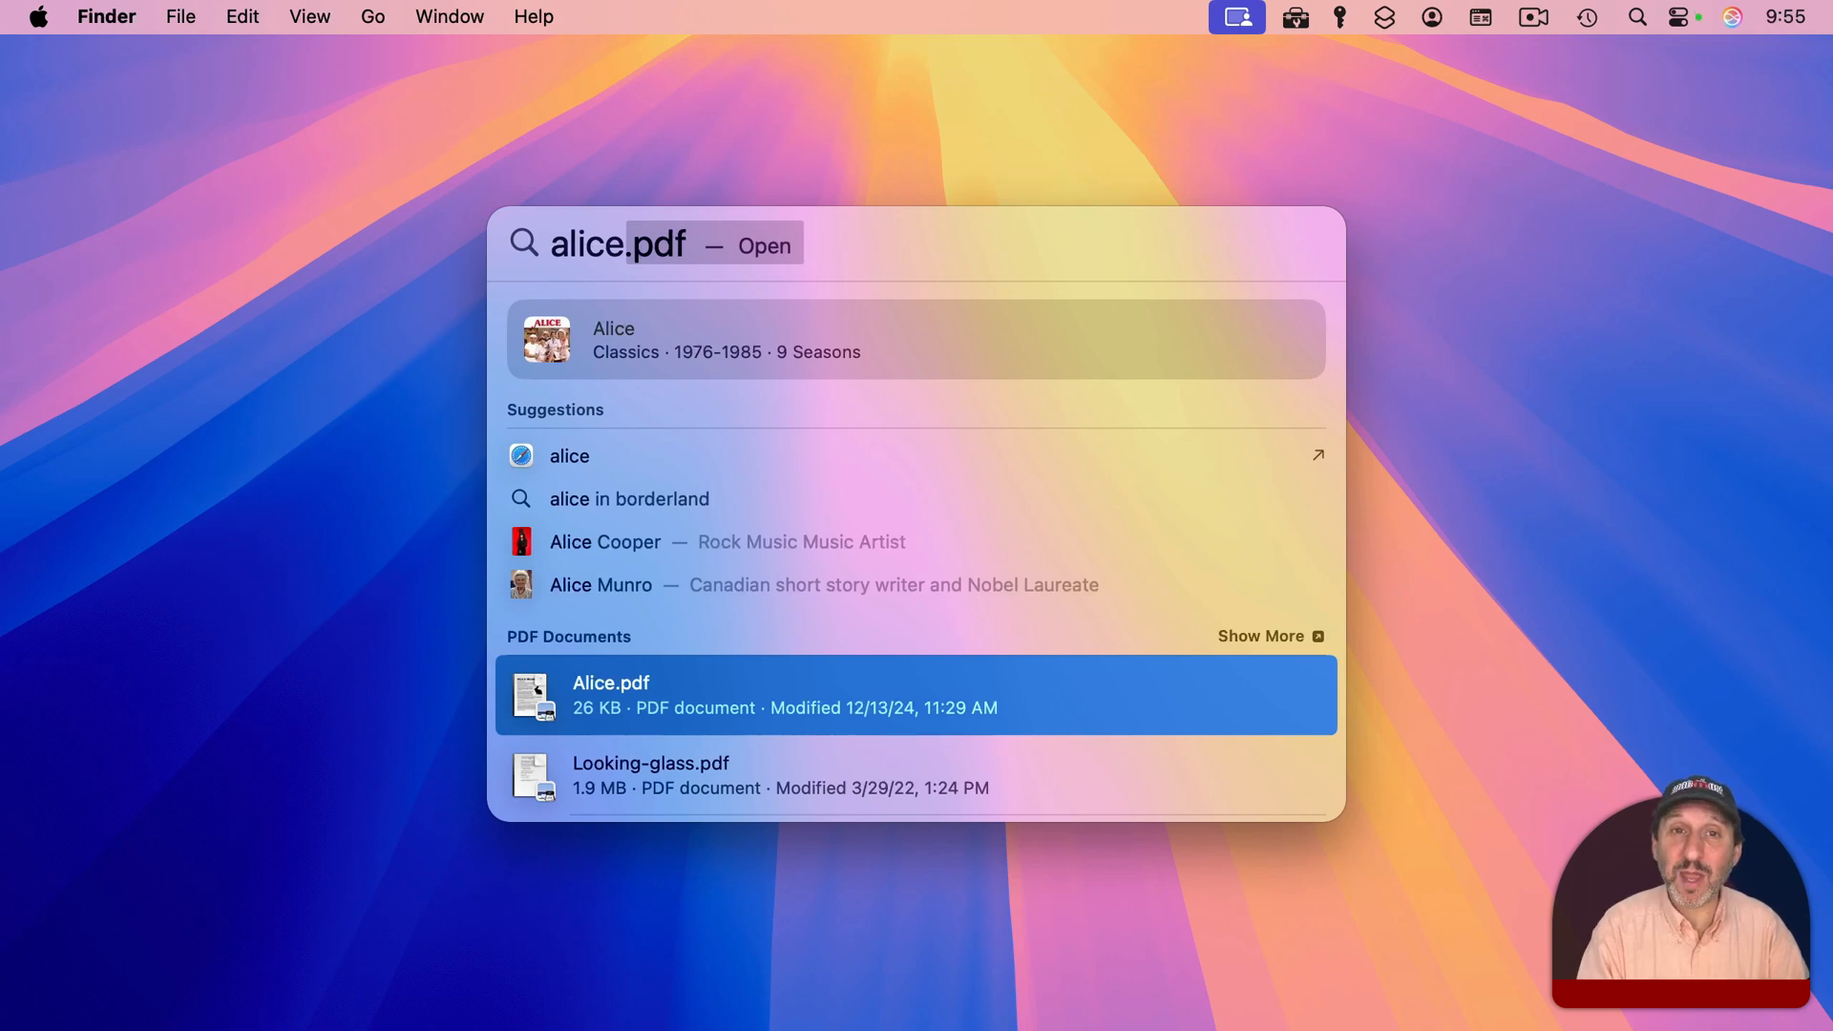
pyautogui.press('cmd')
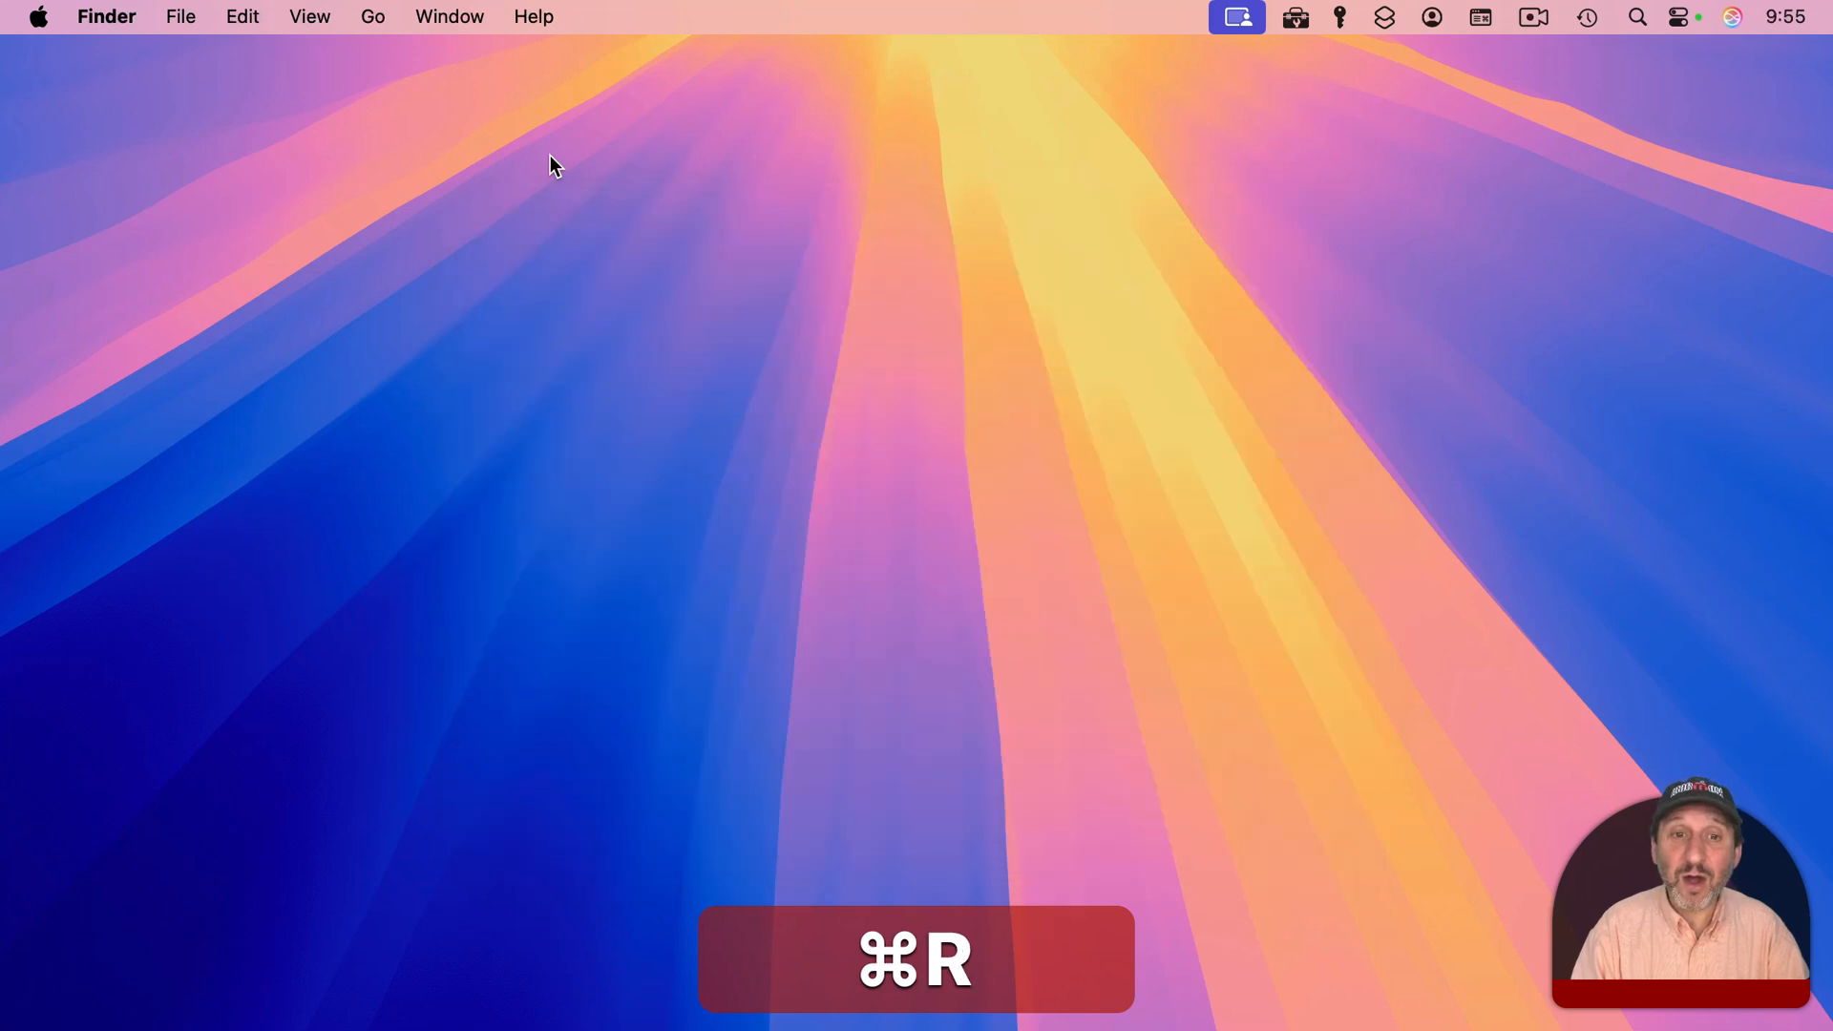
pyautogui.press('cmd+r')
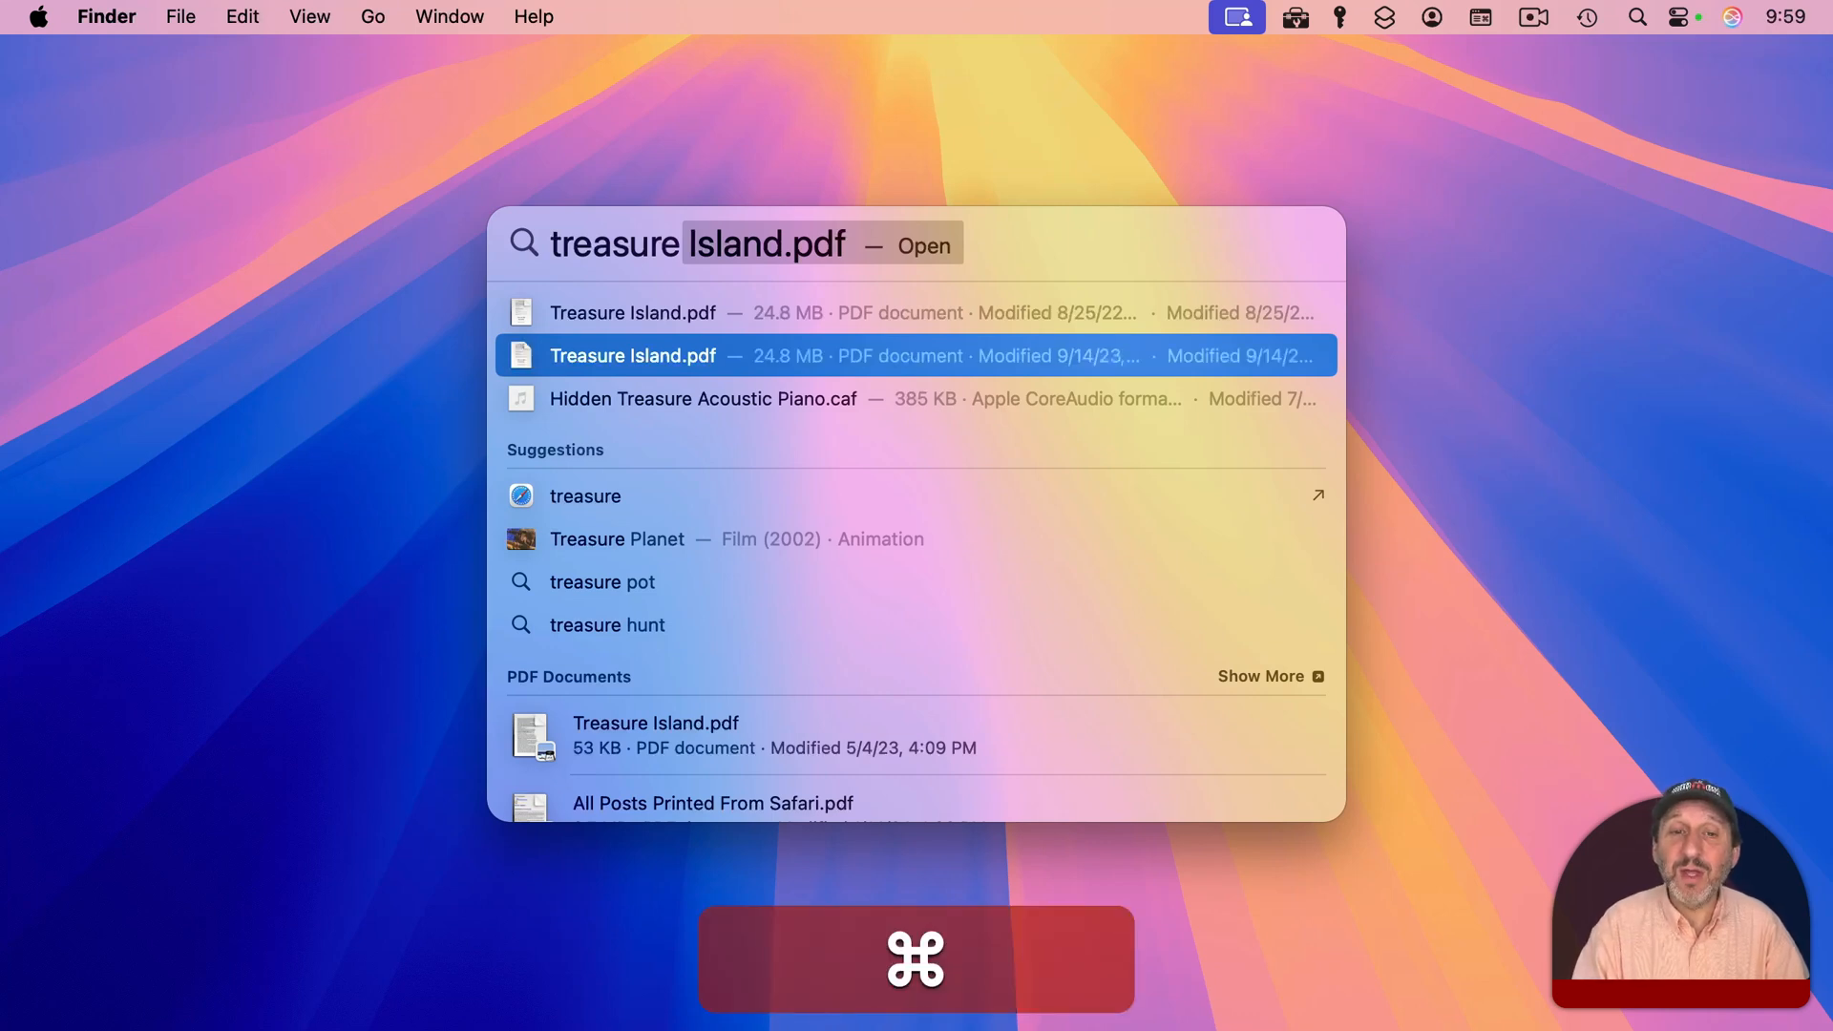
# - Show the iCloud Drive location and highlight the first Treasure Island.pdf result
pyautogui.press('up')
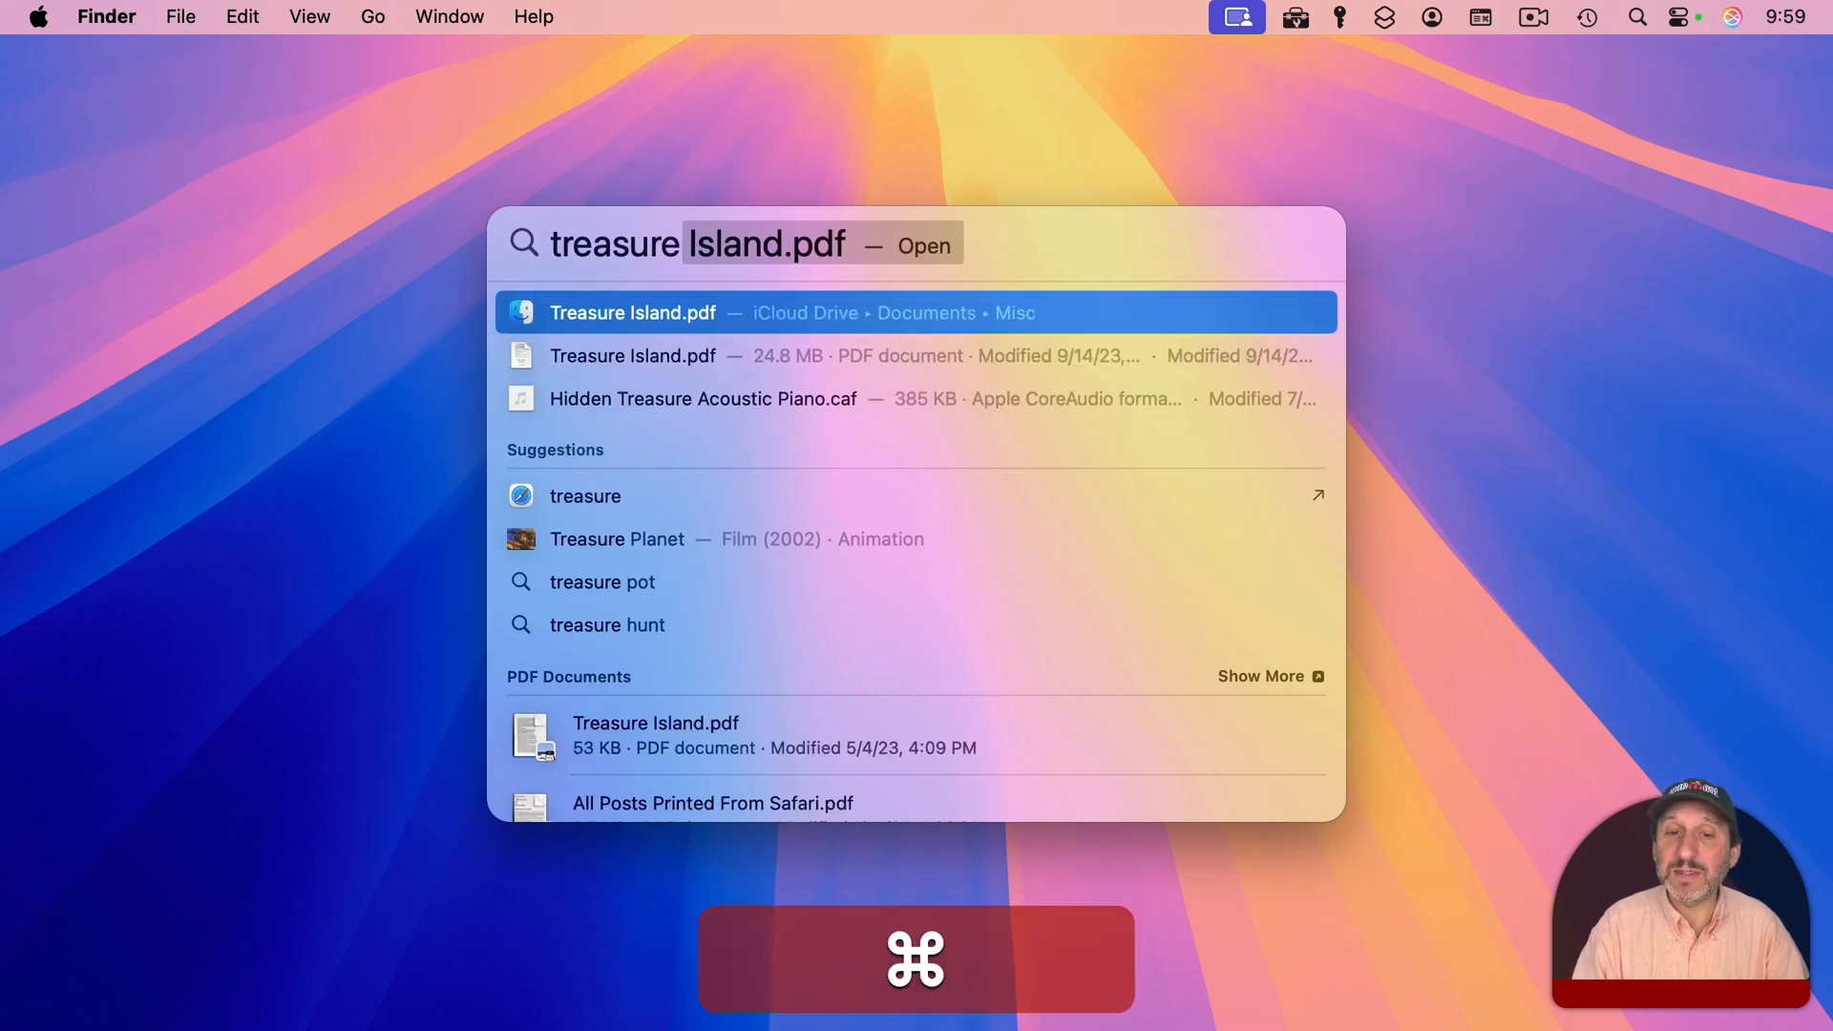
pyautogui.press('down')
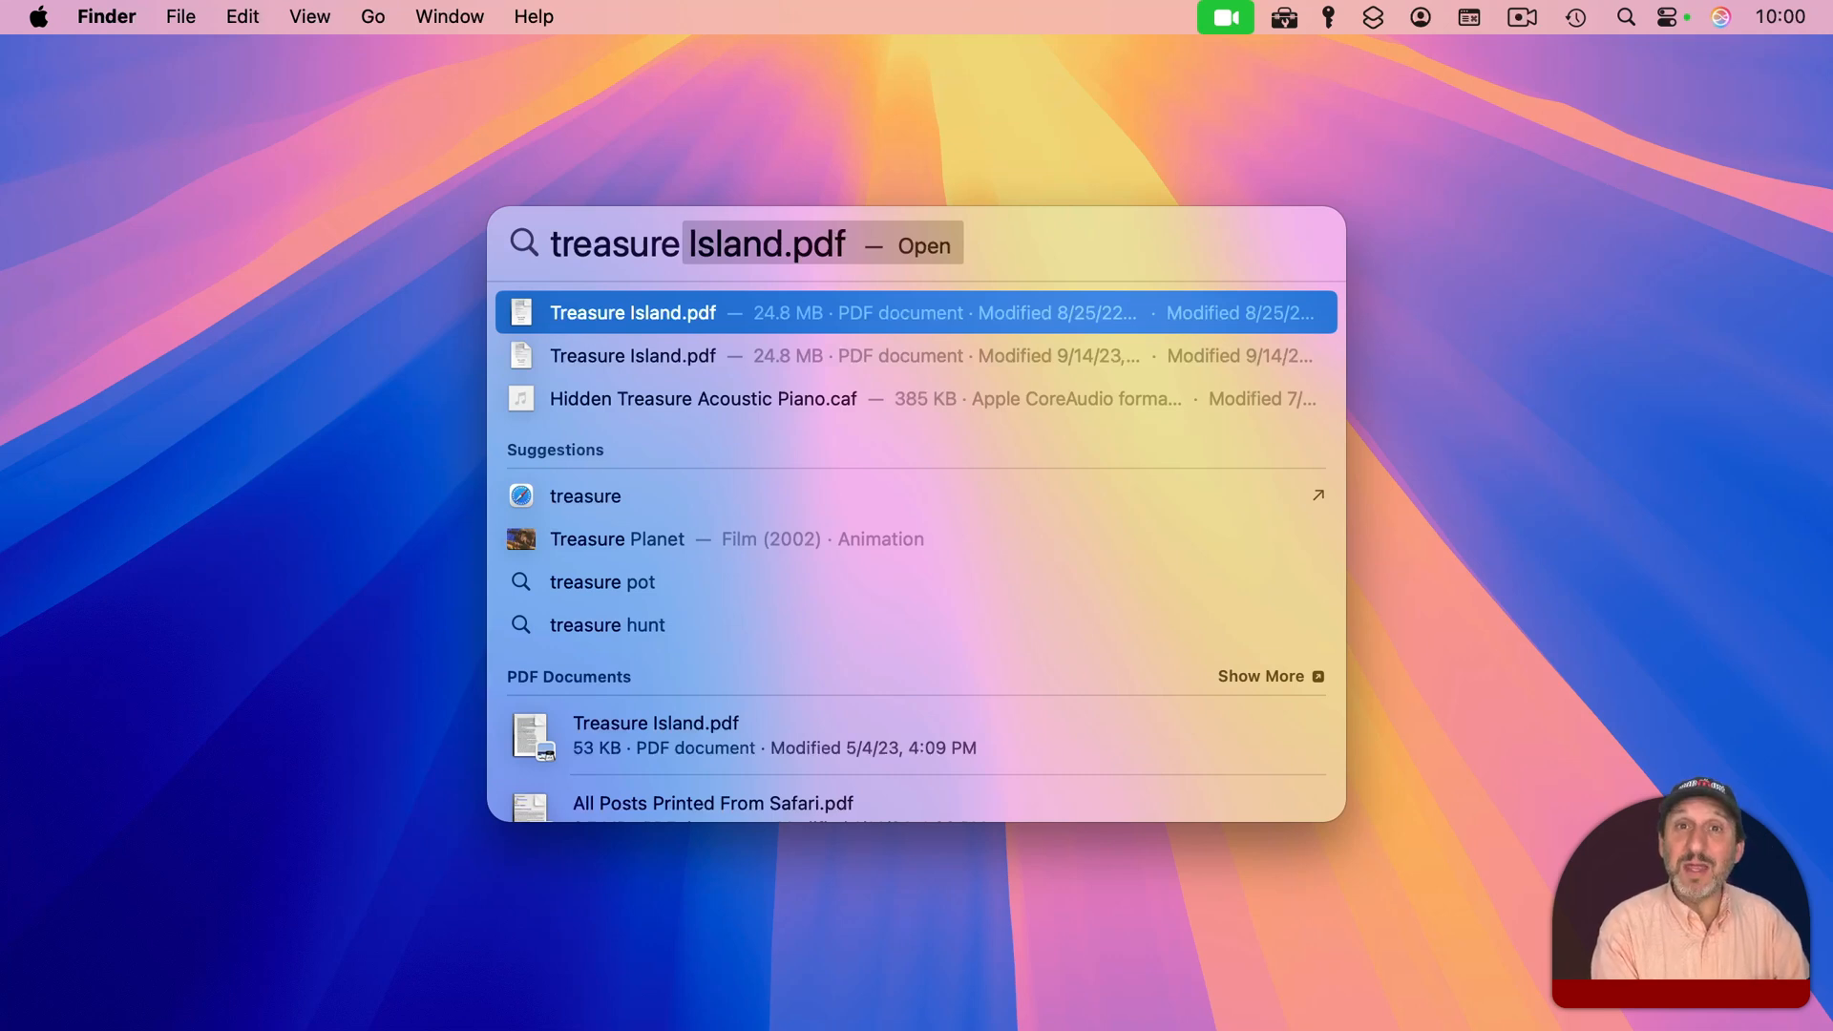
# - View Treasure Island.pdf's Get Info, open its Misc folder, then close the windows
pyautogui.press('cmd+i')
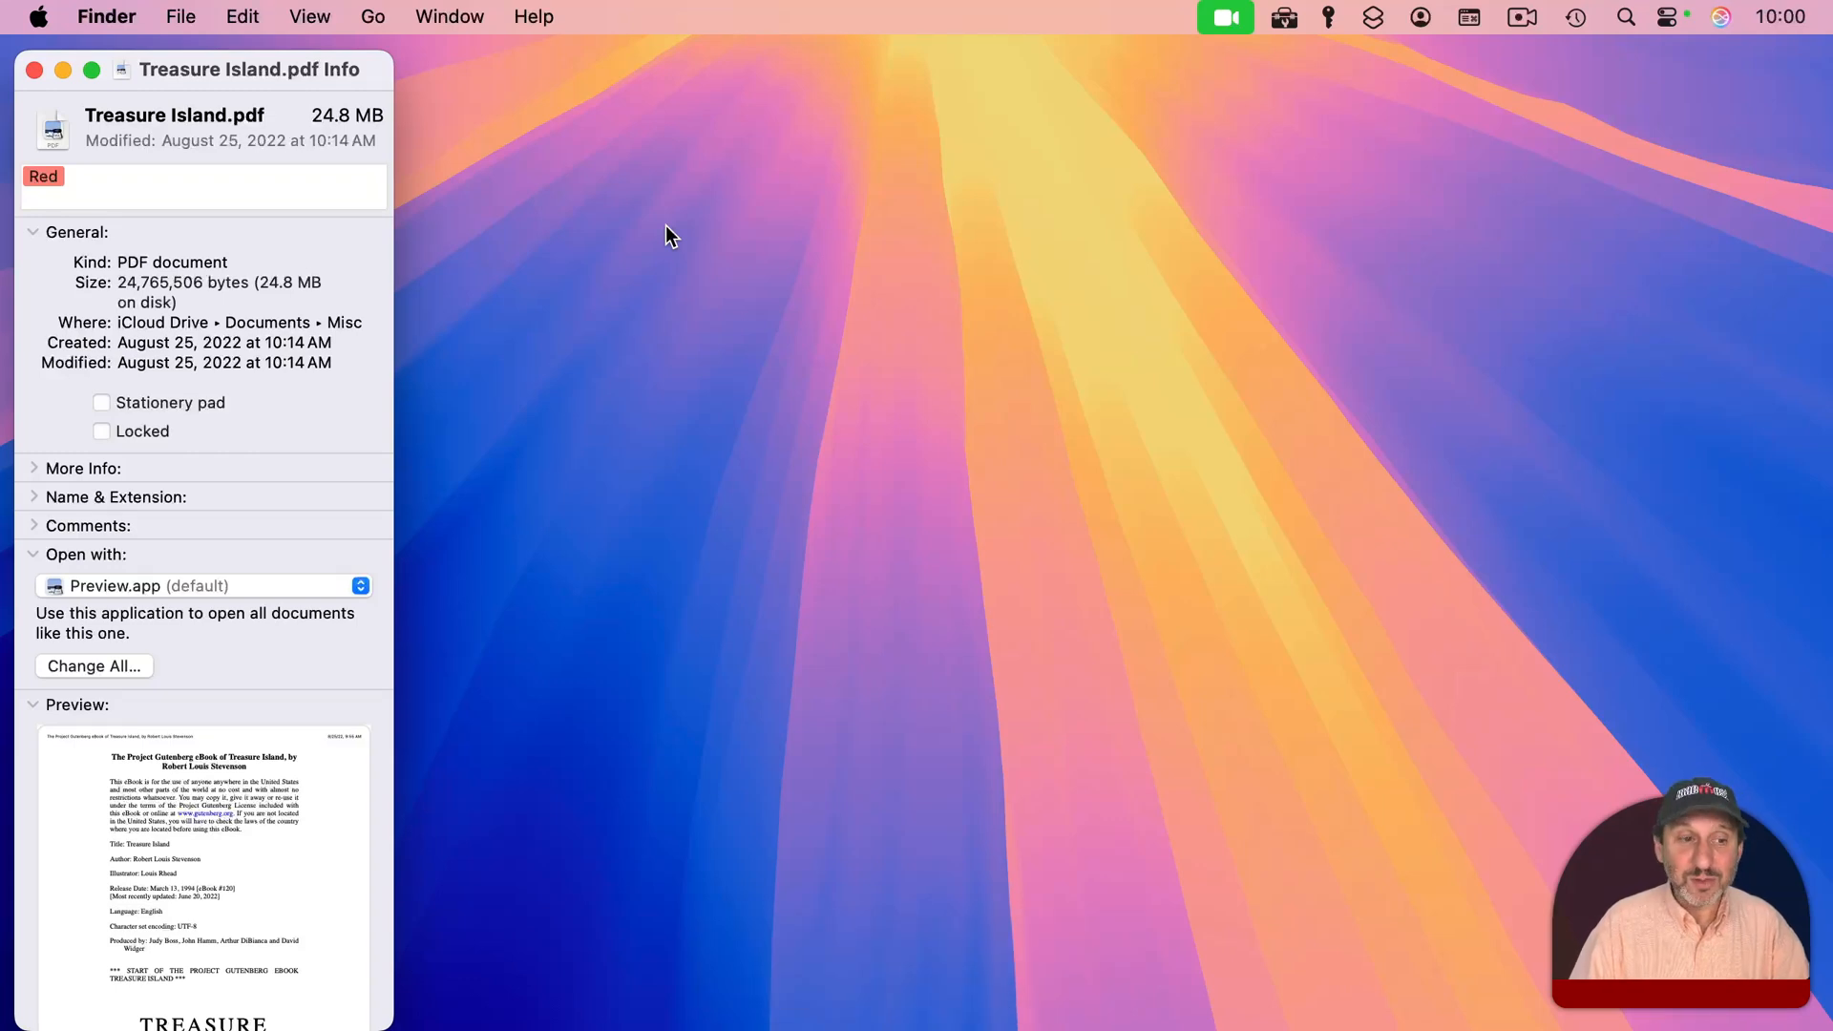
pyautogui.moveTo(217, 923)
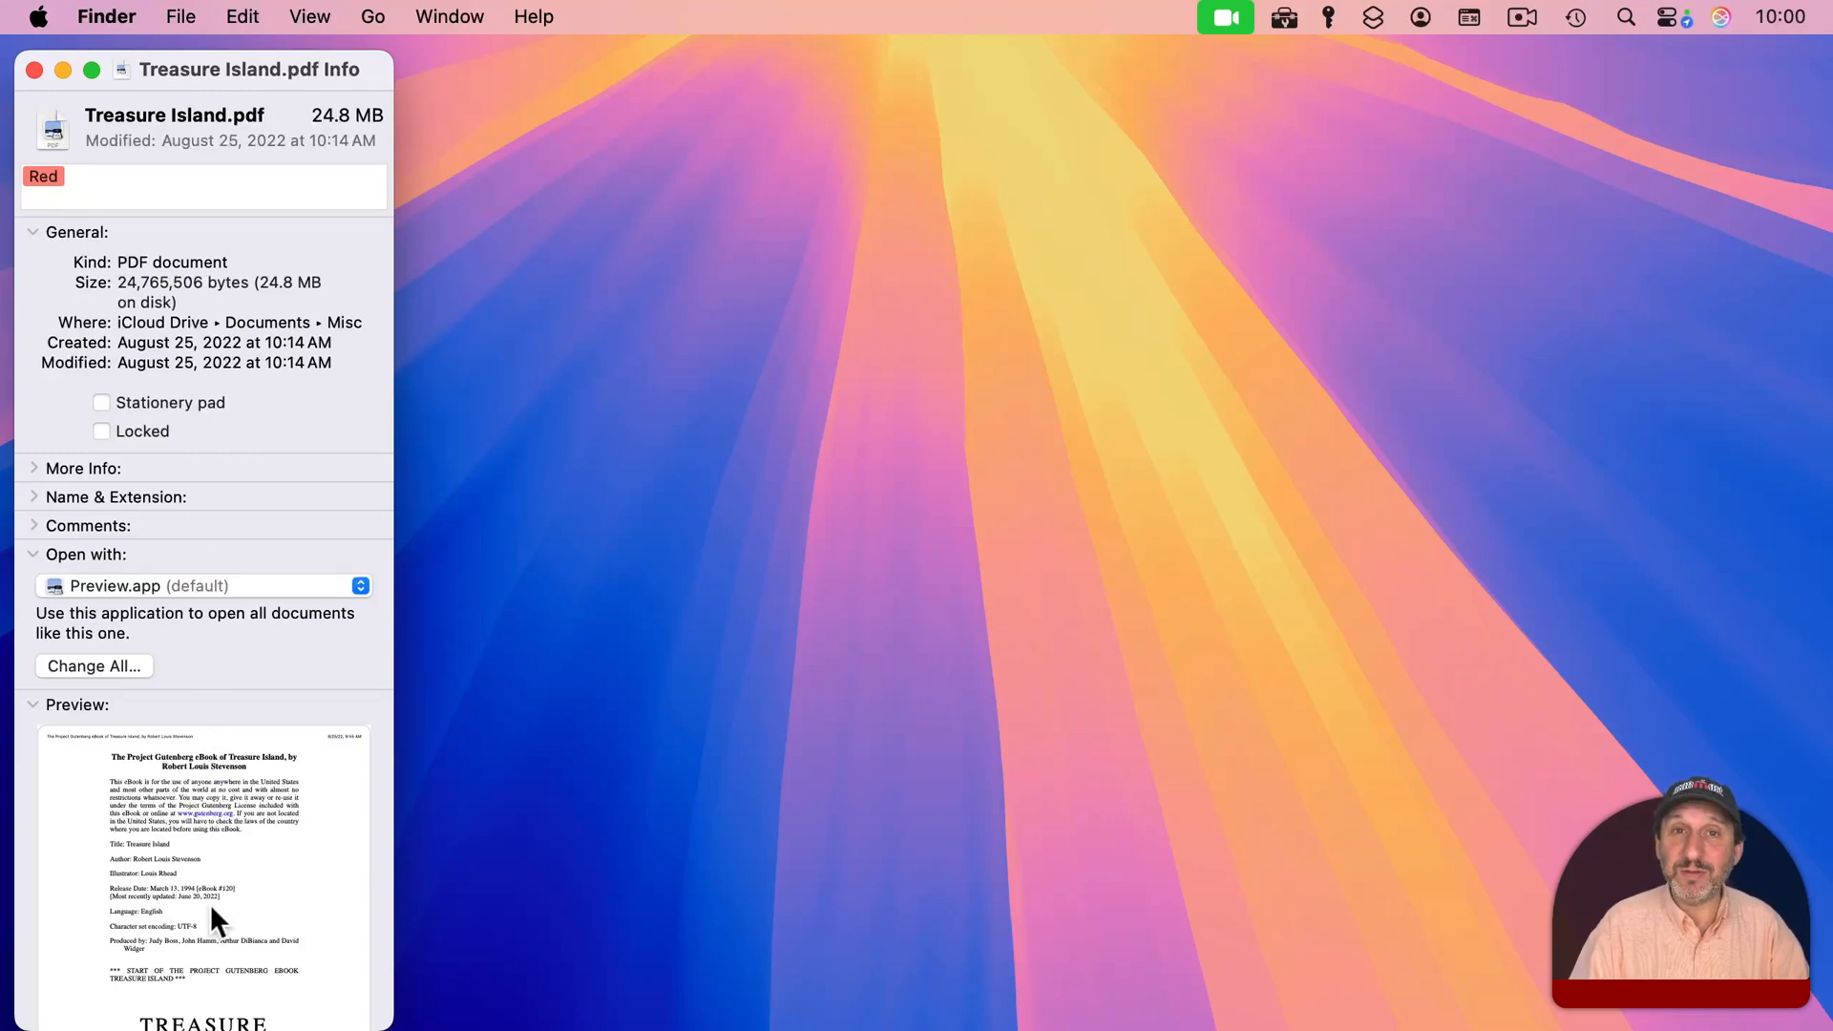
pyautogui.moveTo(172, 848)
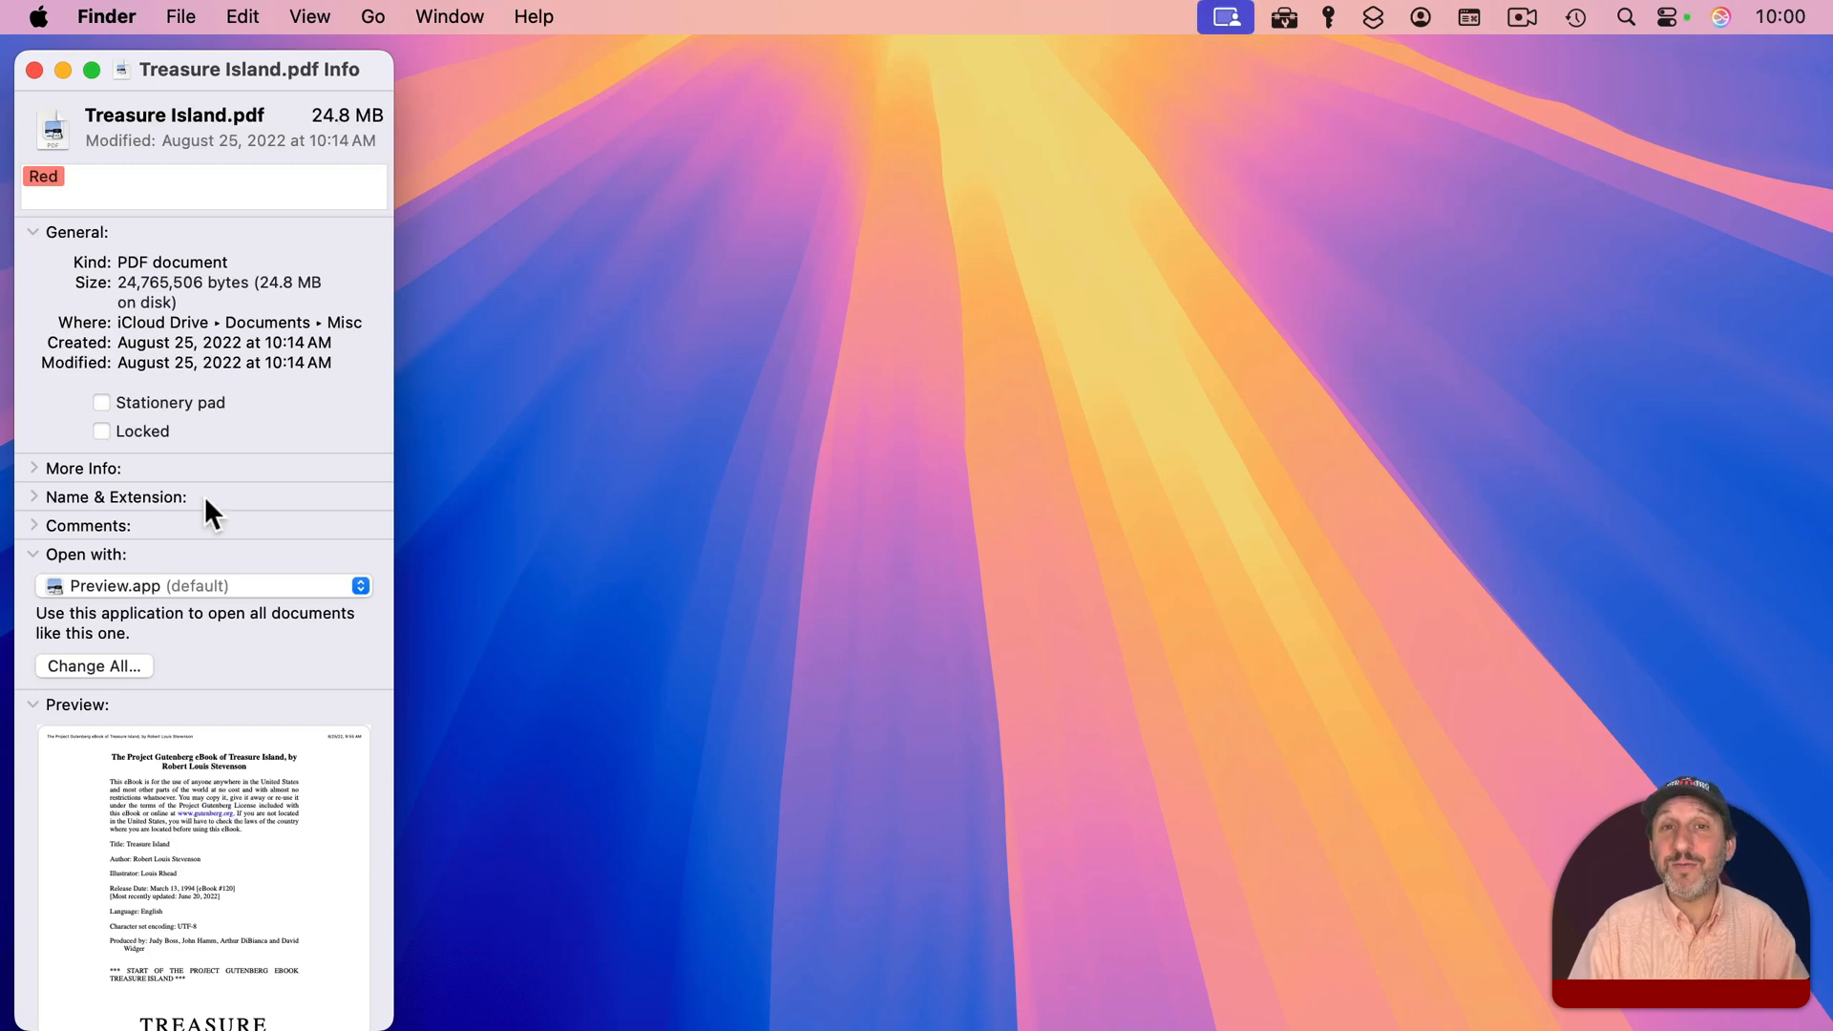
pyautogui.moveTo(212, 421)
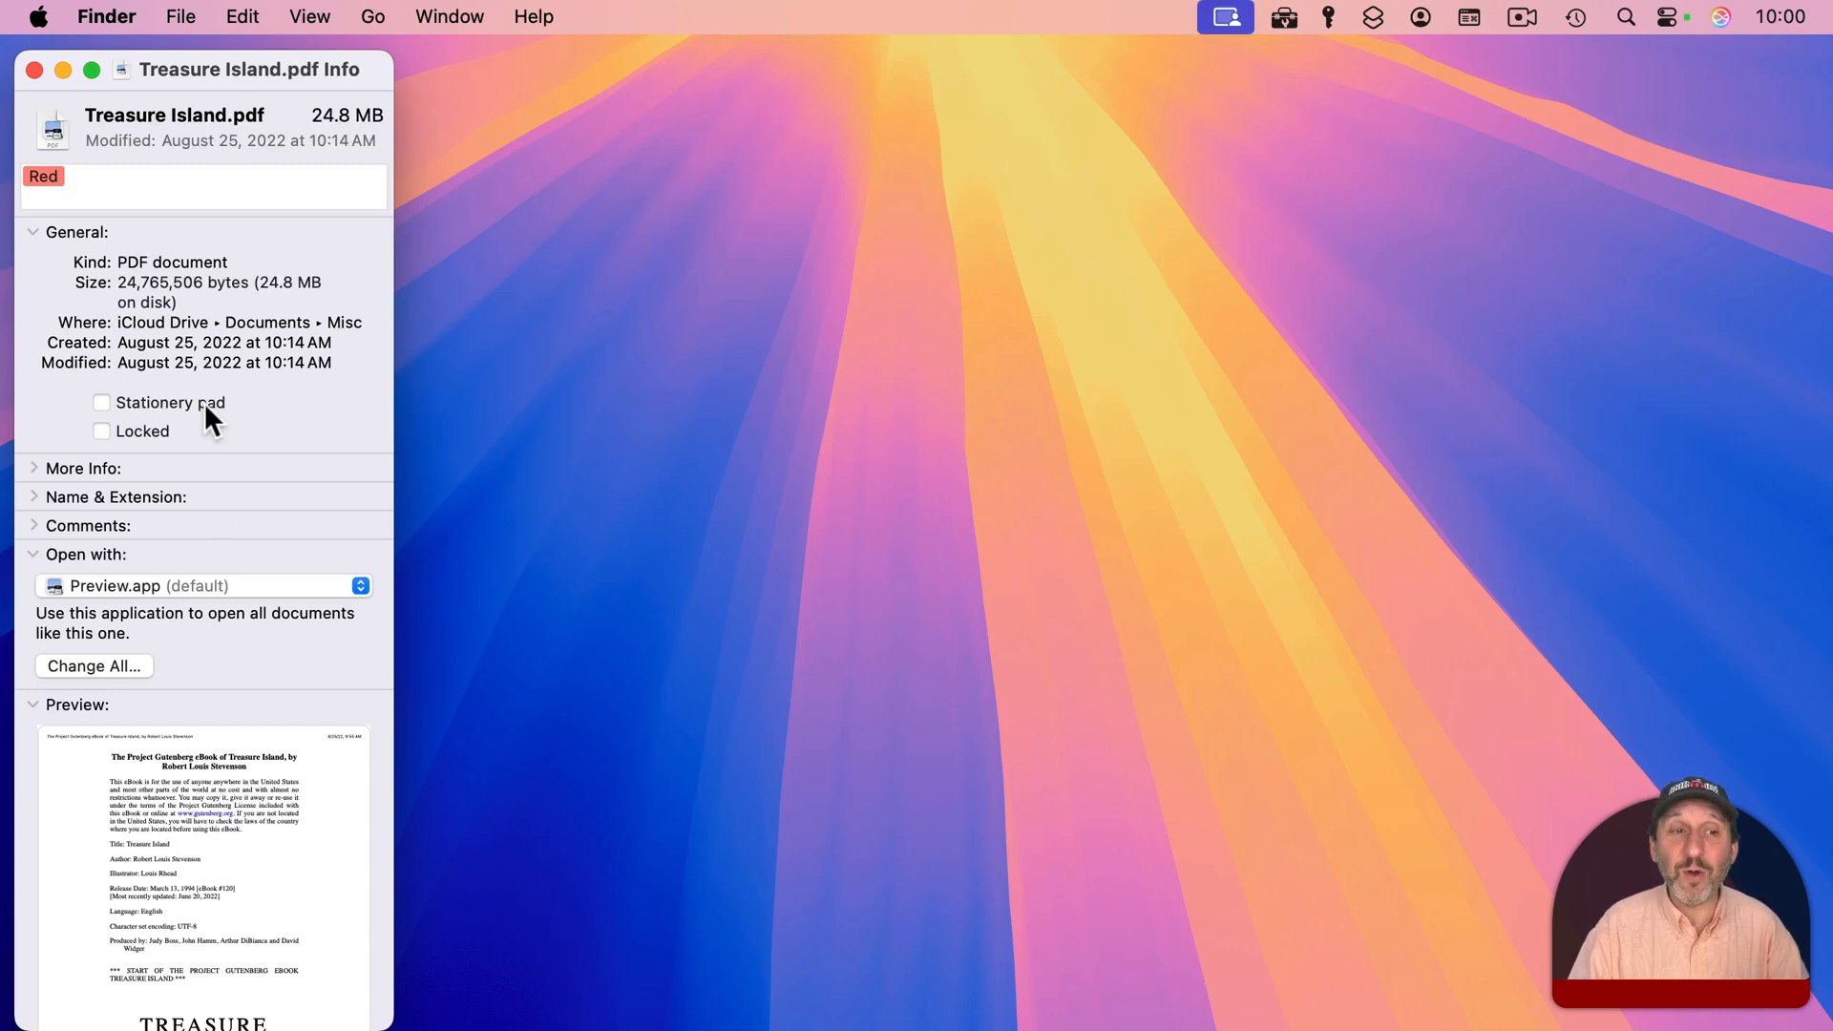
pyautogui.moveTo(194, 663)
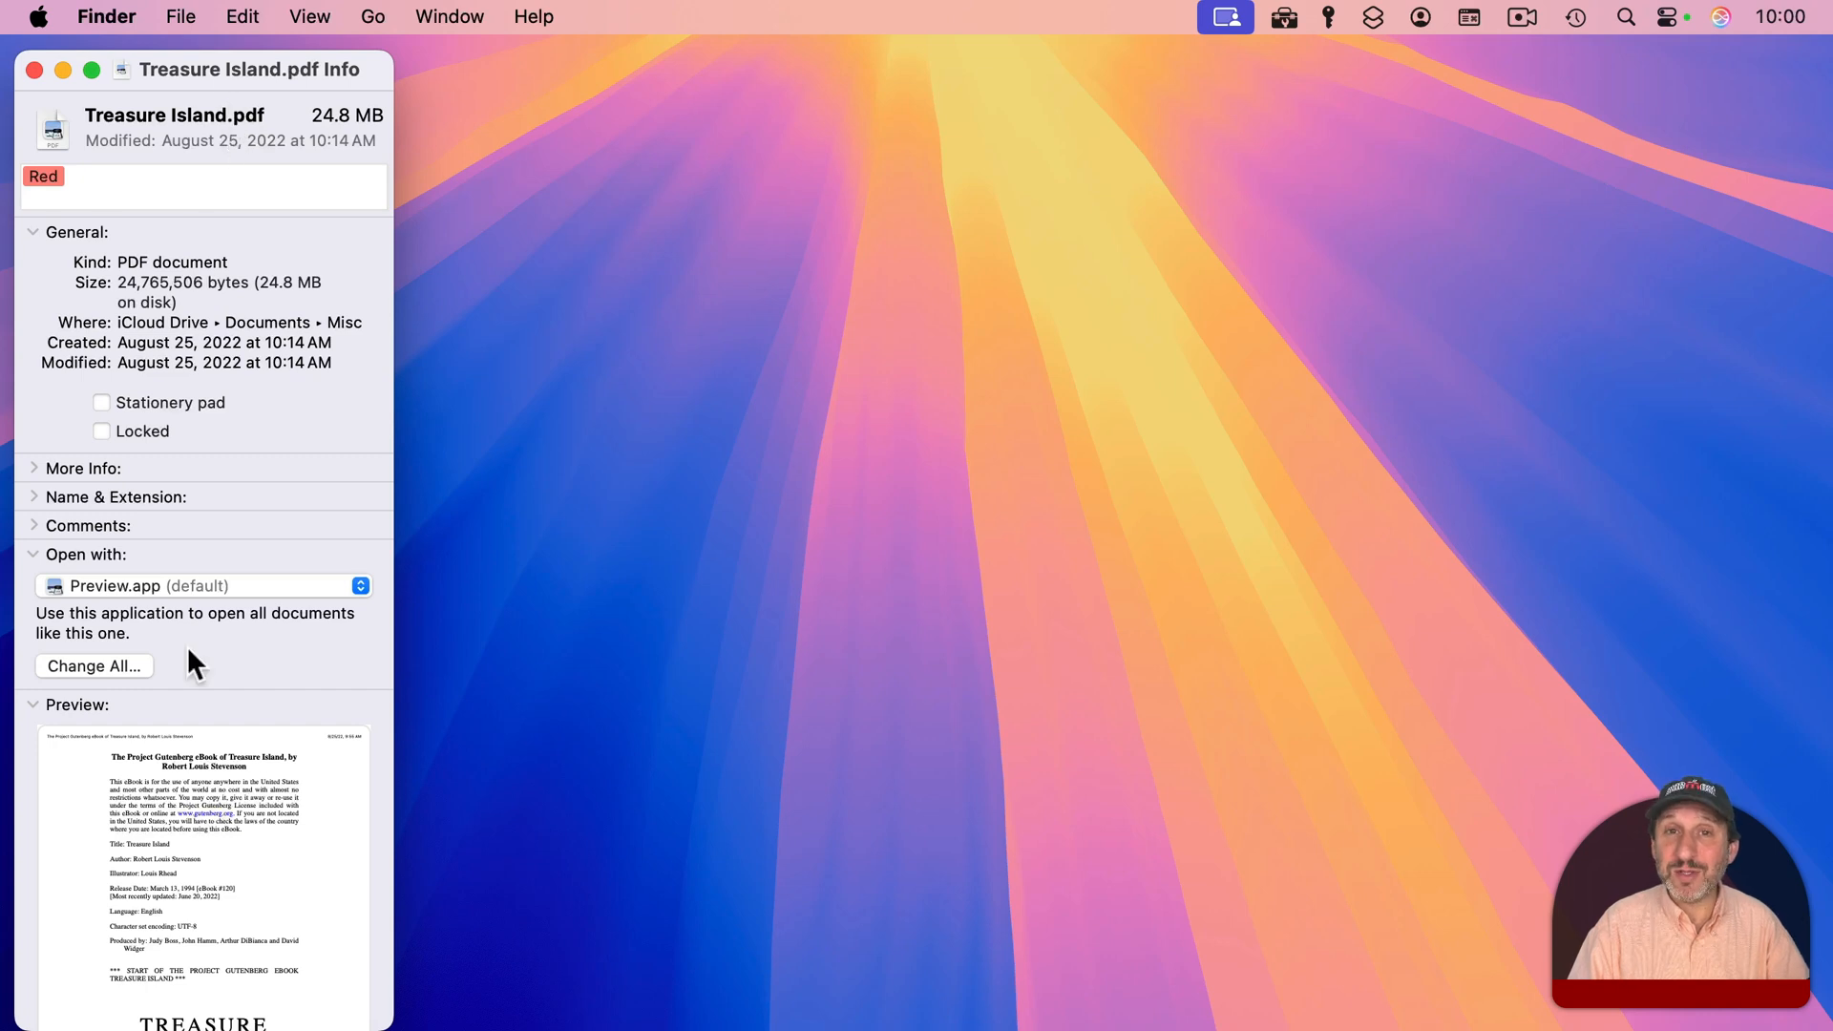
pyautogui.moveTo(1116, 497)
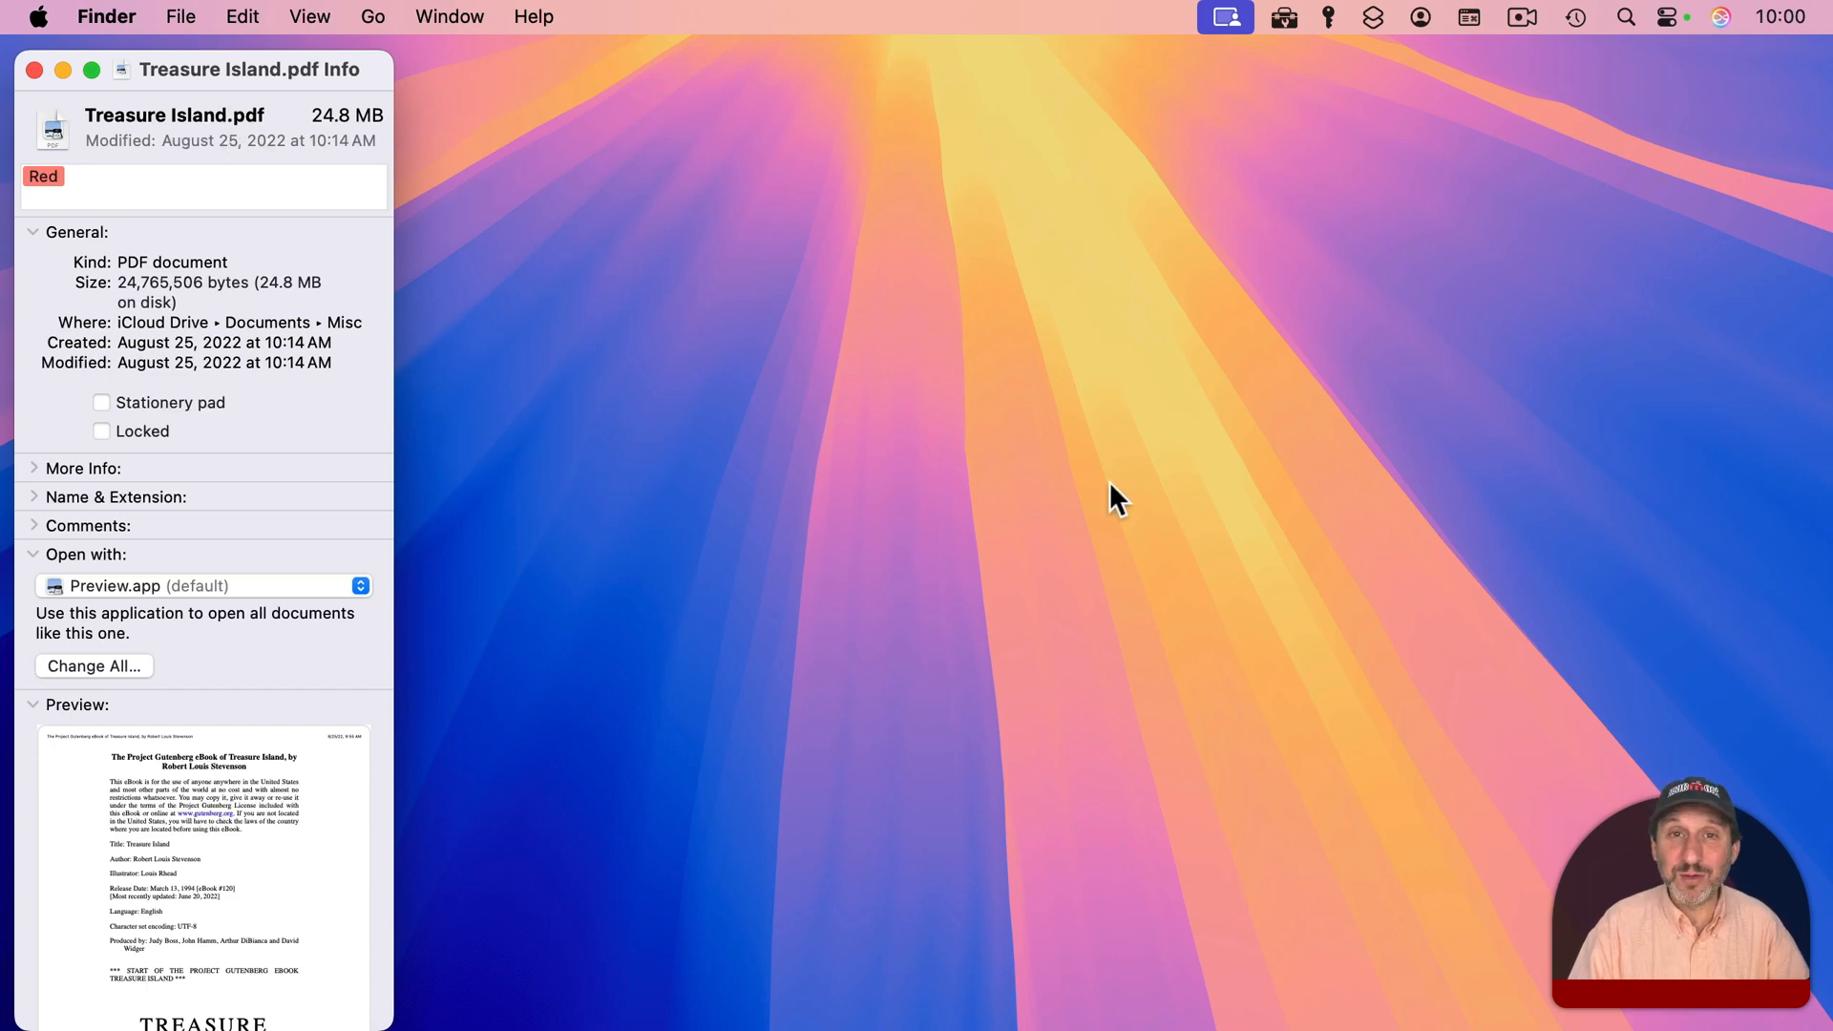
pyautogui.moveTo(129, 804)
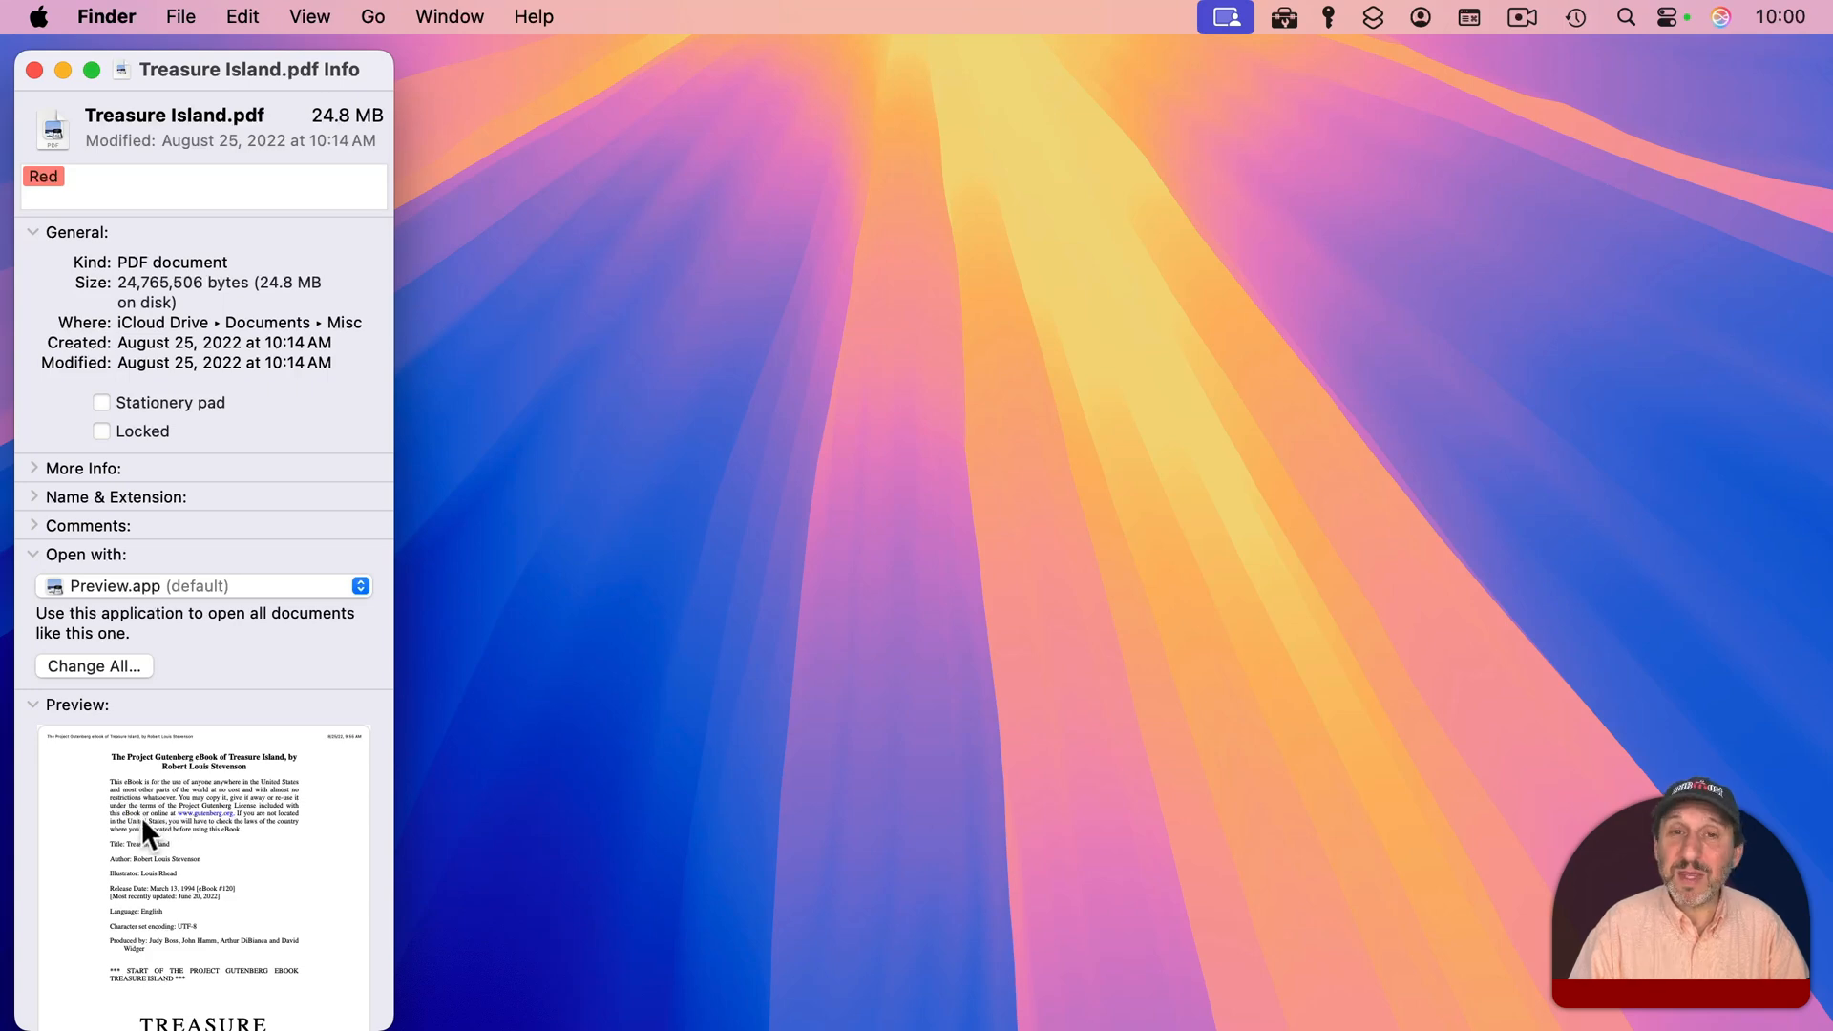
pyautogui.doubleClick(201, 876)
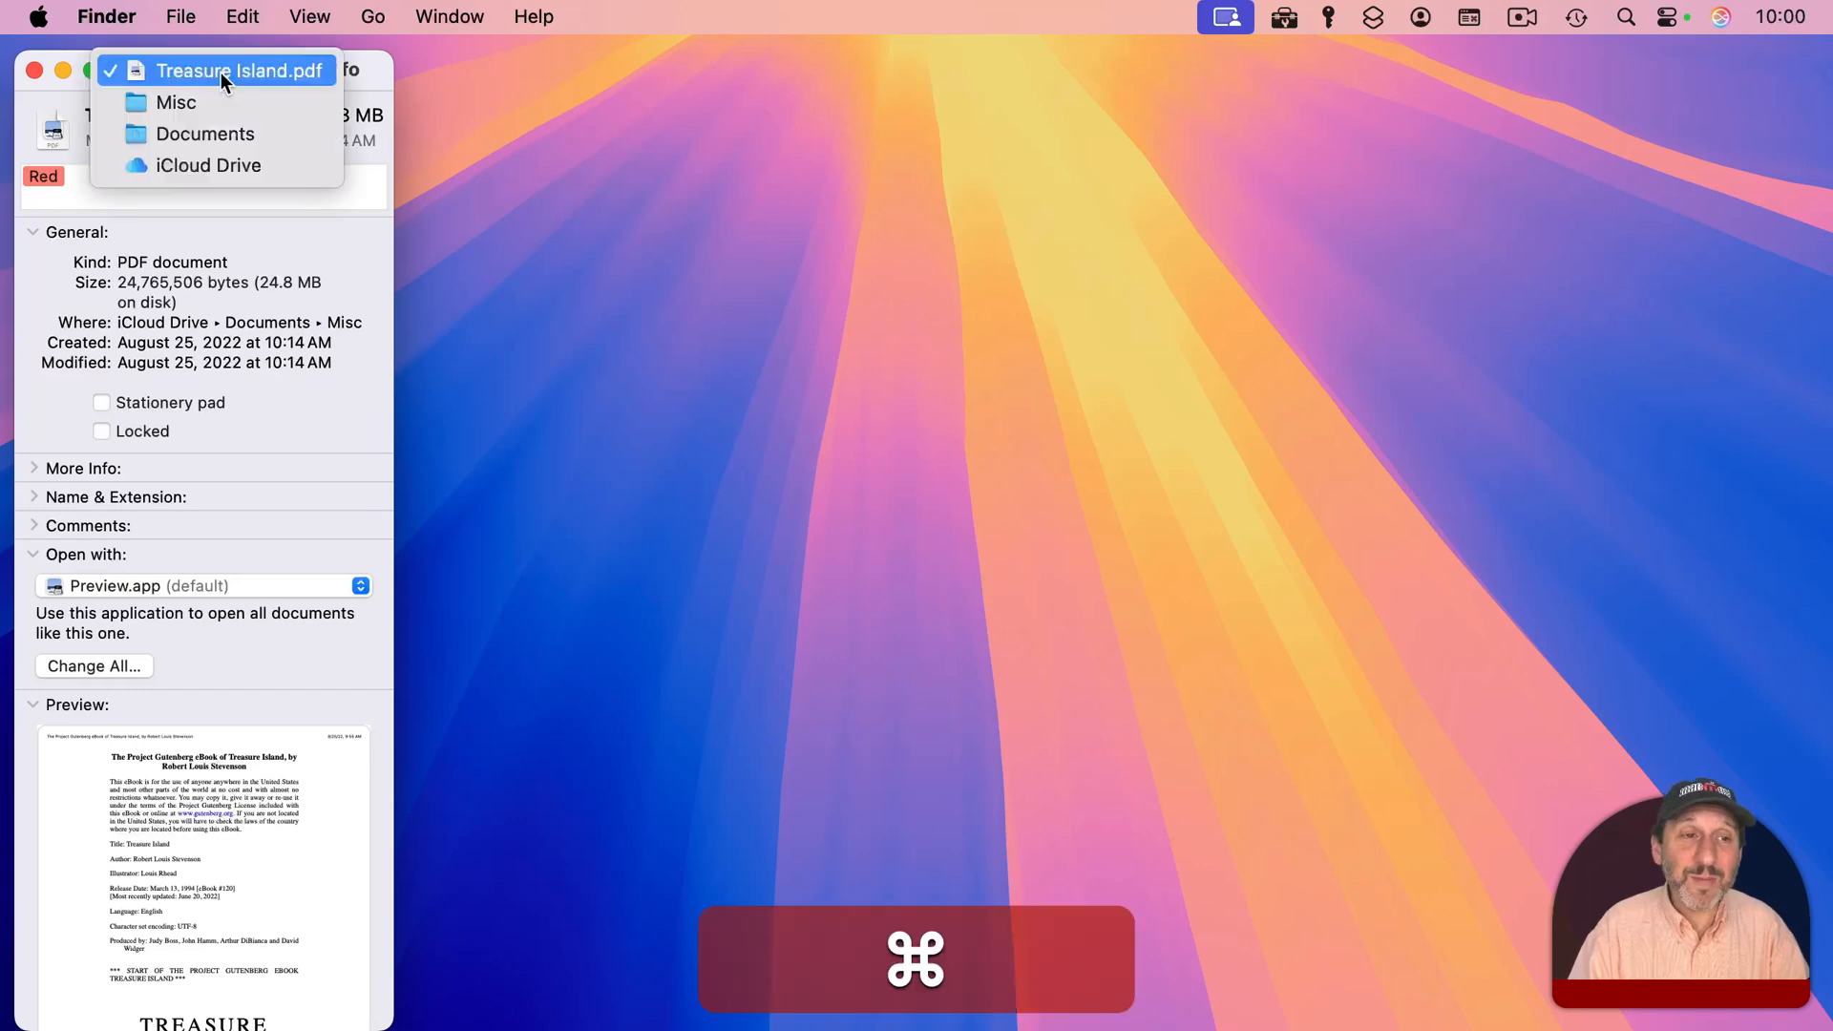
pyautogui.moveTo(176, 102)
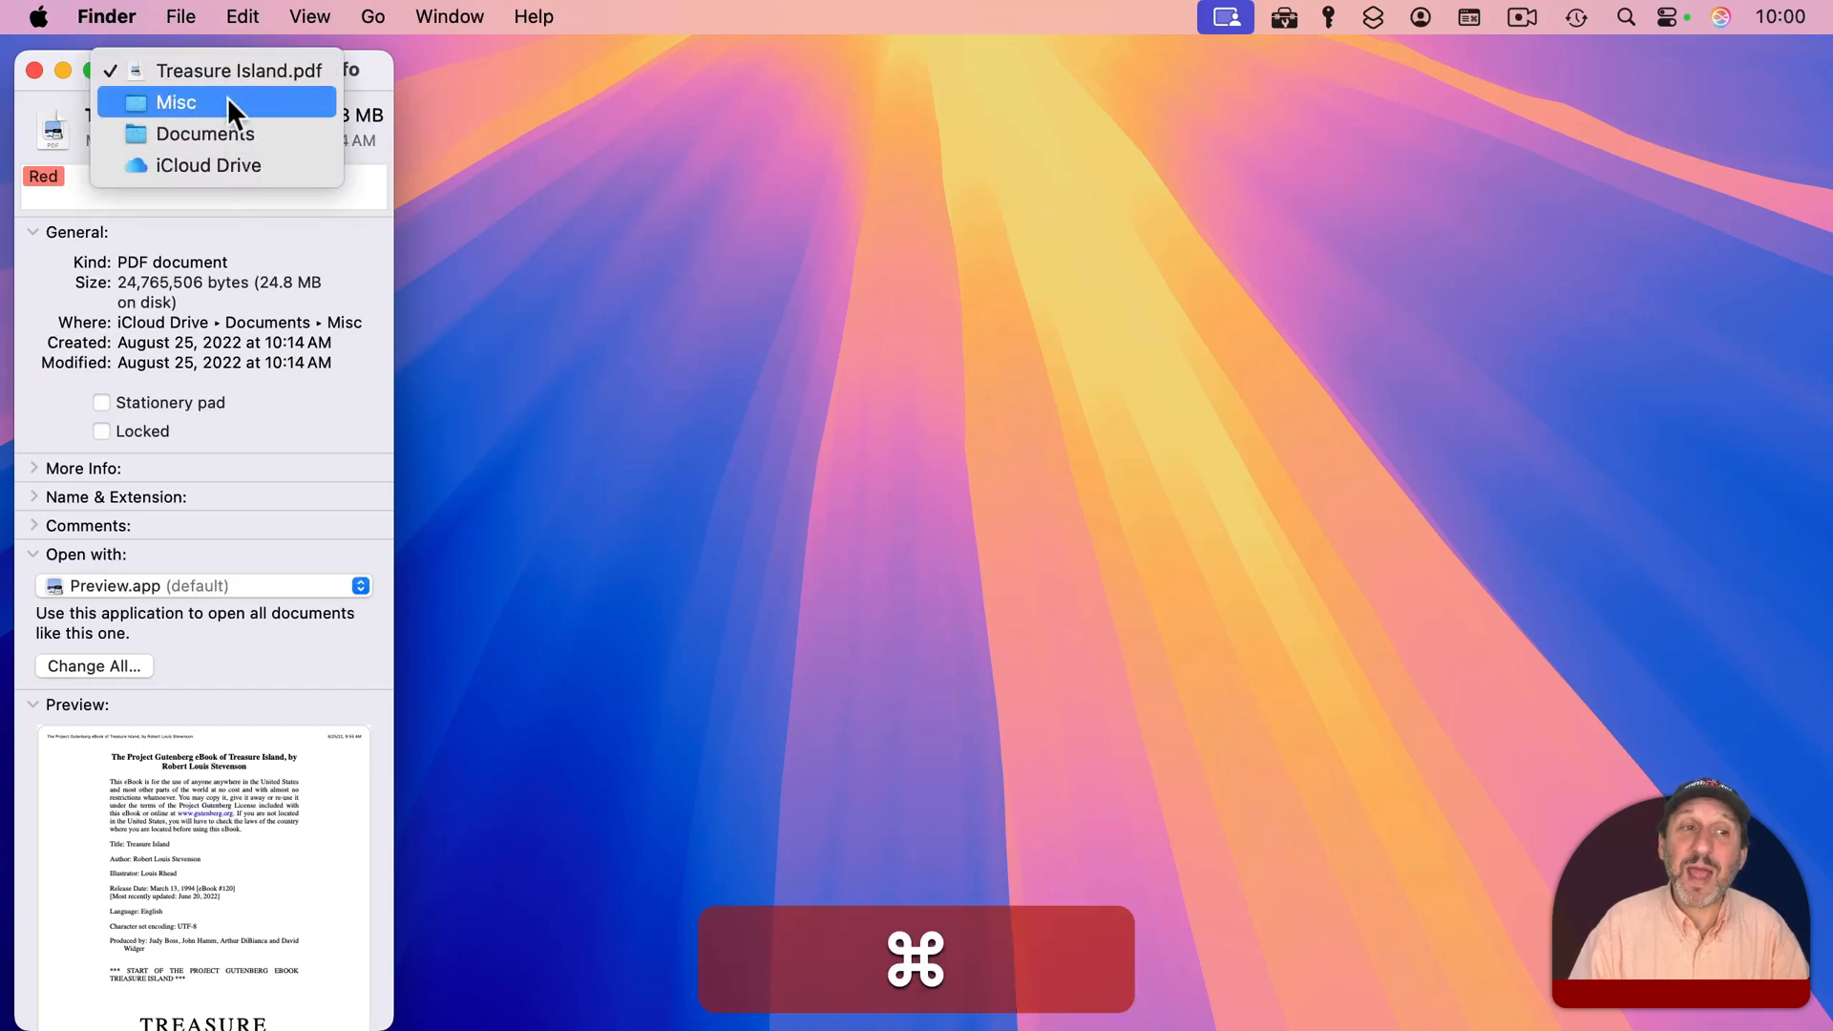
pyautogui.moveTo(167, 111)
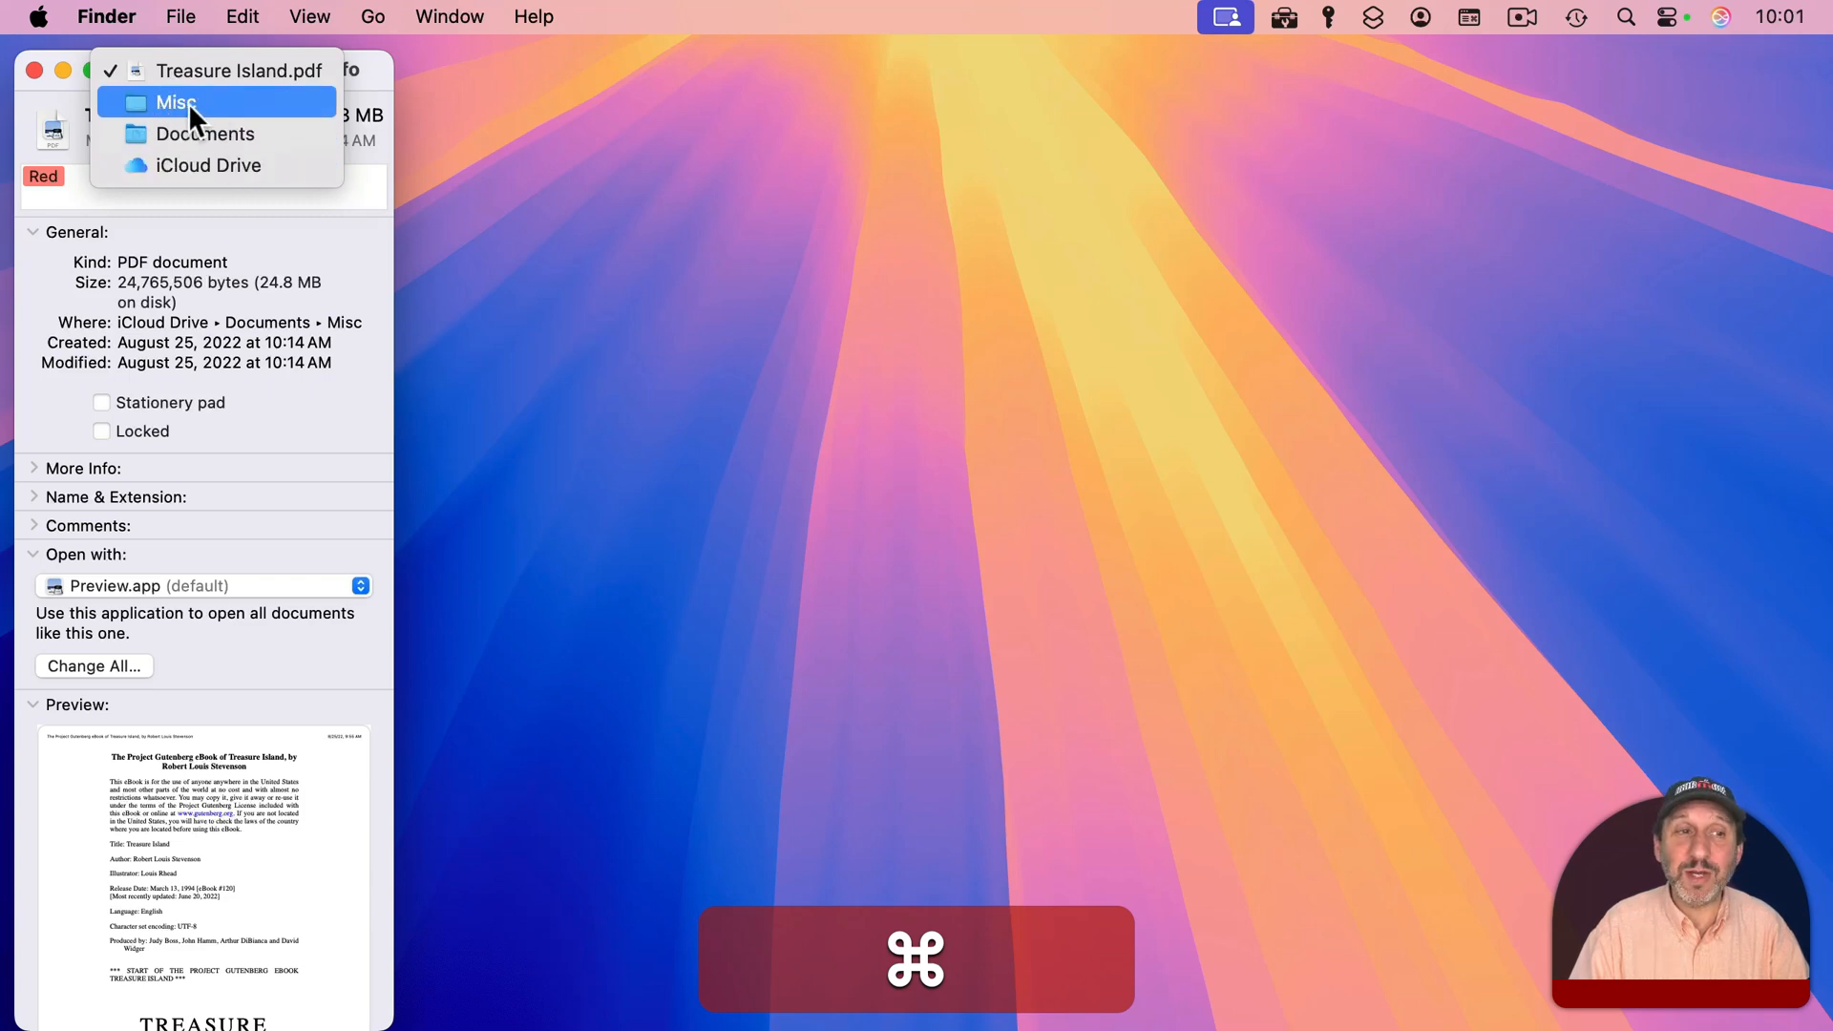
pyautogui.click(176, 102)
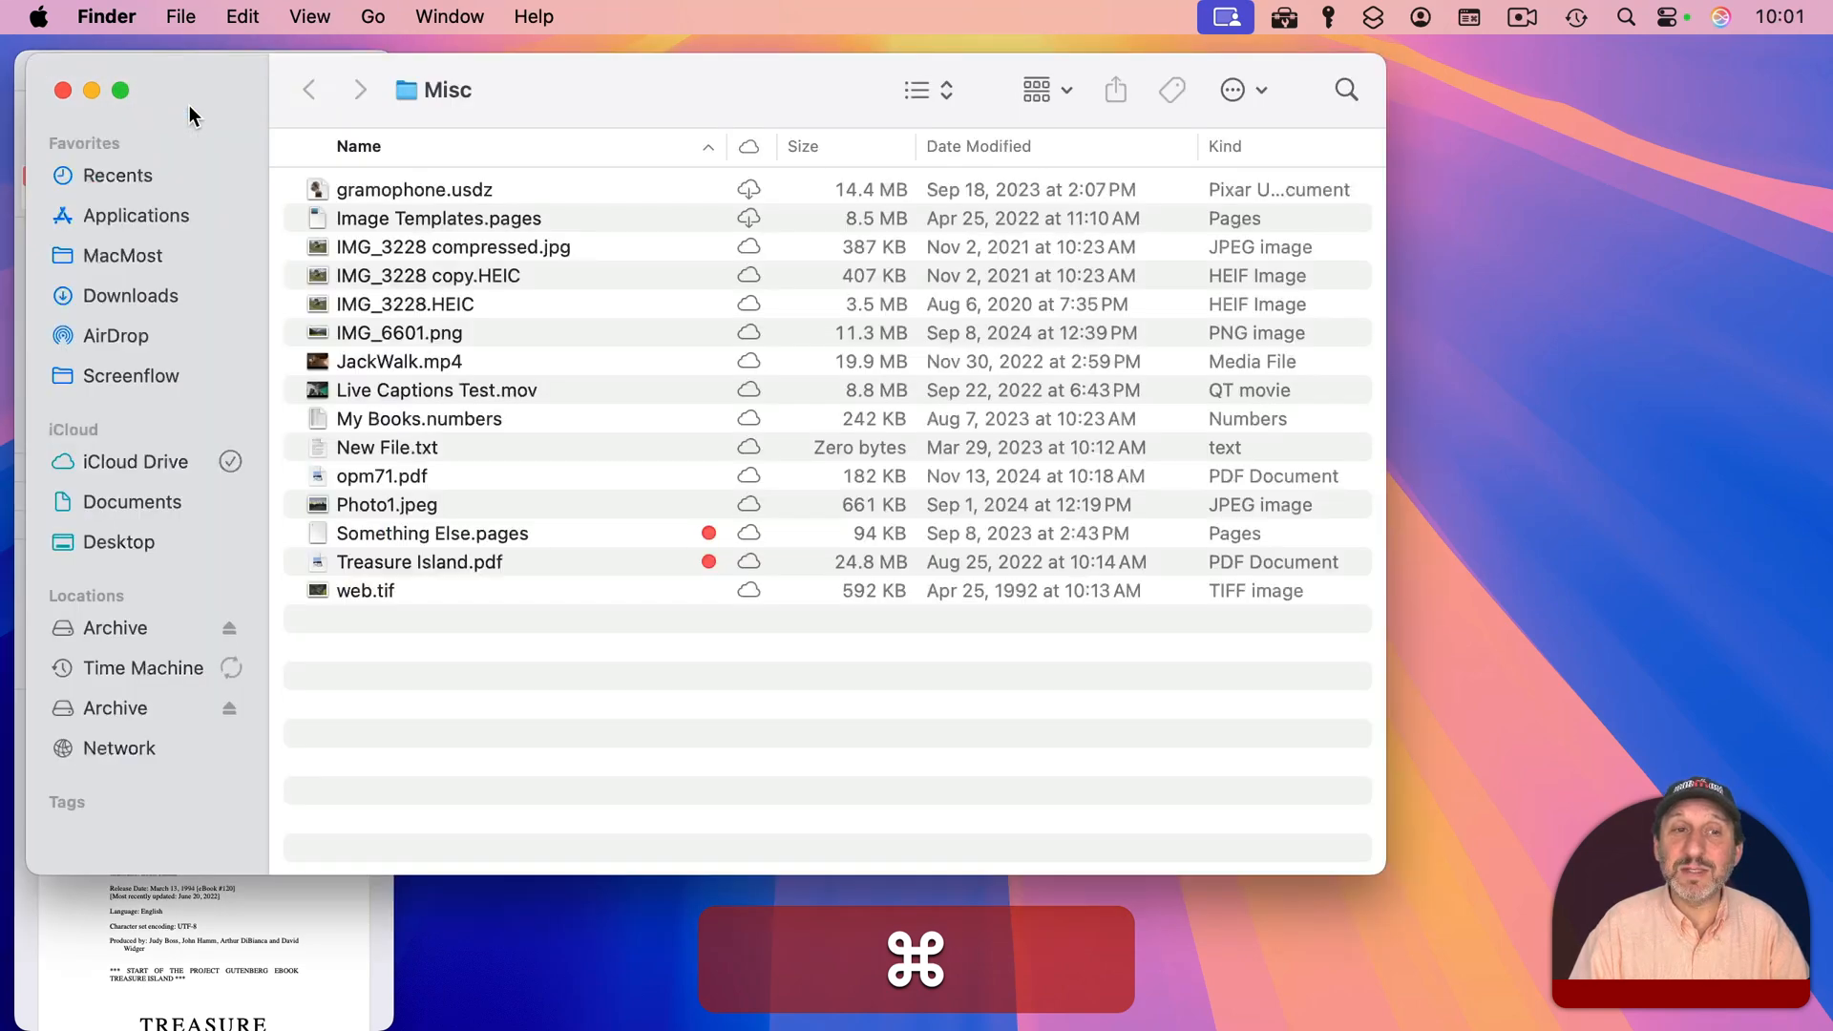
pyautogui.press('cmd+i')
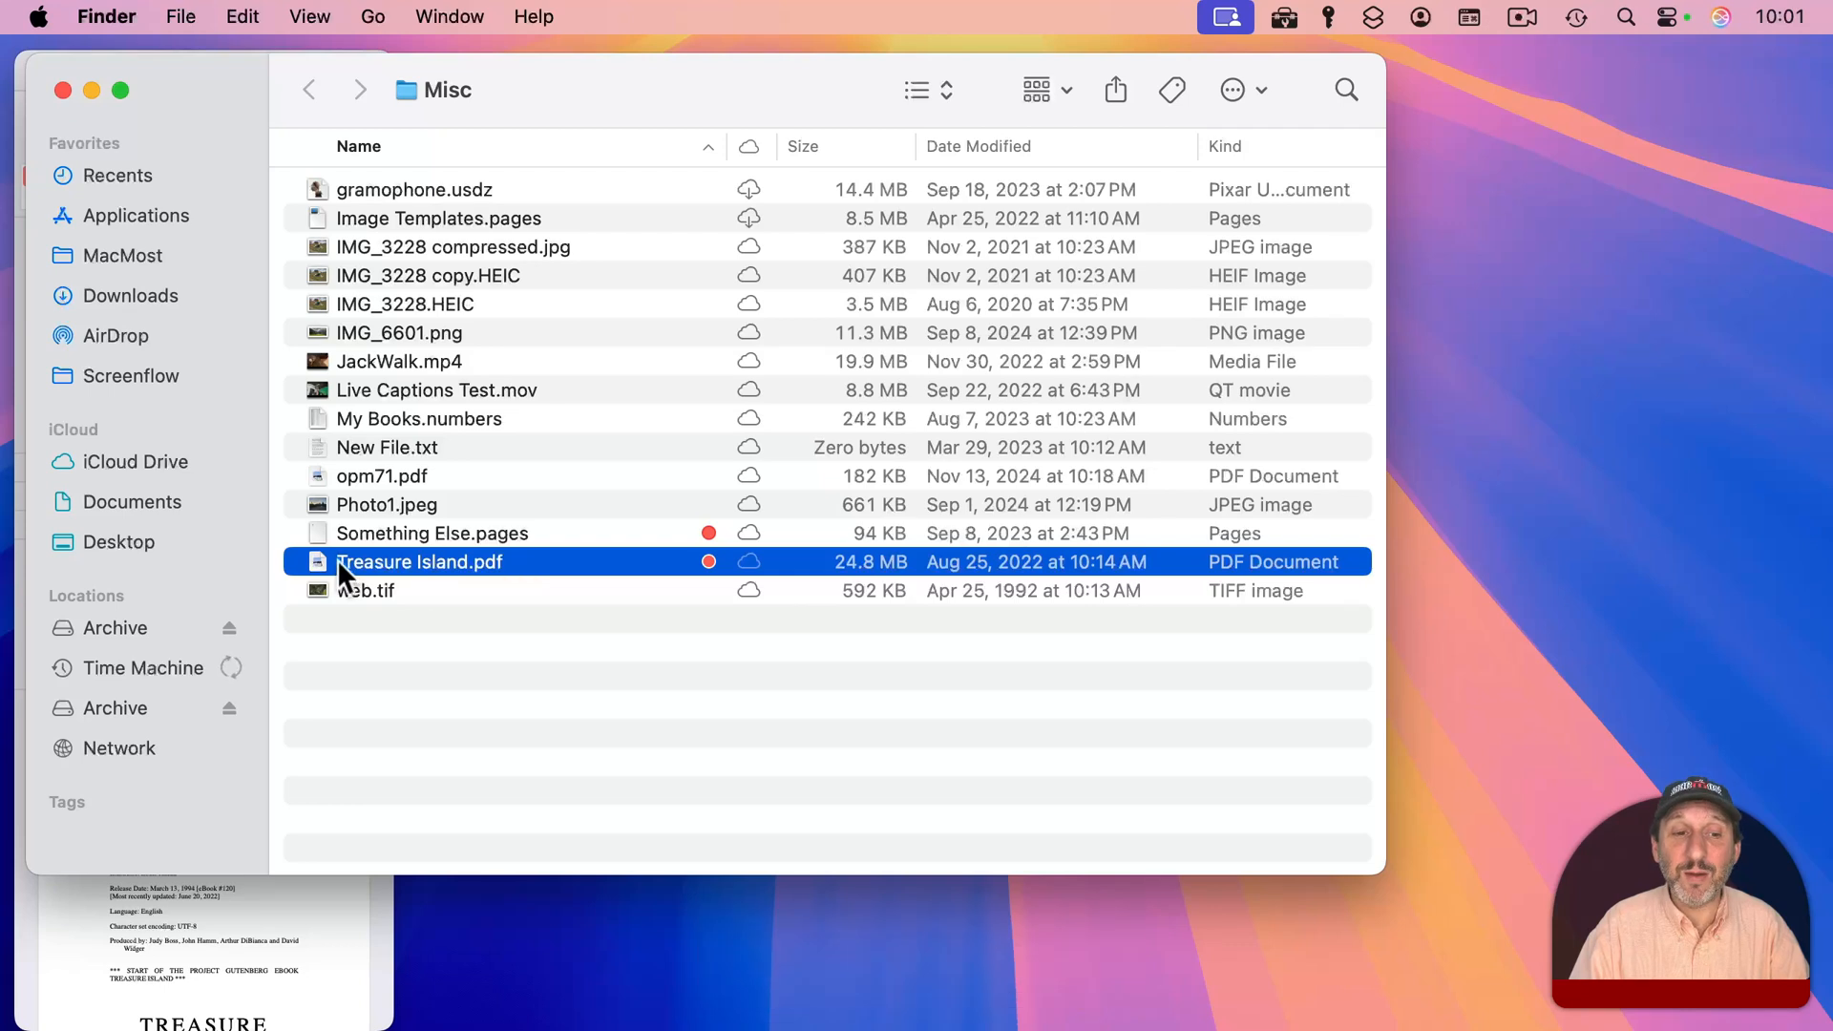
pyautogui.click(63, 90)
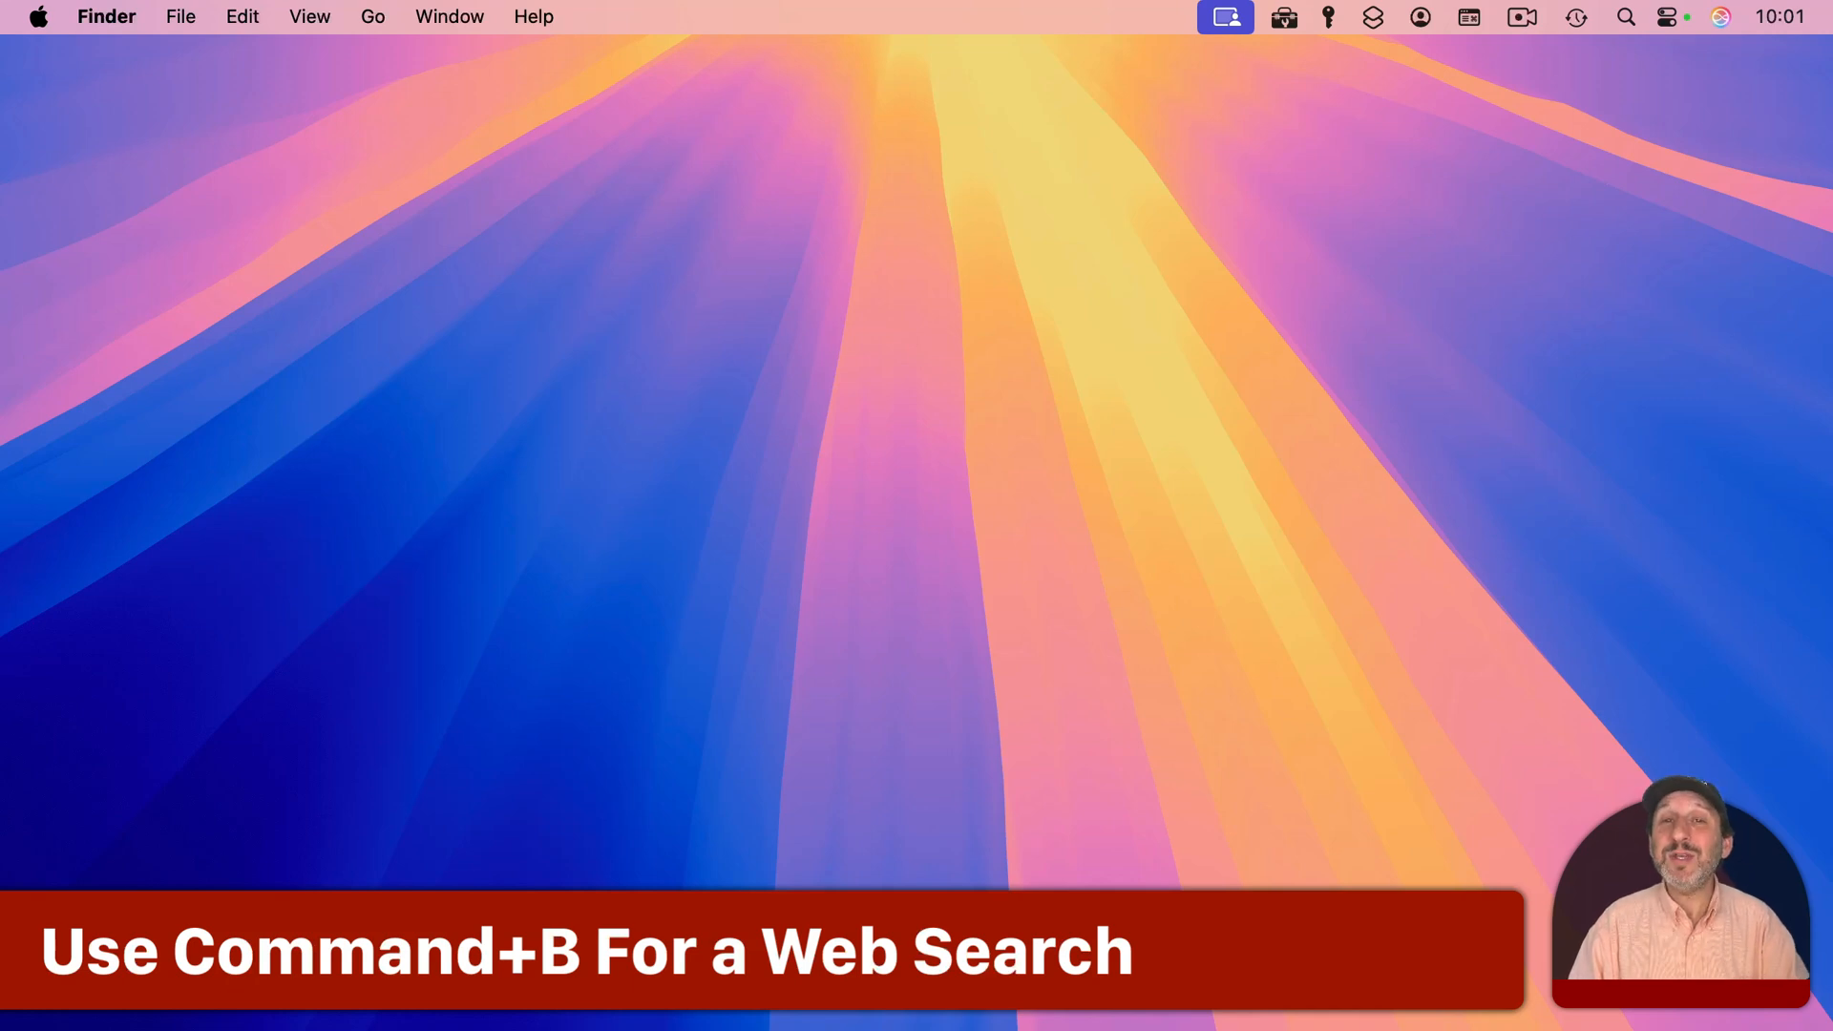
# - Run a Spotlight web search for 'treasure island', opening Google results in Safari
pyautogui.press('cmd+space')
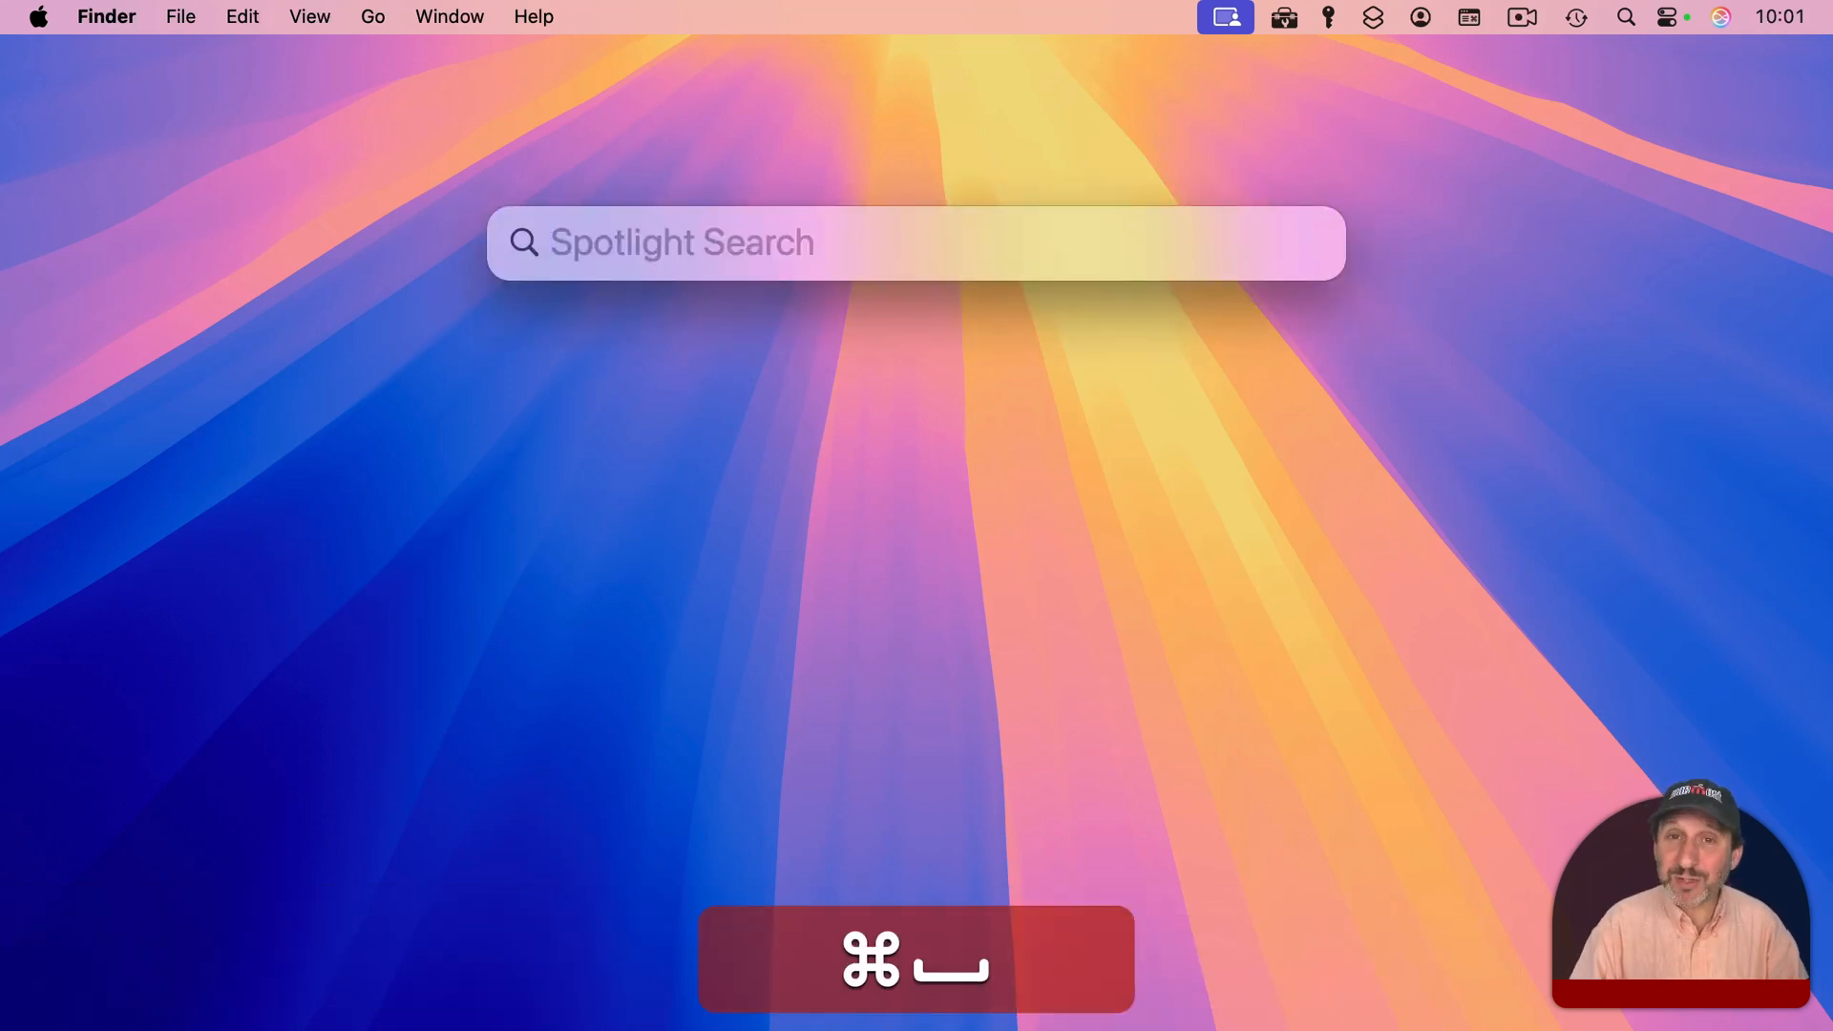
pyautogui.write('transmit.app')
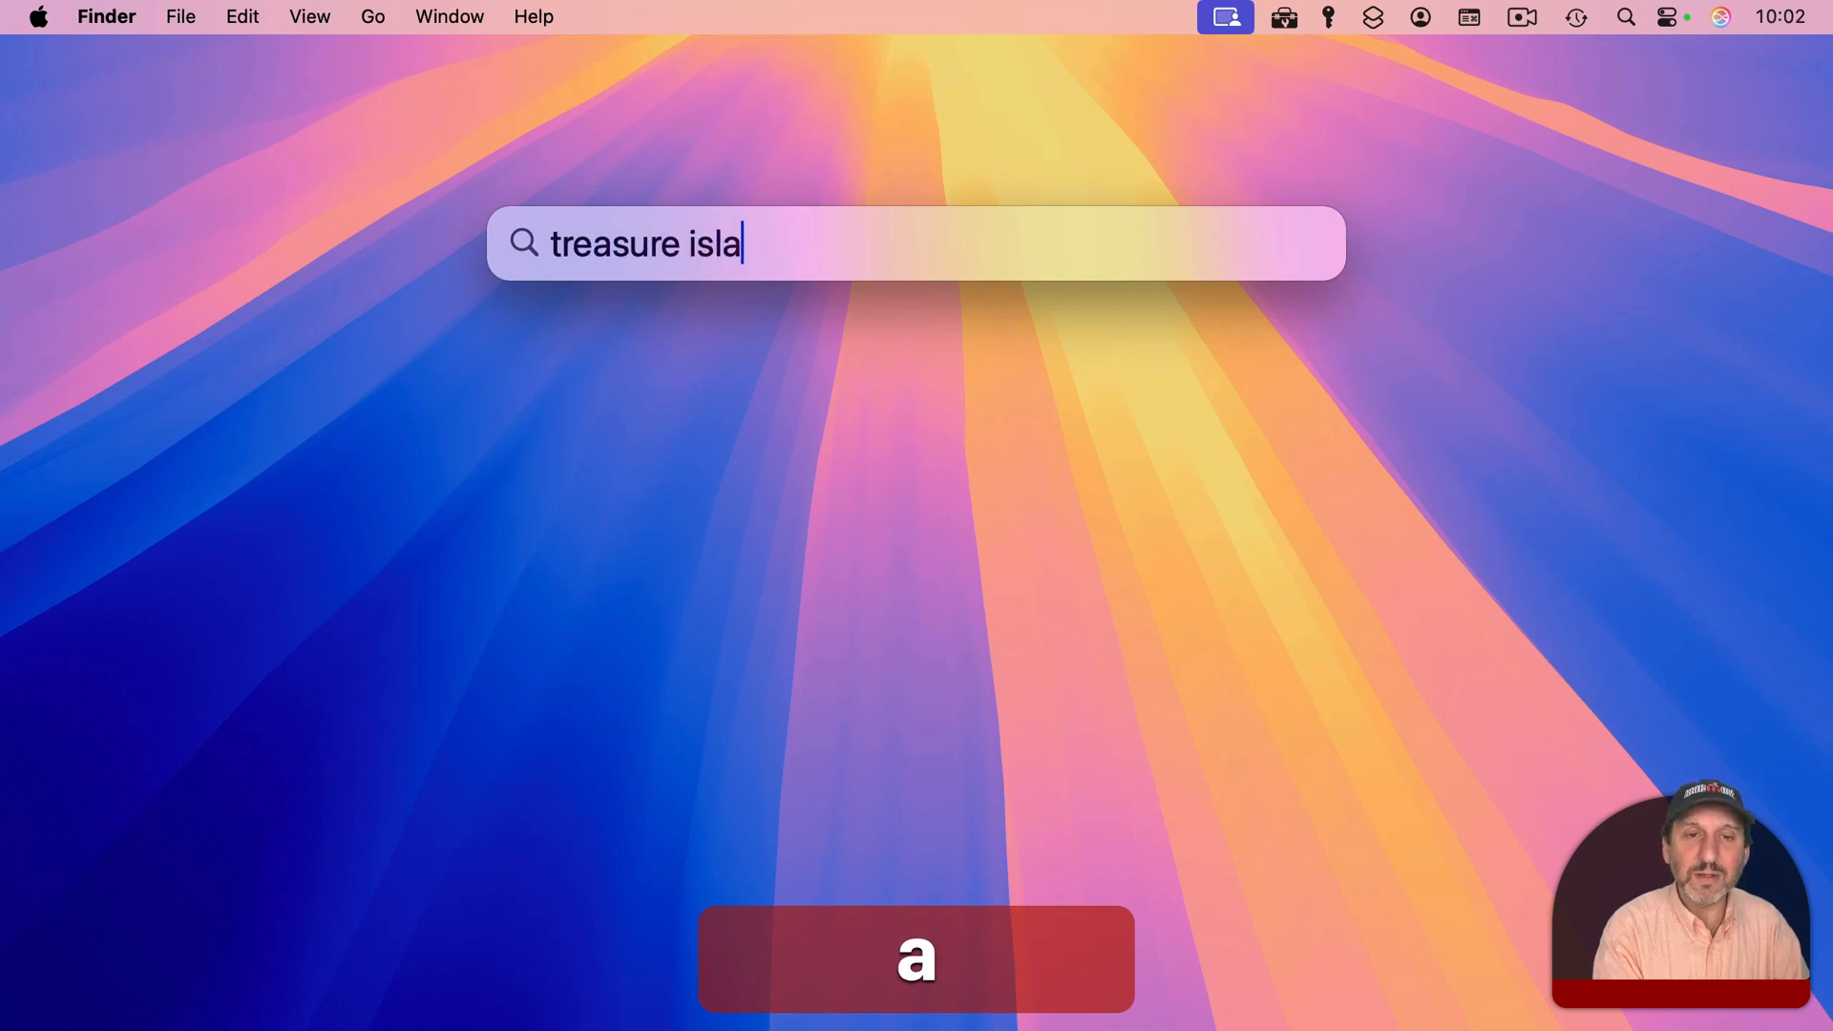
pyautogui.write('nd')
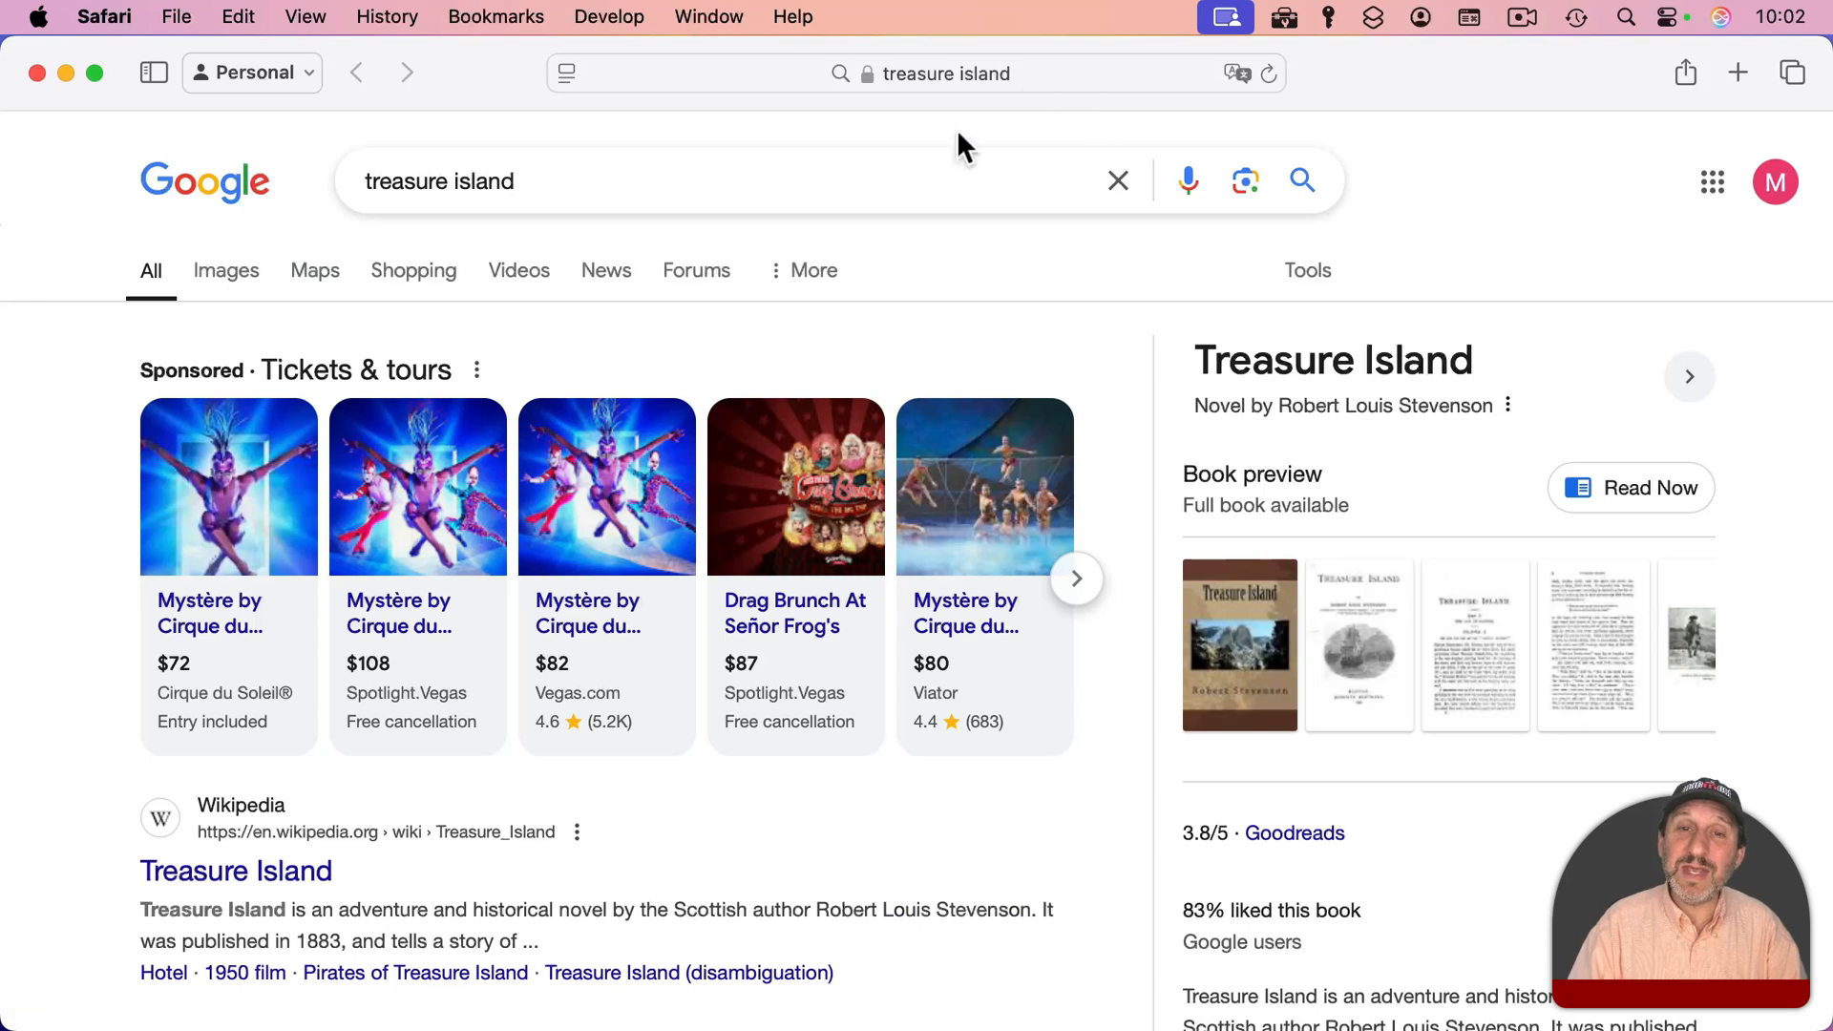
pyautogui.moveTo(1002, 129)
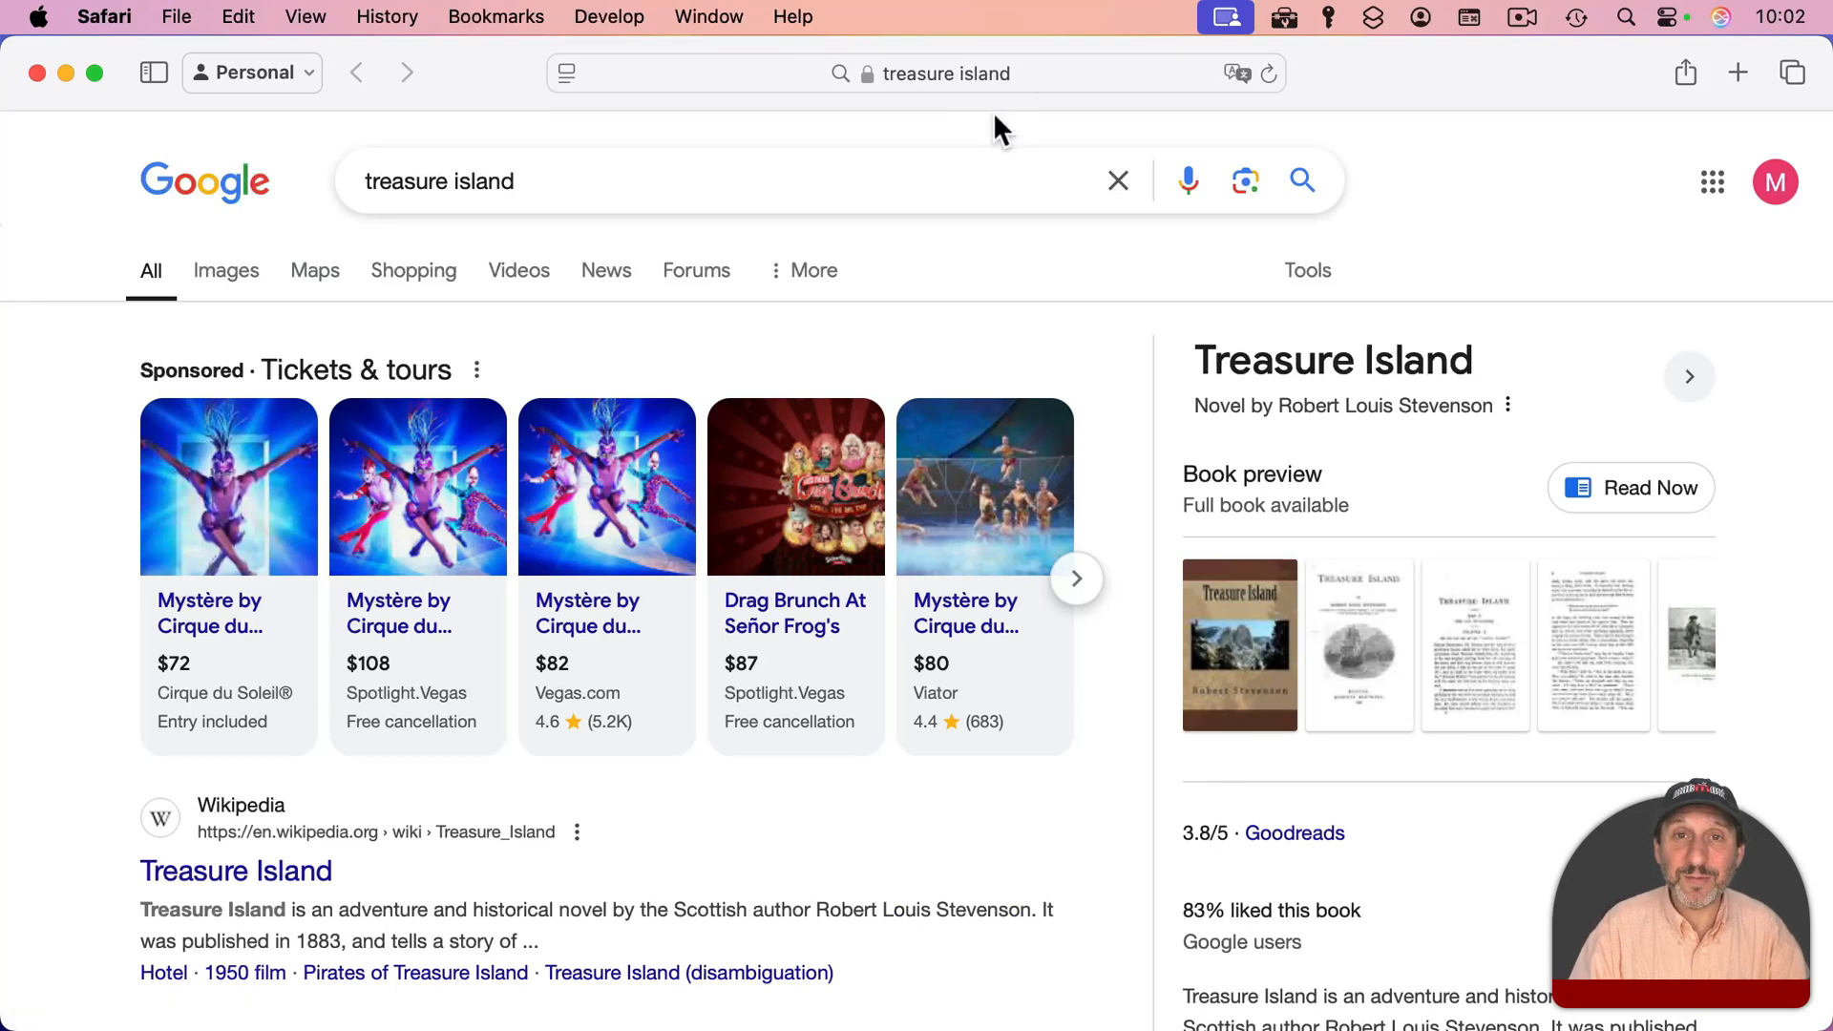
# - Search Spotlight for 'wombat', review its Developer and Mail results, then clear the search
pyautogui.press('cmd+space')
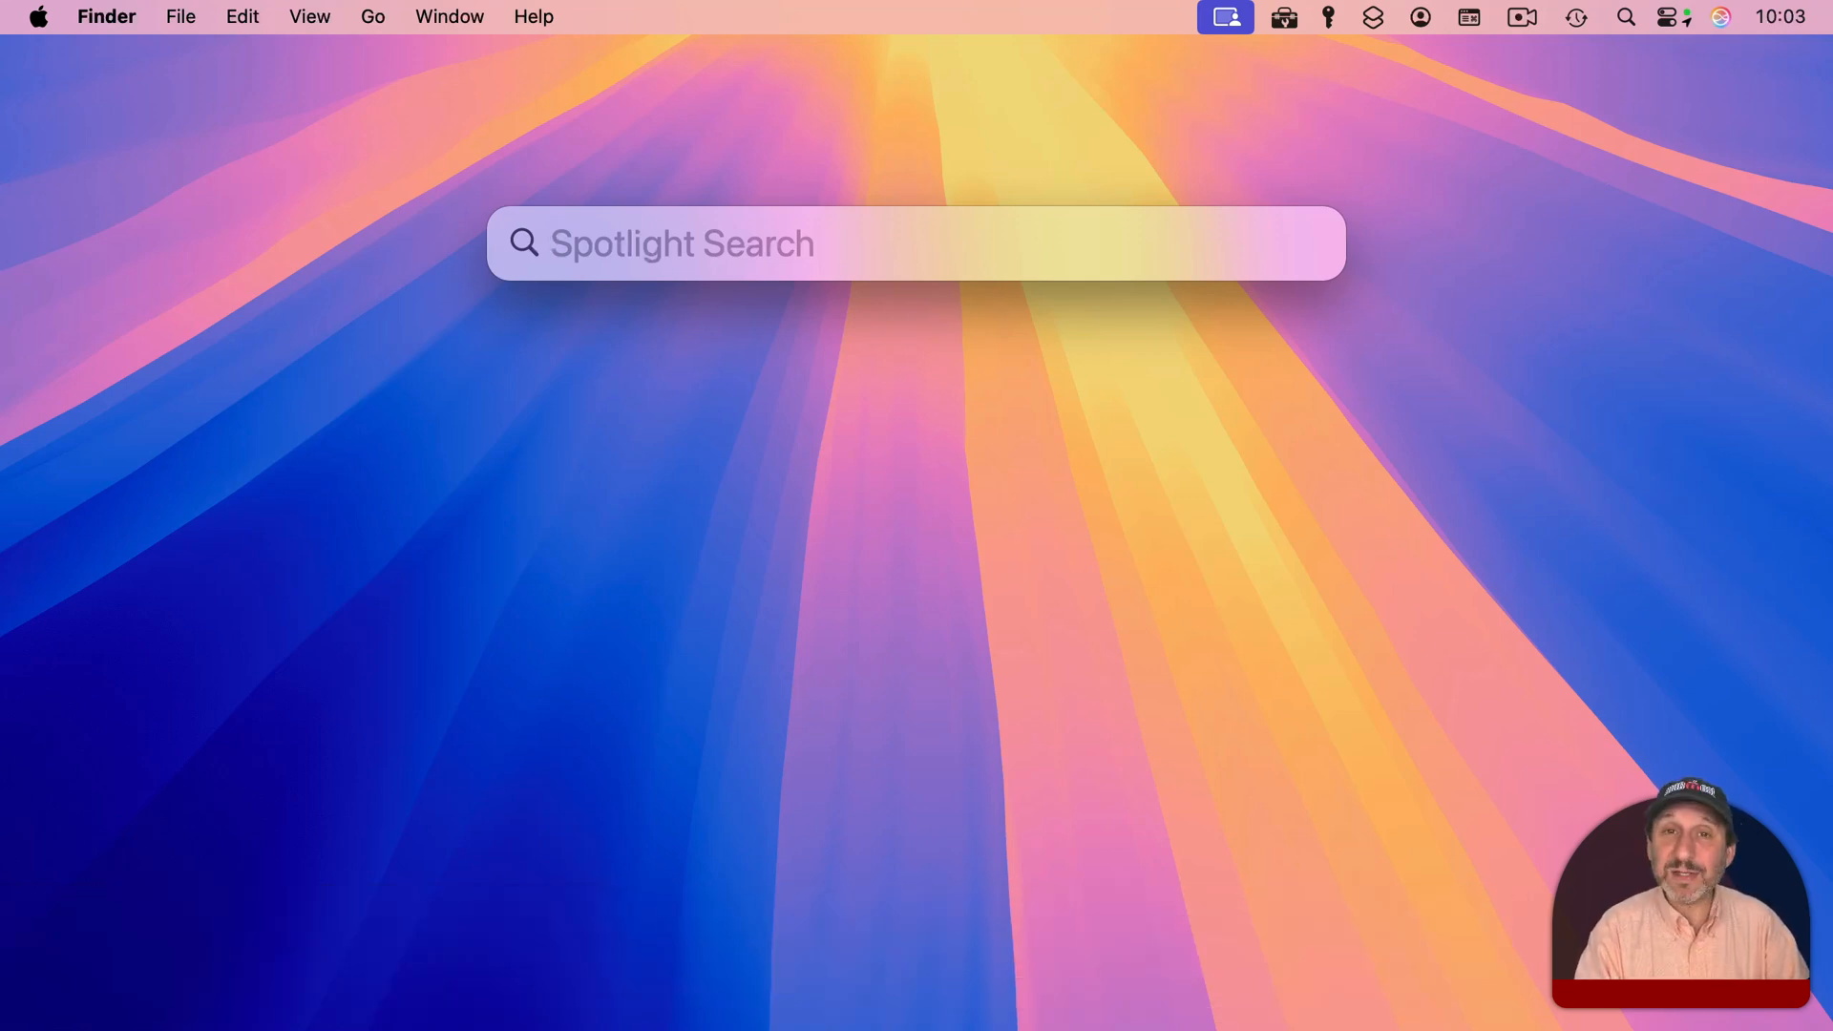
pyautogui.write('fractal')
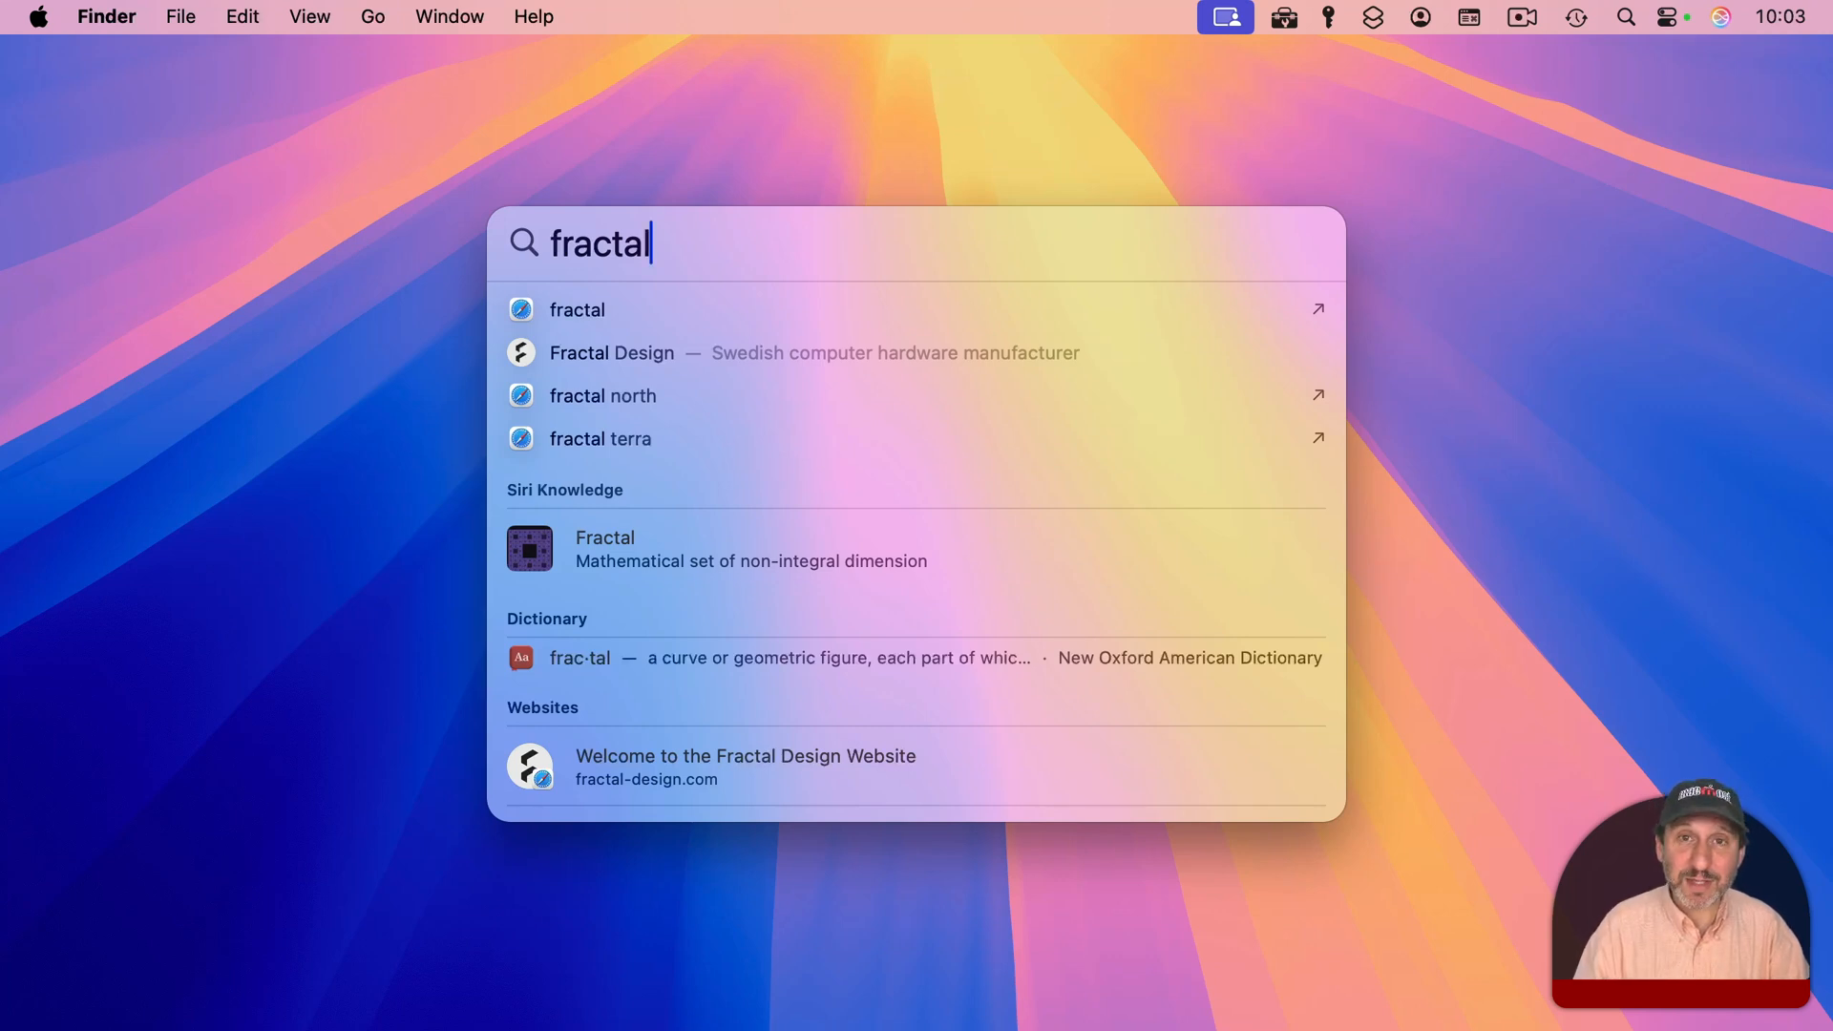
pyautogui.write('wombat.key')
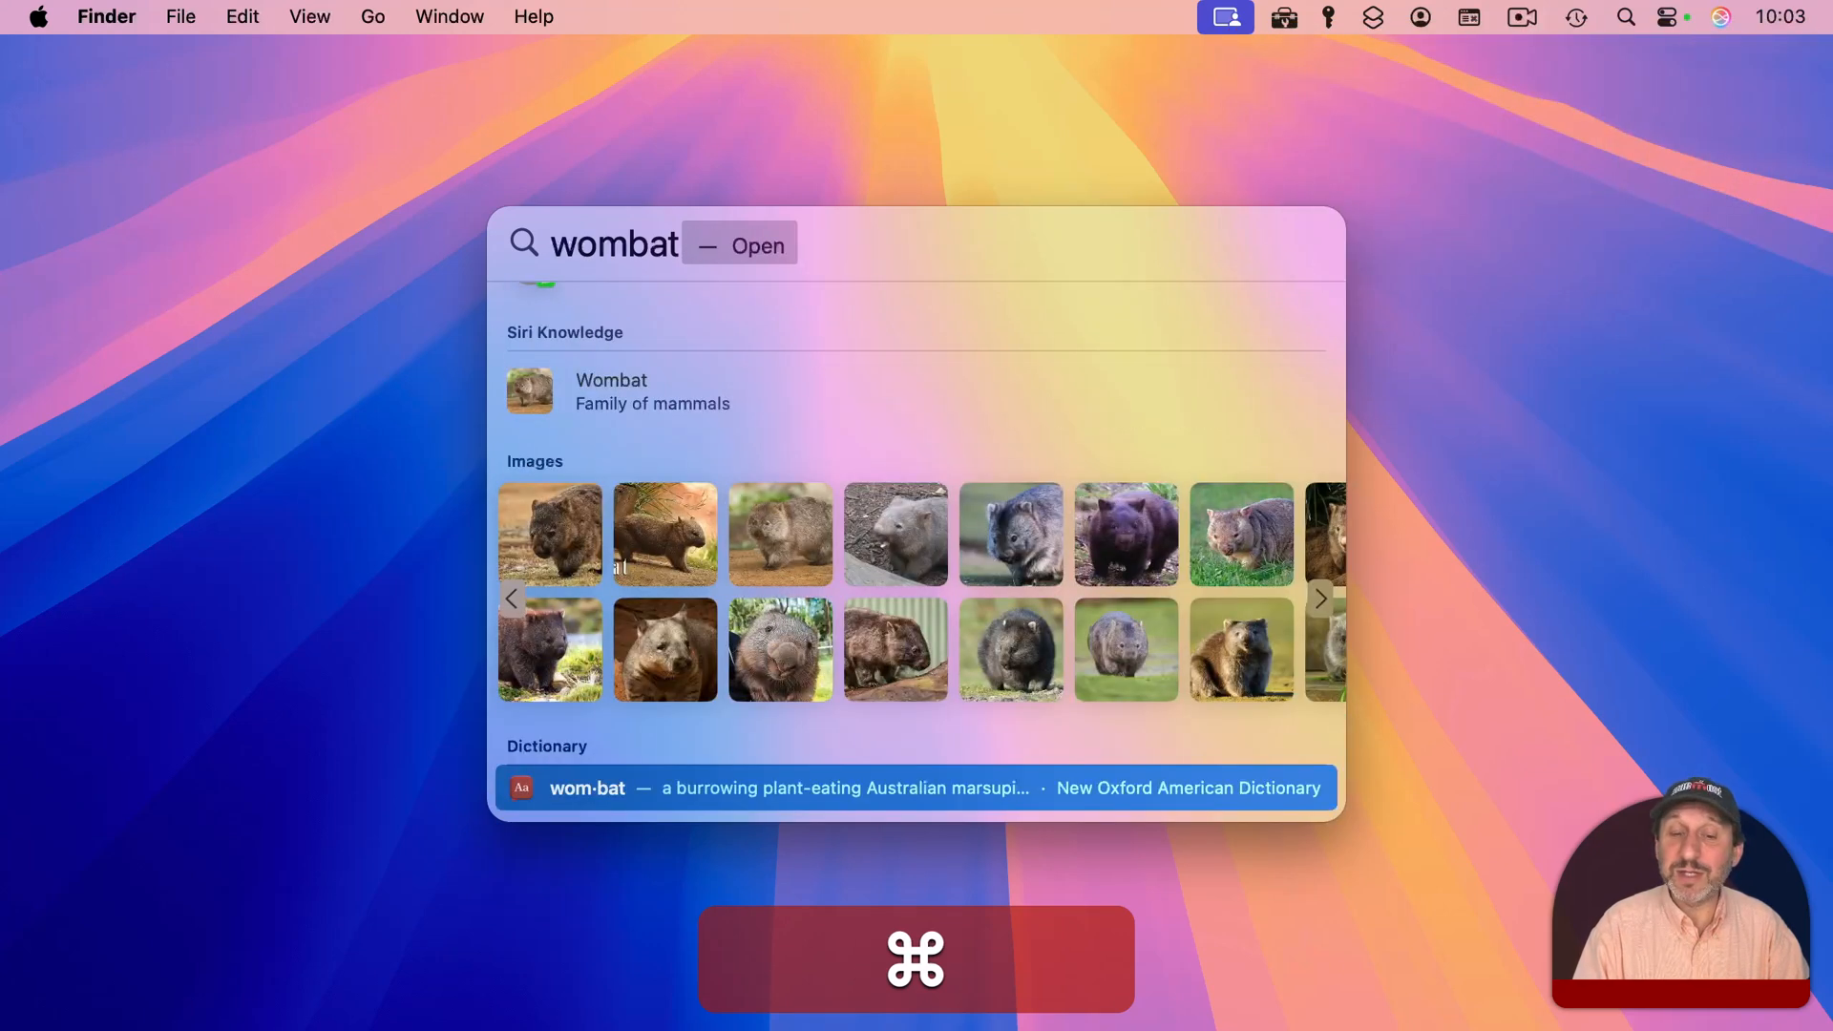
pyautogui.write('.key')
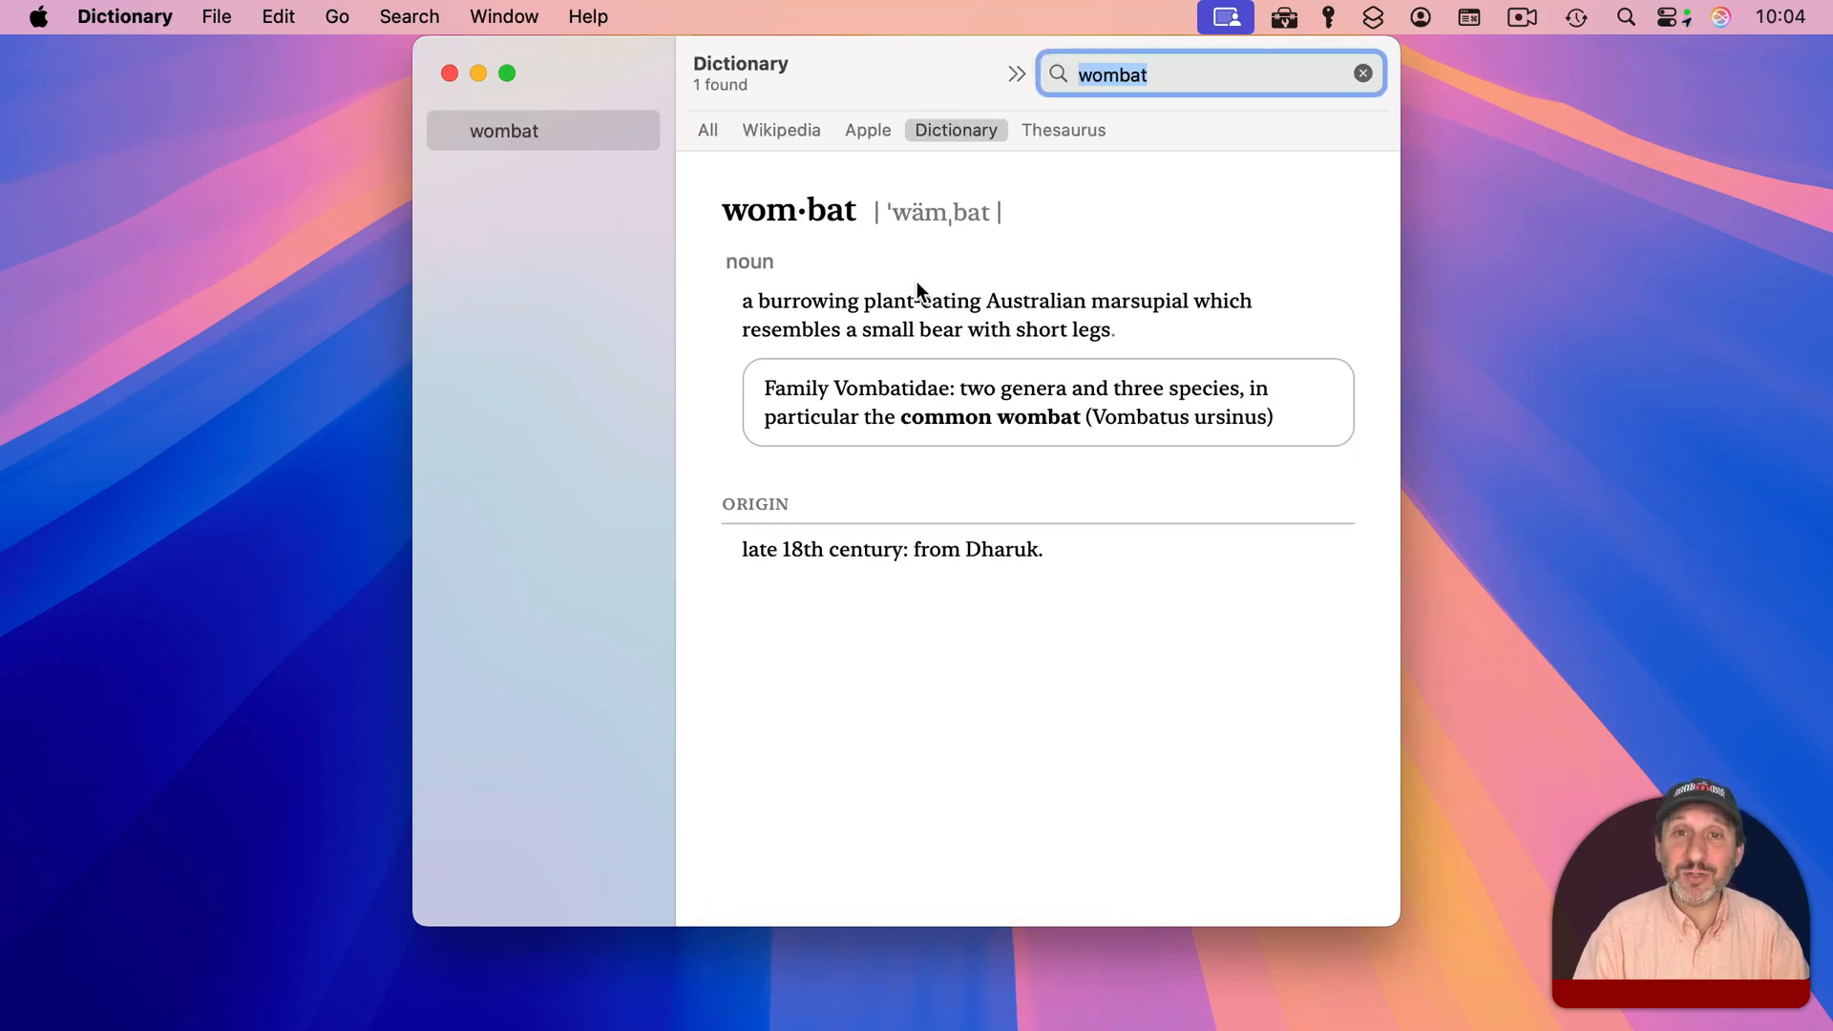
pyautogui.click(1624, 16)
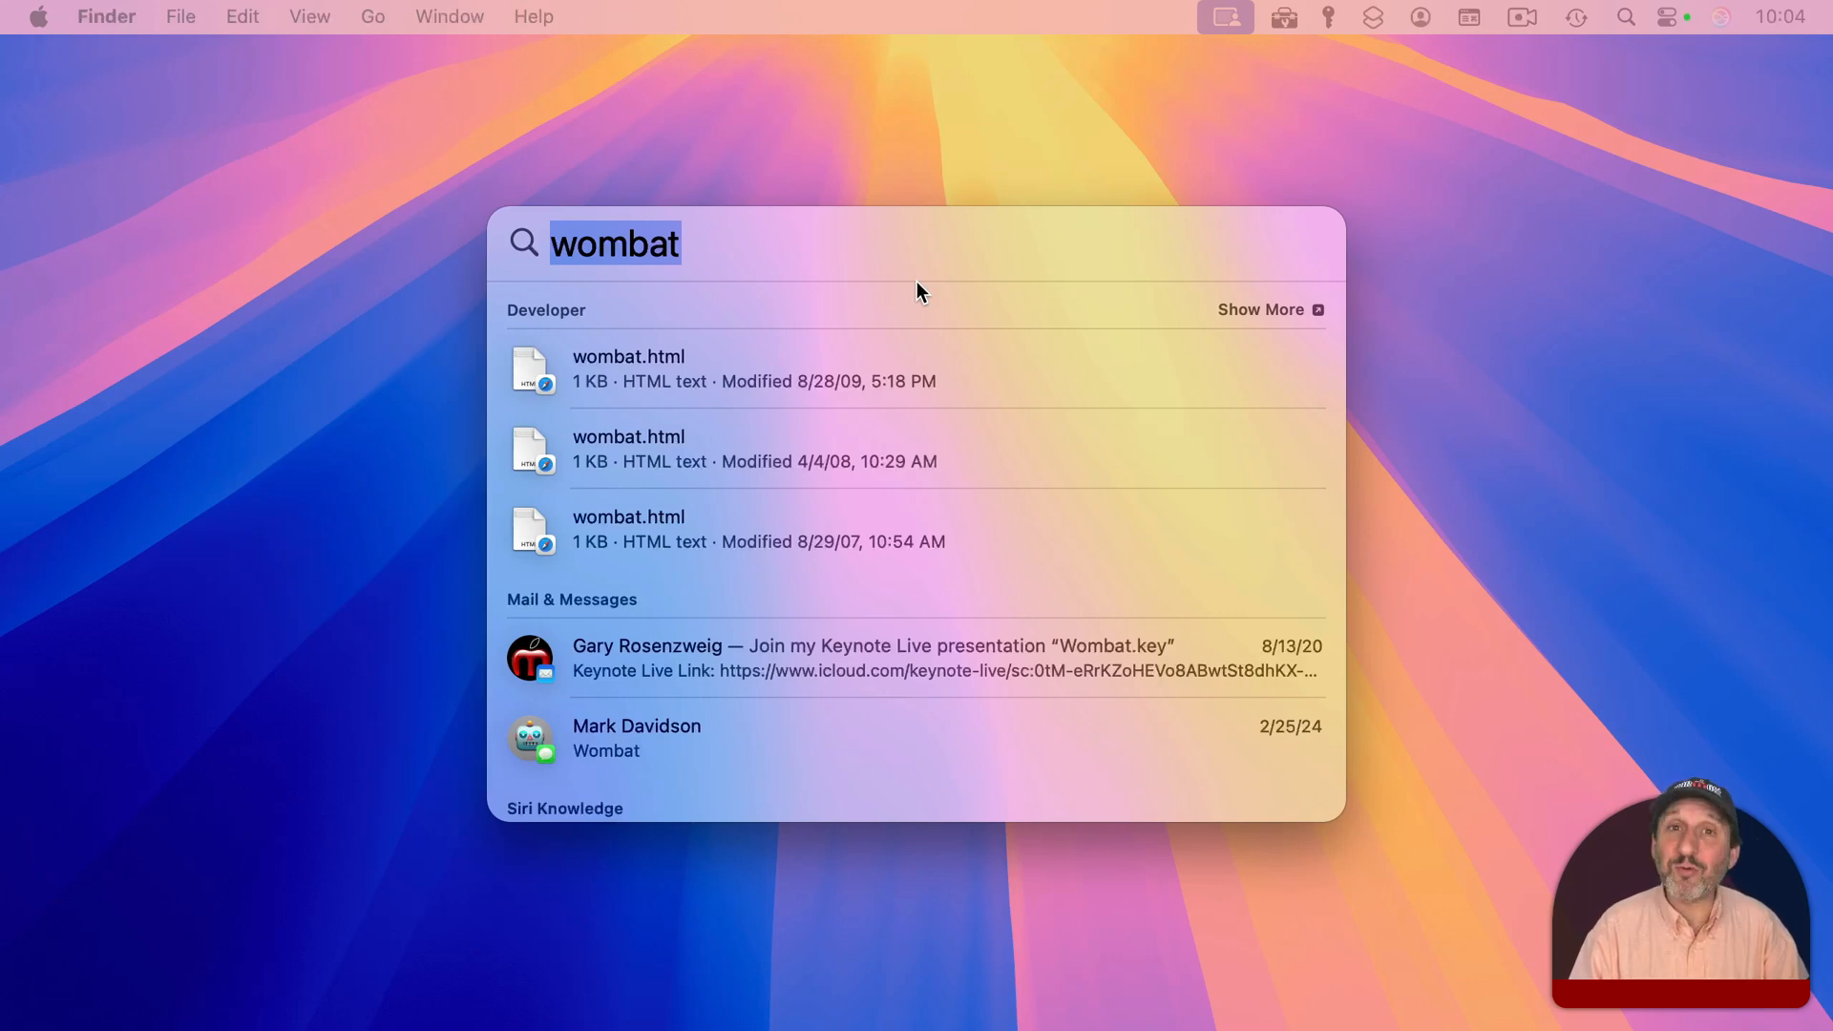
pyautogui.moveTo(719, 170)
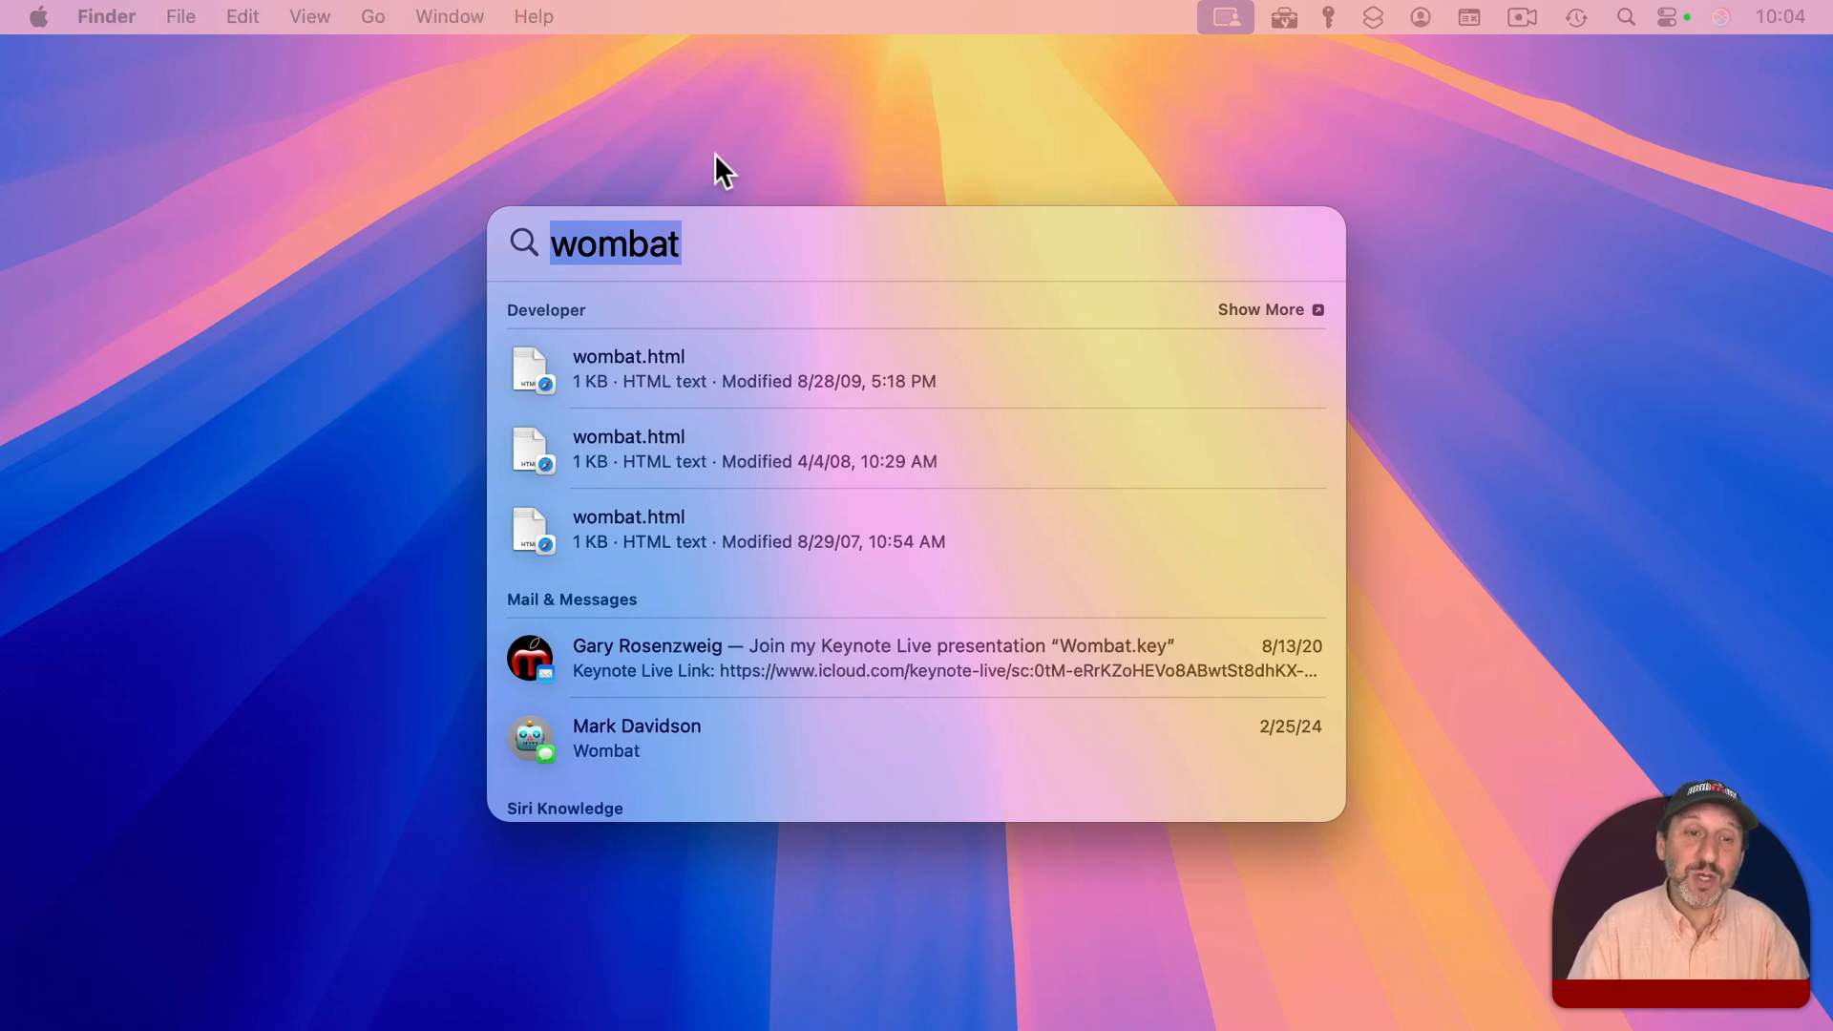
pyautogui.press('cmd+d')
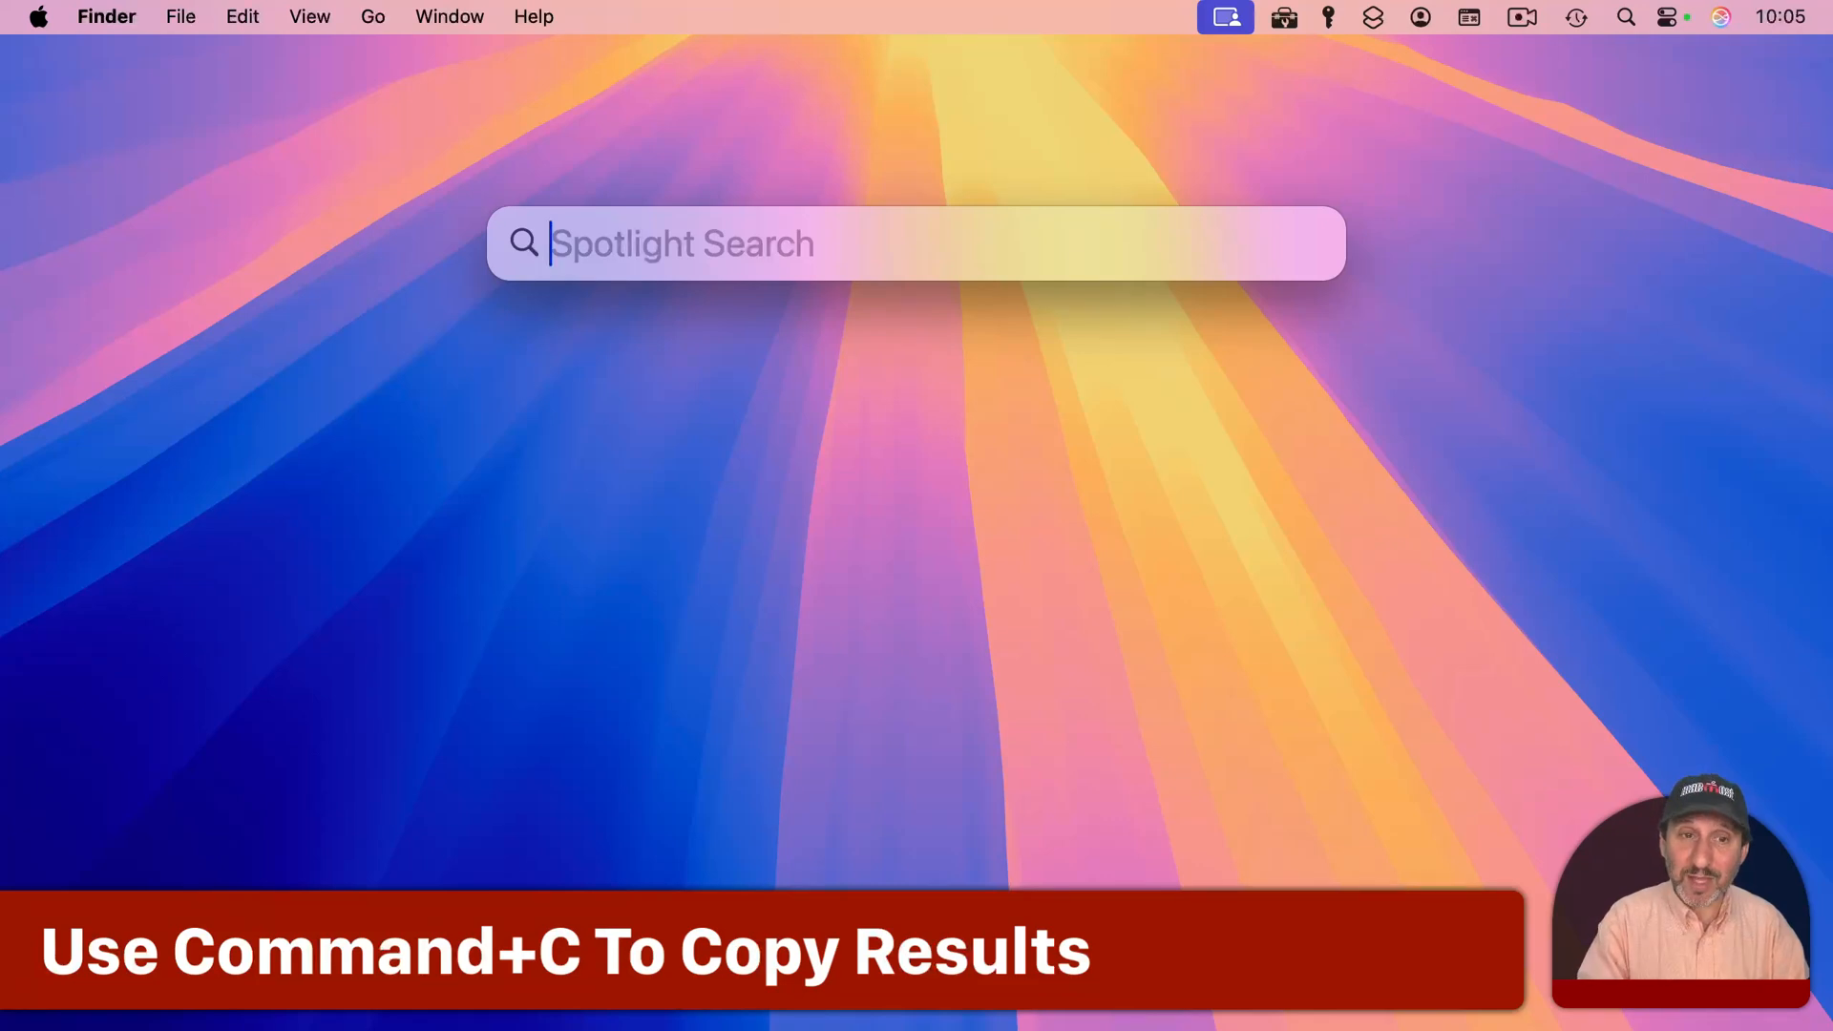
# - Calculate 2*(4+8) in Spotlight and copy the result 24 to the clipboard
pyautogui.write('2*(')
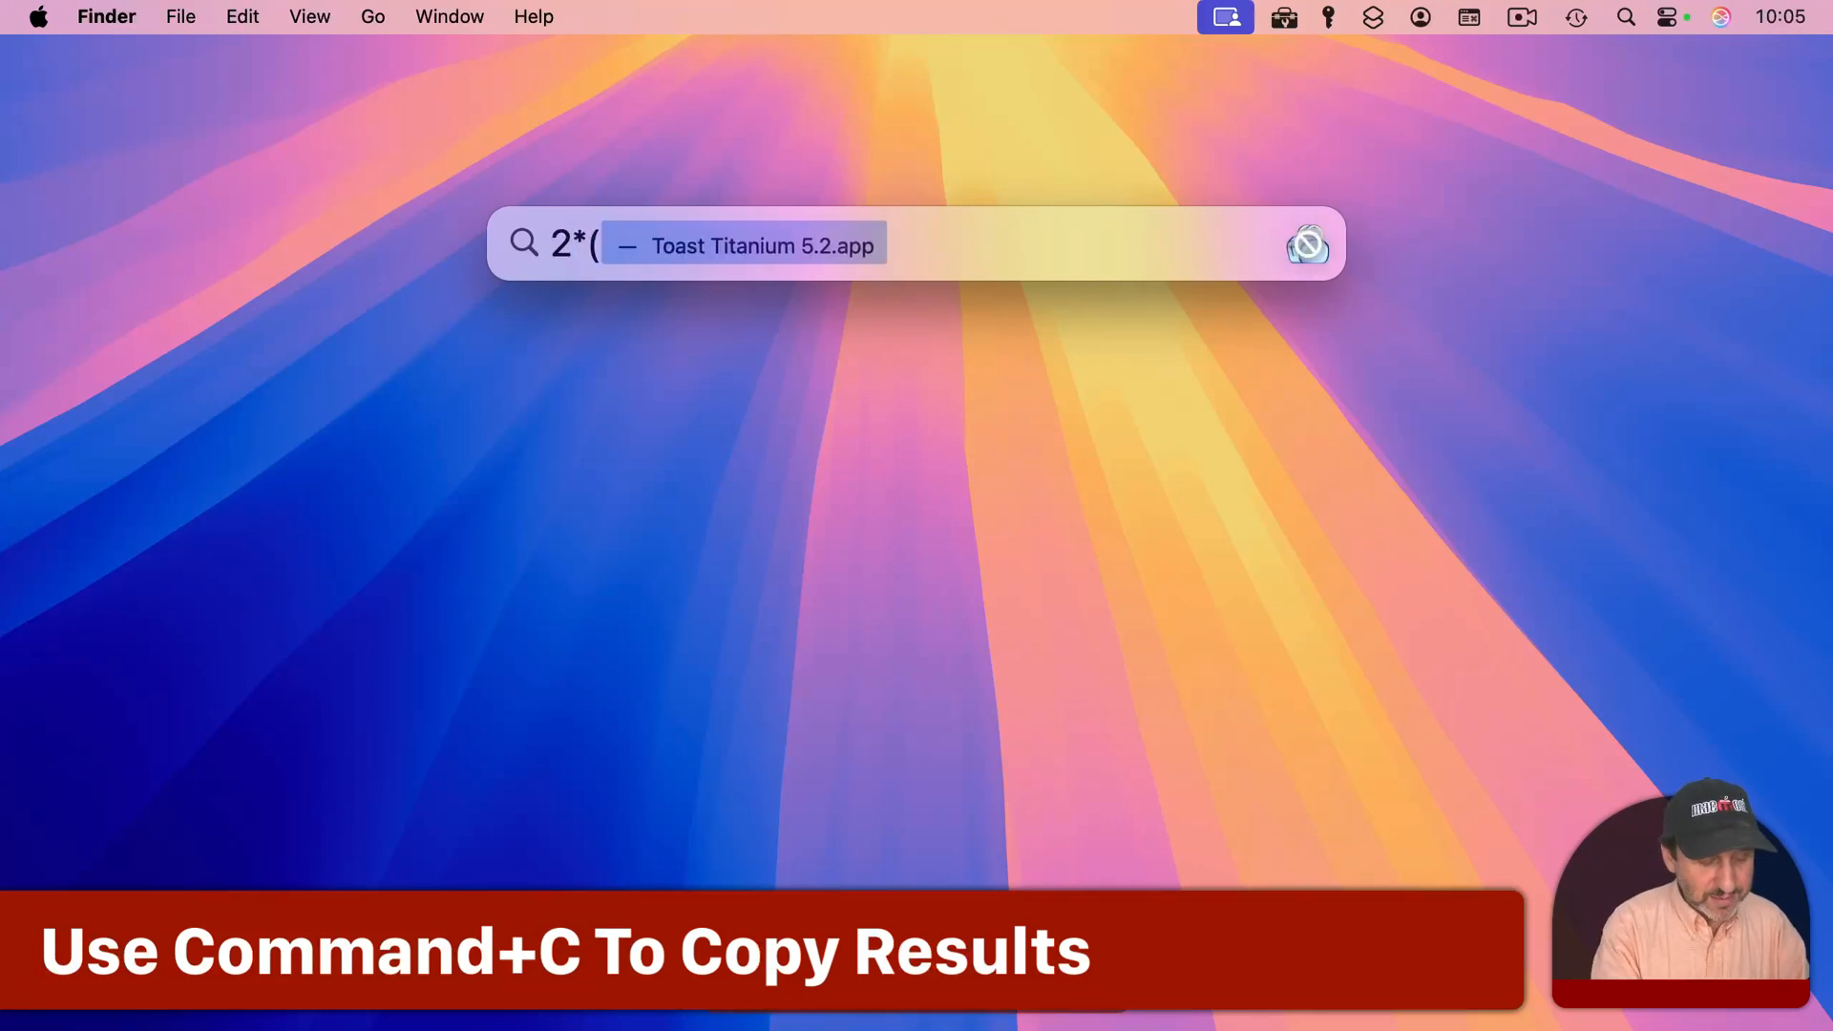
pyautogui.write('4+8)')
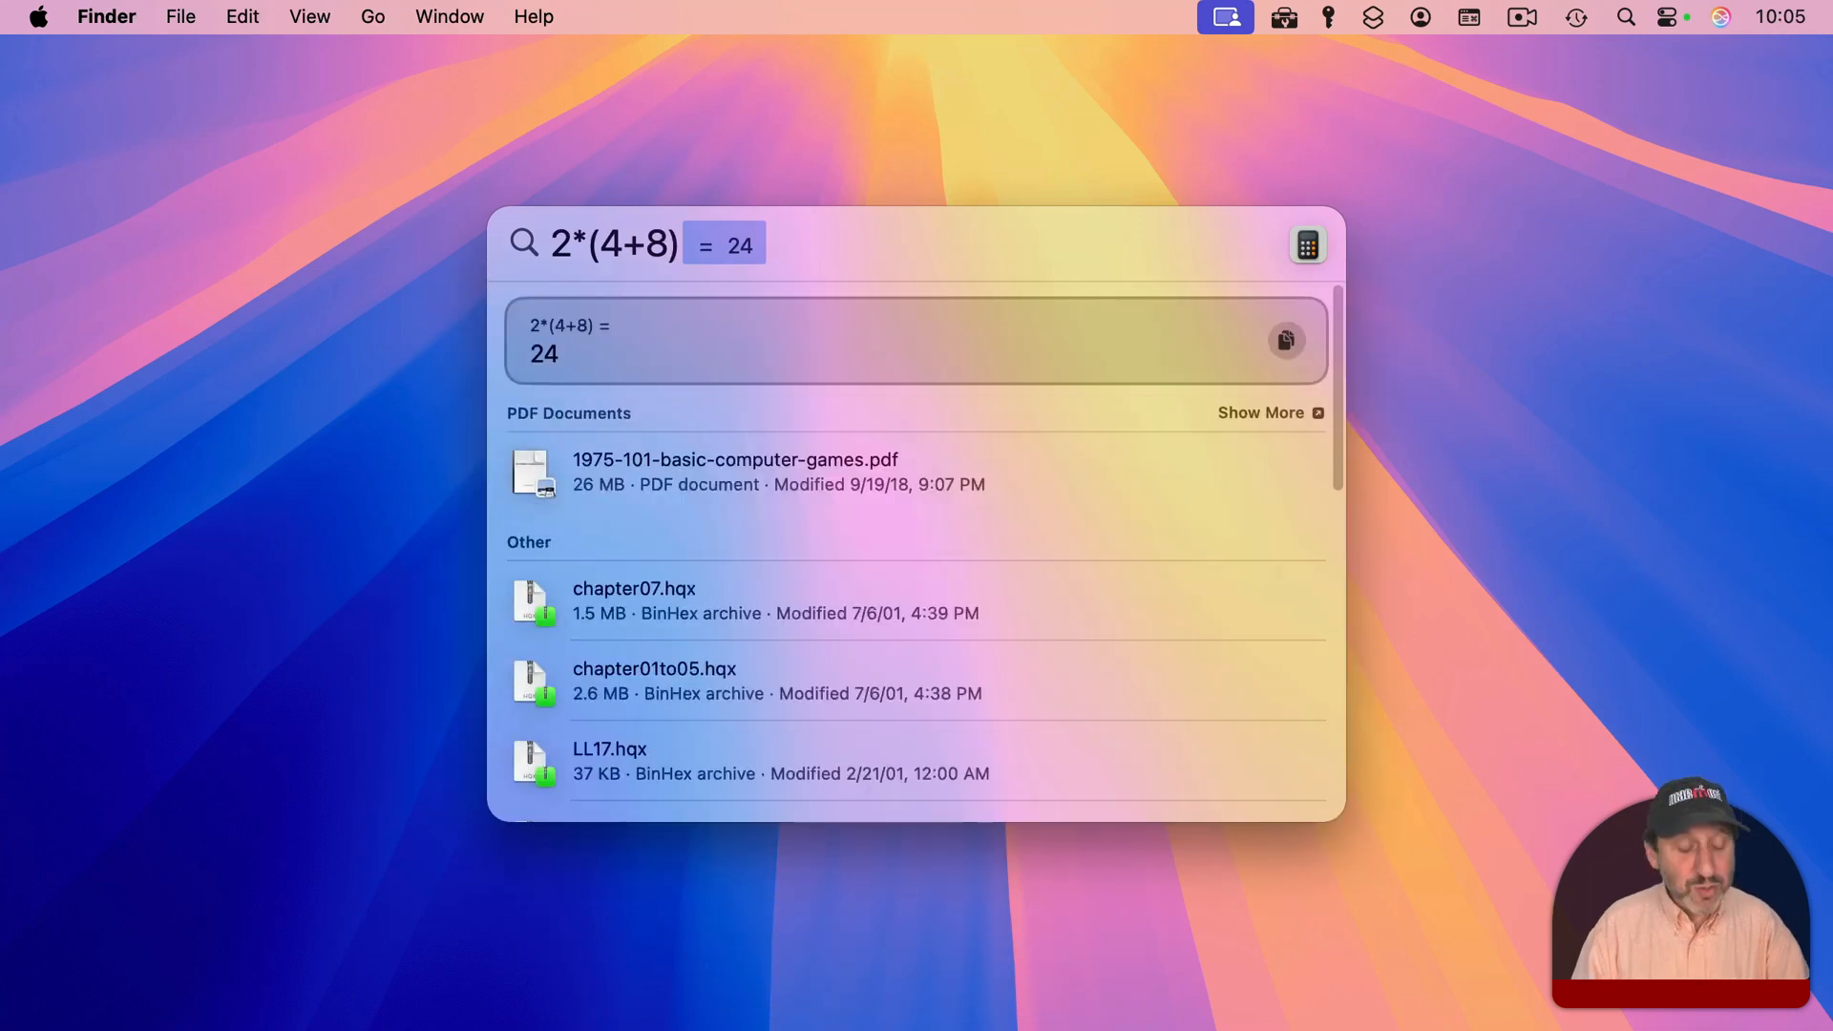
pyautogui.press('cmd+c')
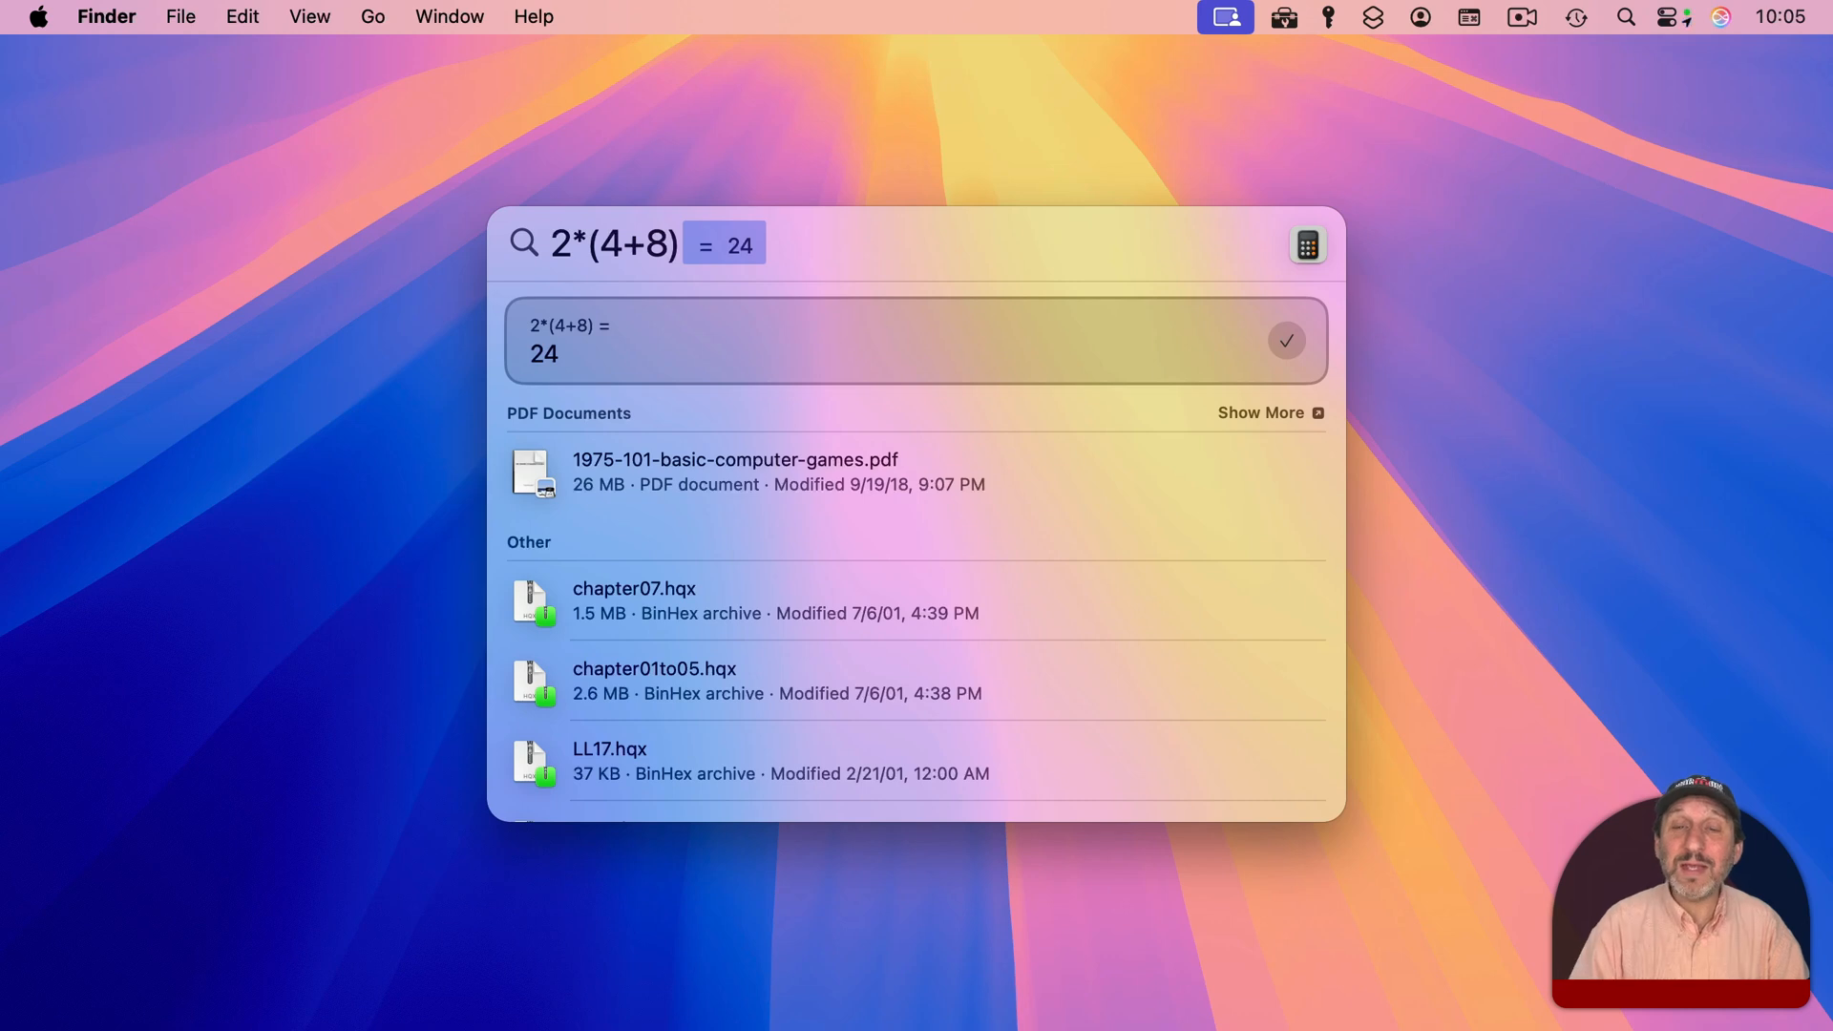
pyautogui.moveTo(1329, 354)
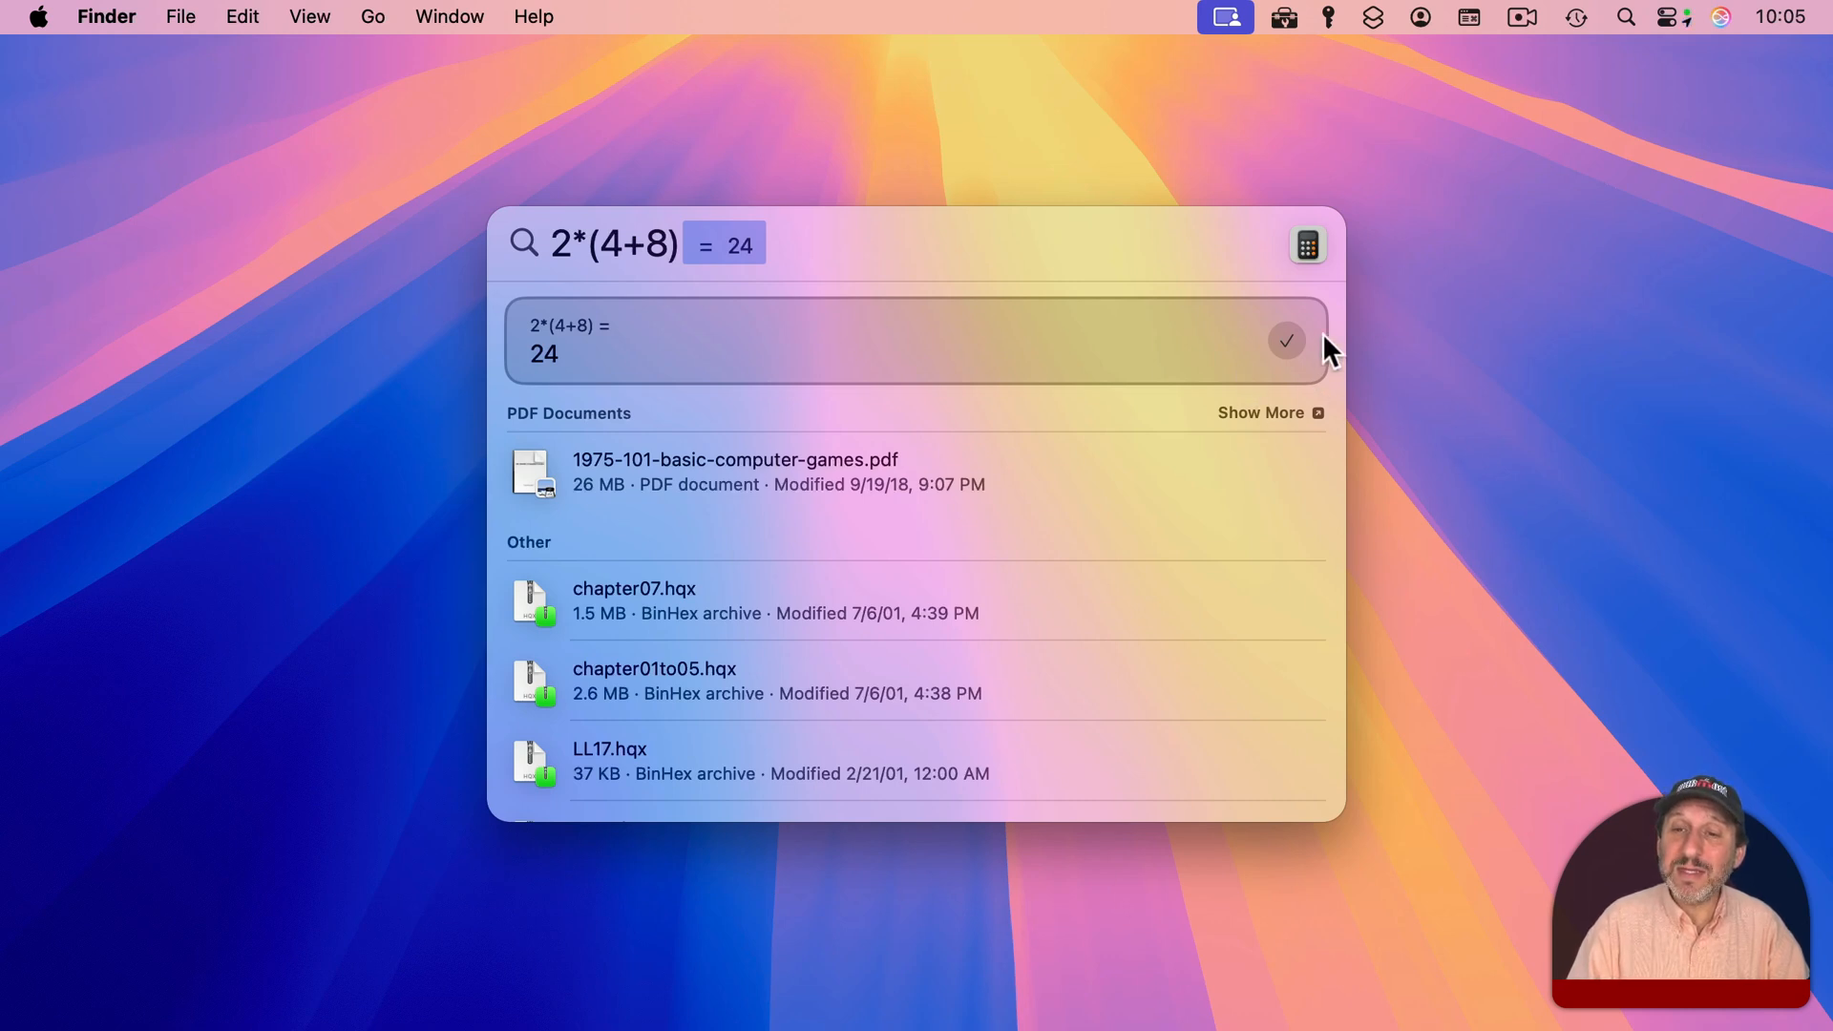
pyautogui.moveTo(1374, 357)
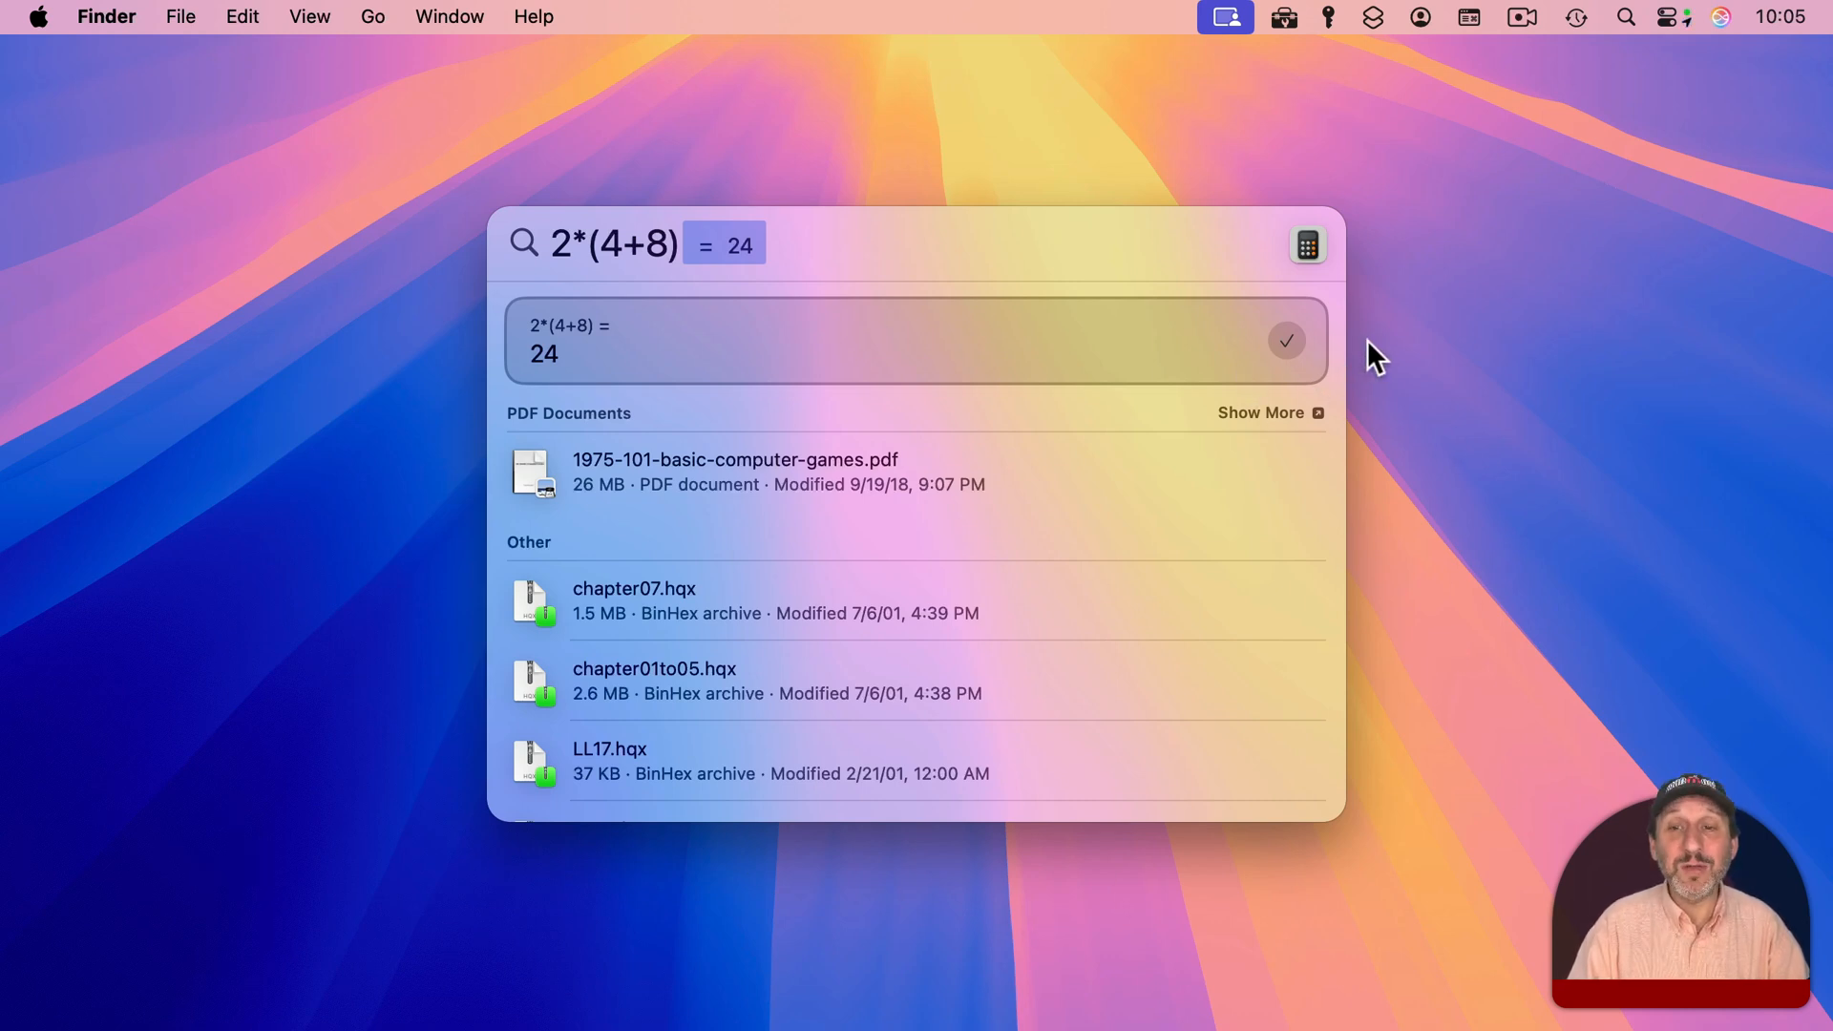
pyautogui.write('+')
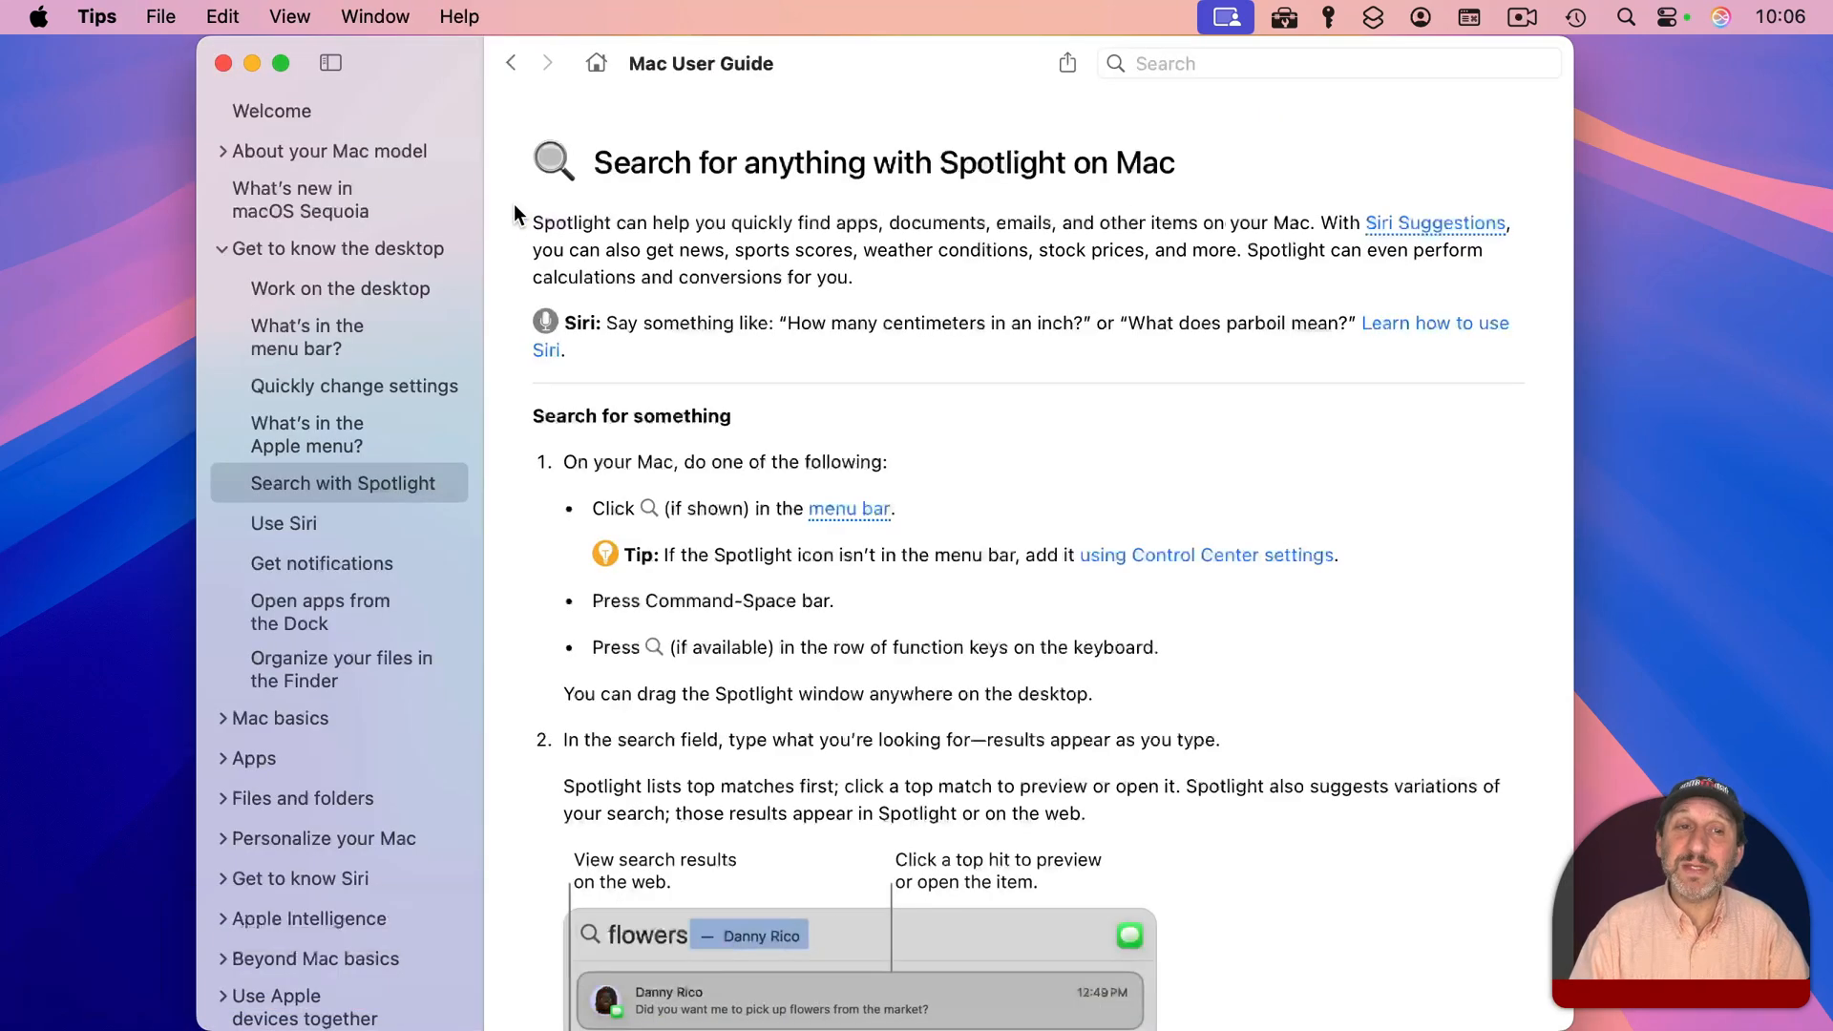
pyautogui.moveTo(1074, 182)
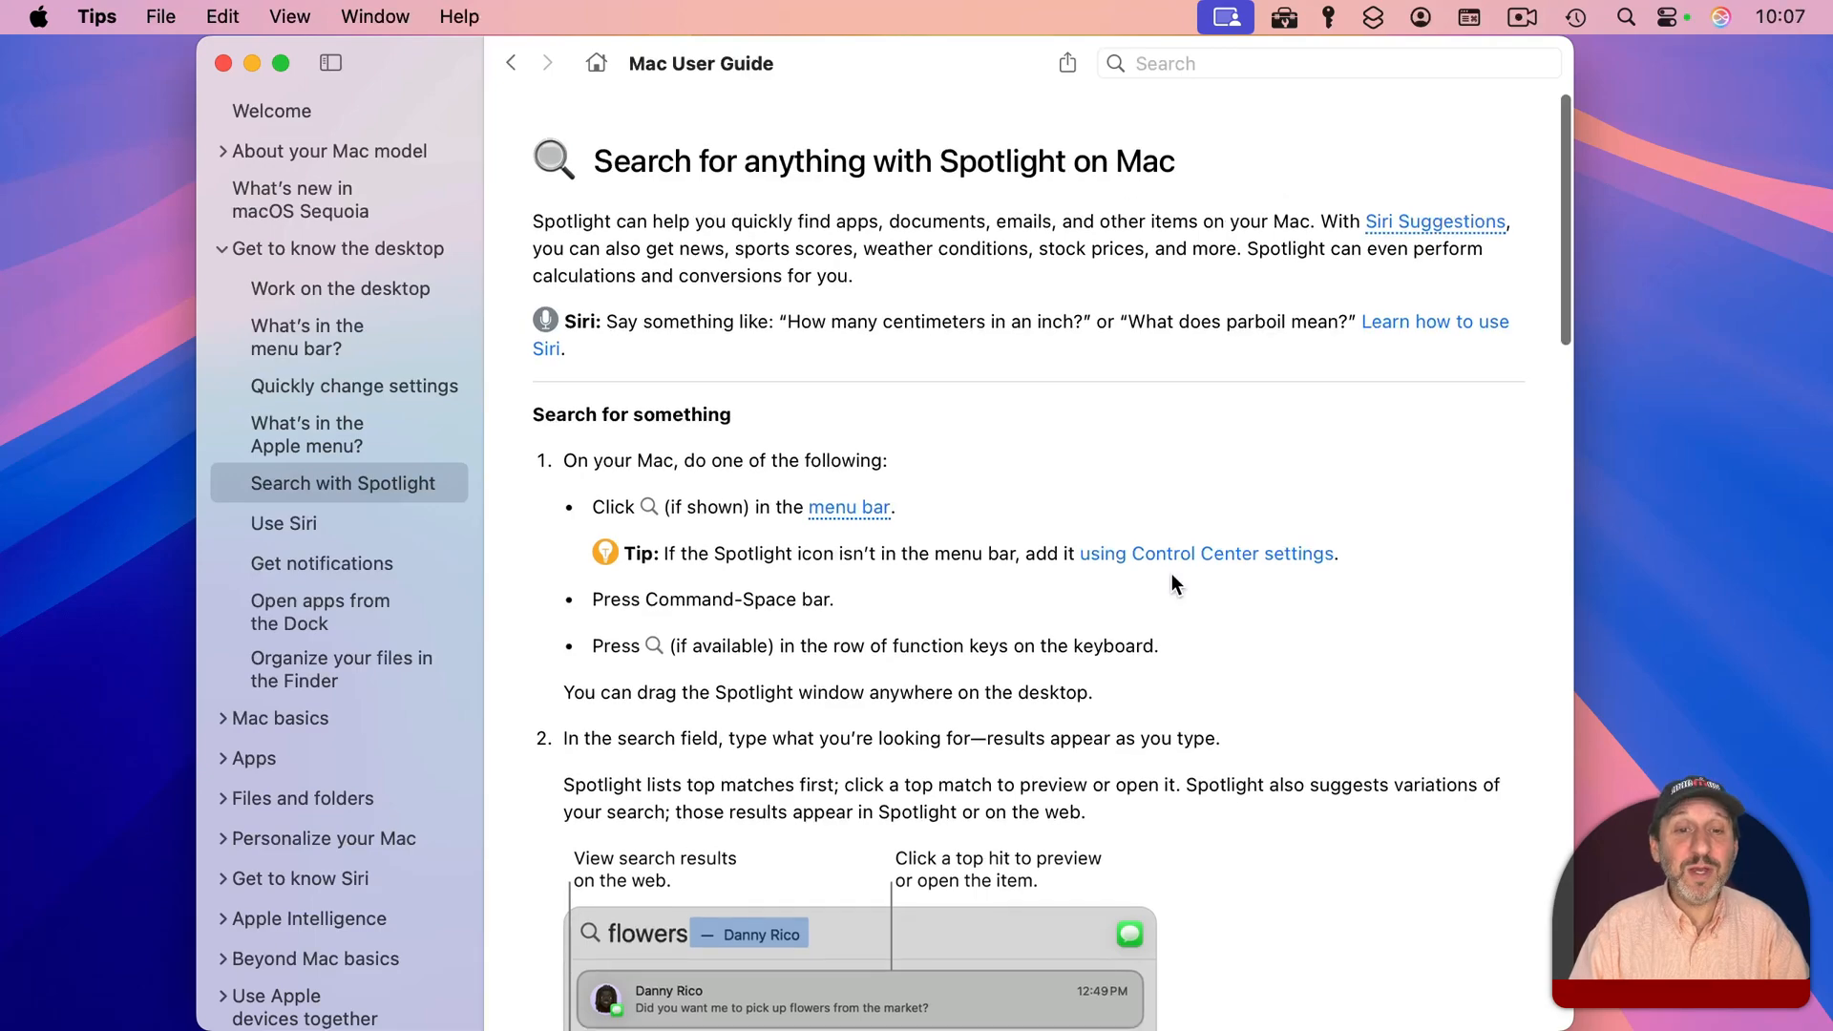
# - Scroll the Spotlight guide to calculations and conversions, then open the Apple menu
pyautogui.scroll(-3)
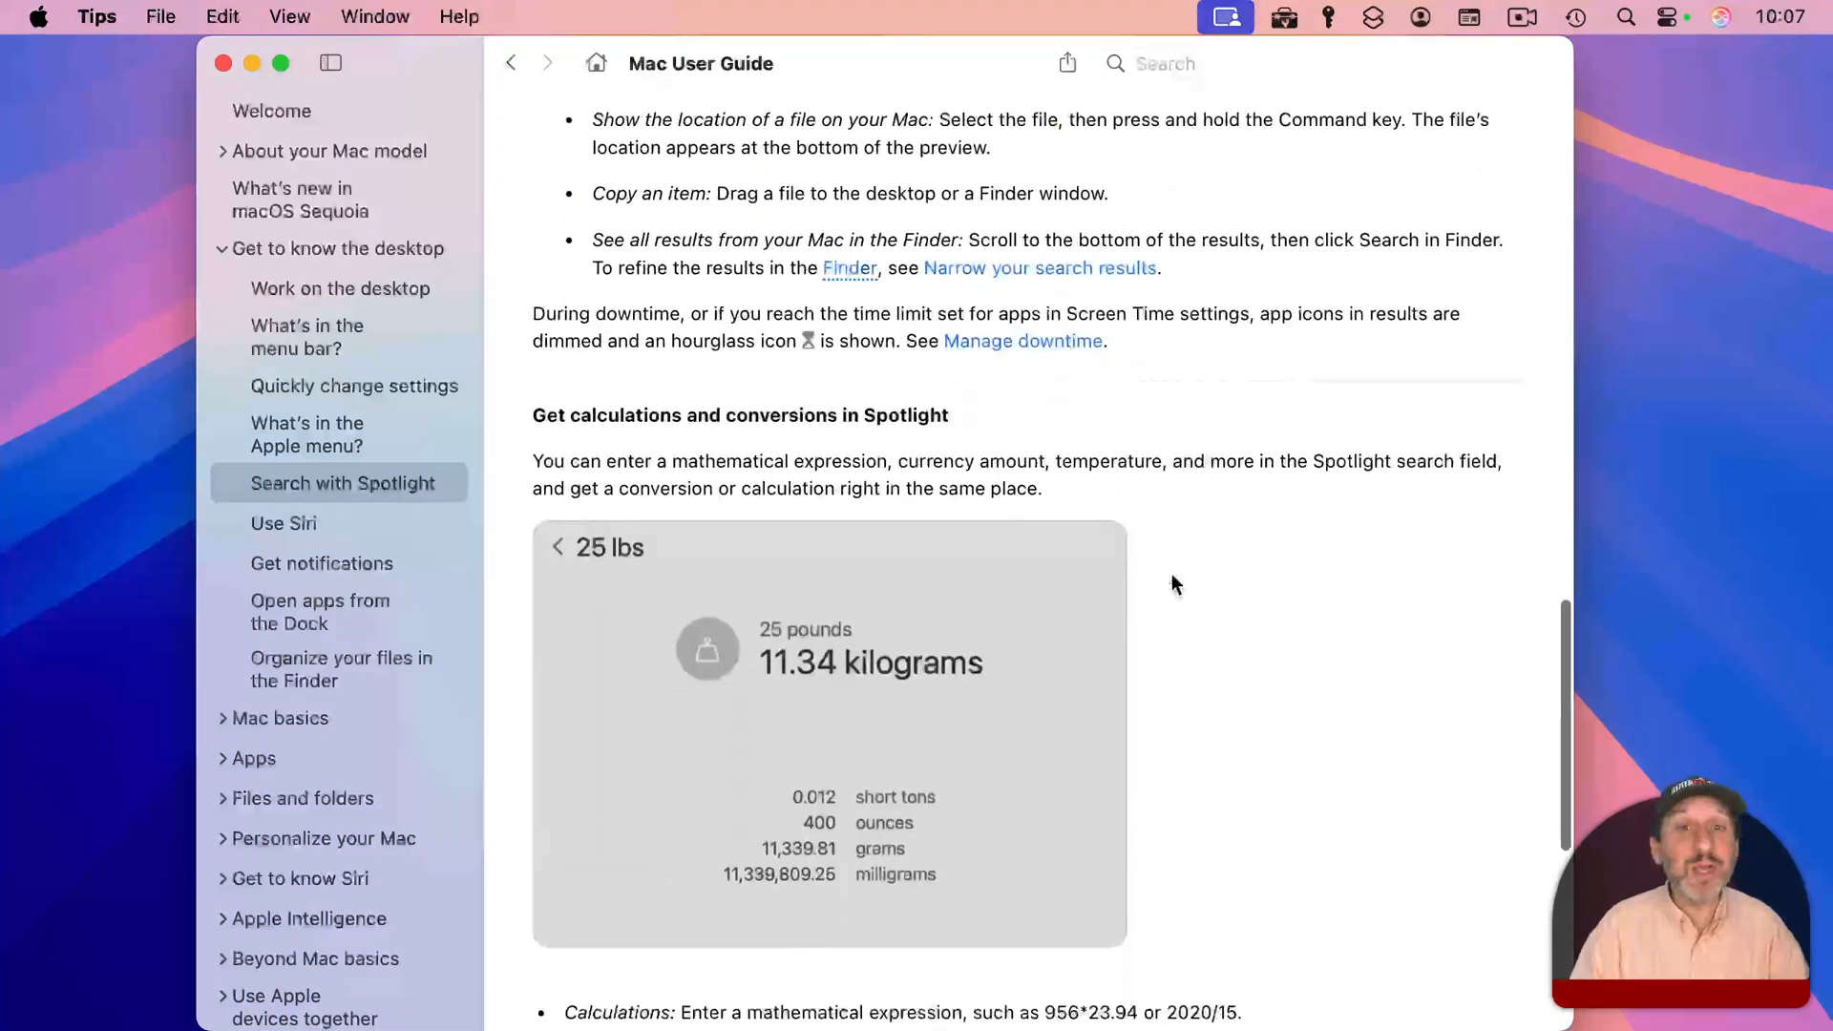
pyautogui.click(38, 16)
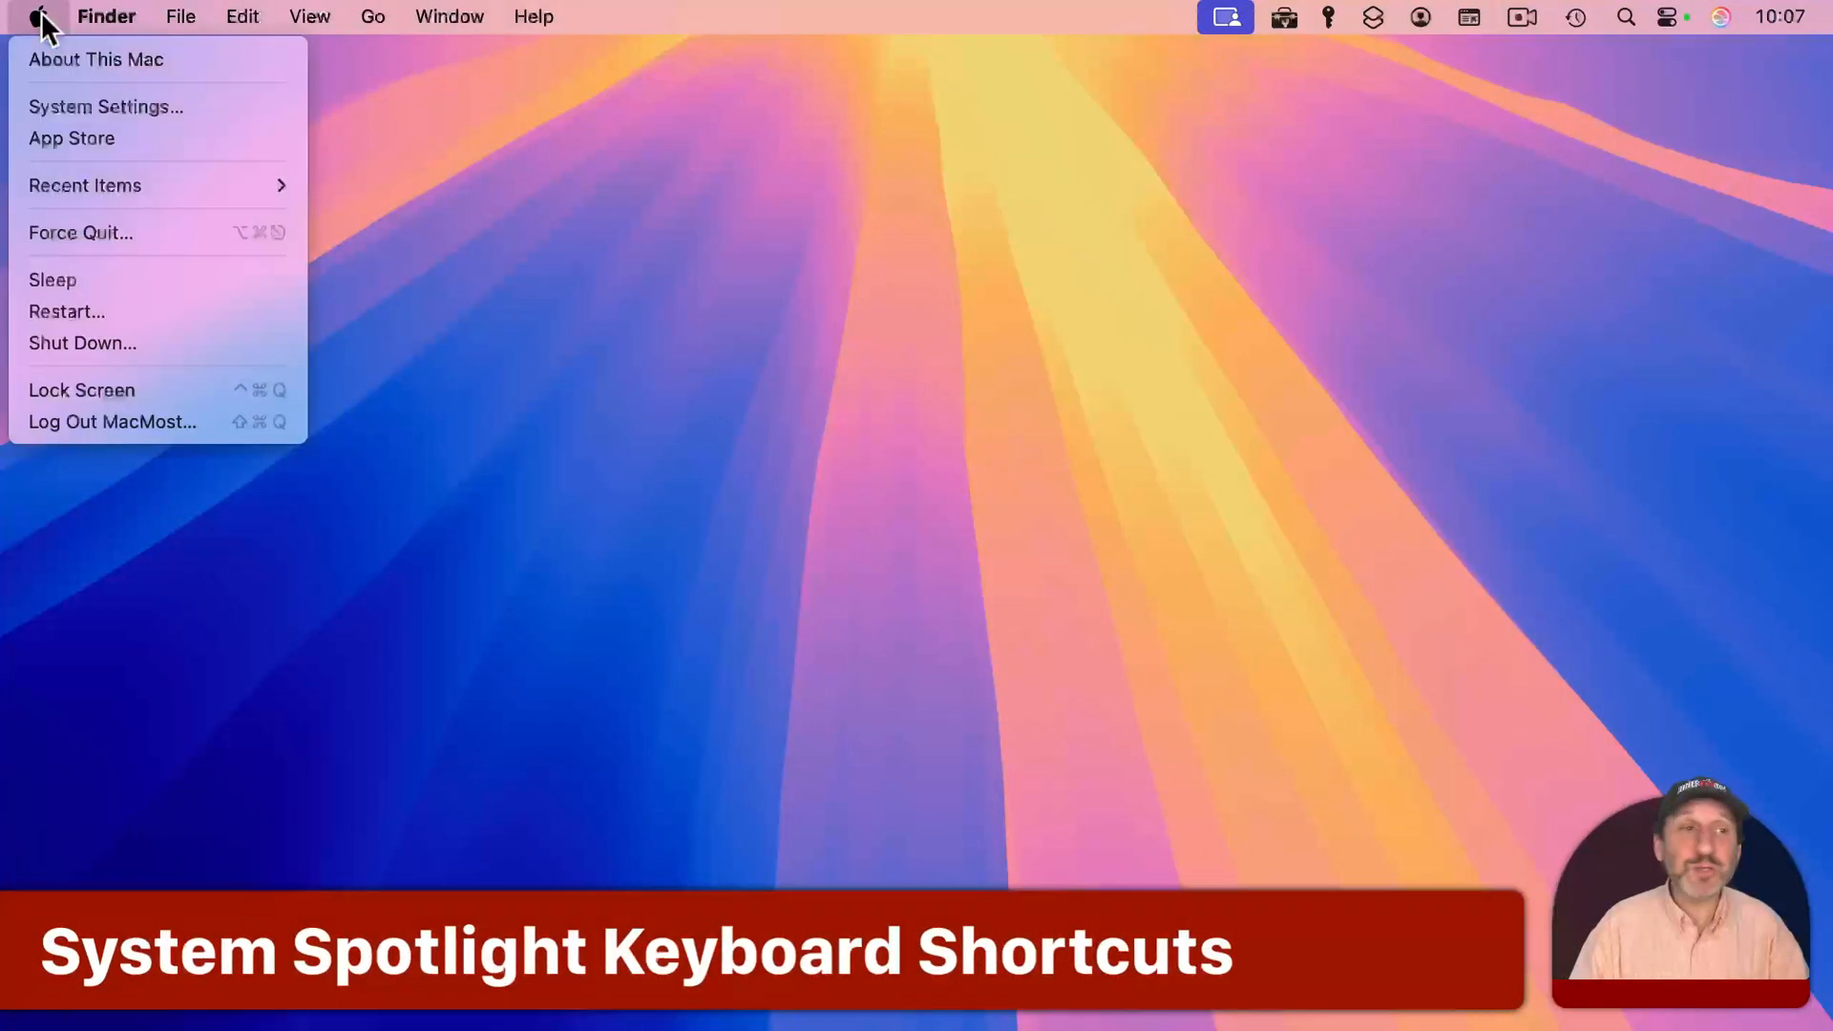
# - Show the Spotlight category in Keyboard Shortcuts, listing the Spotlight search and Finder search window shortcuts
pyautogui.click(105, 106)
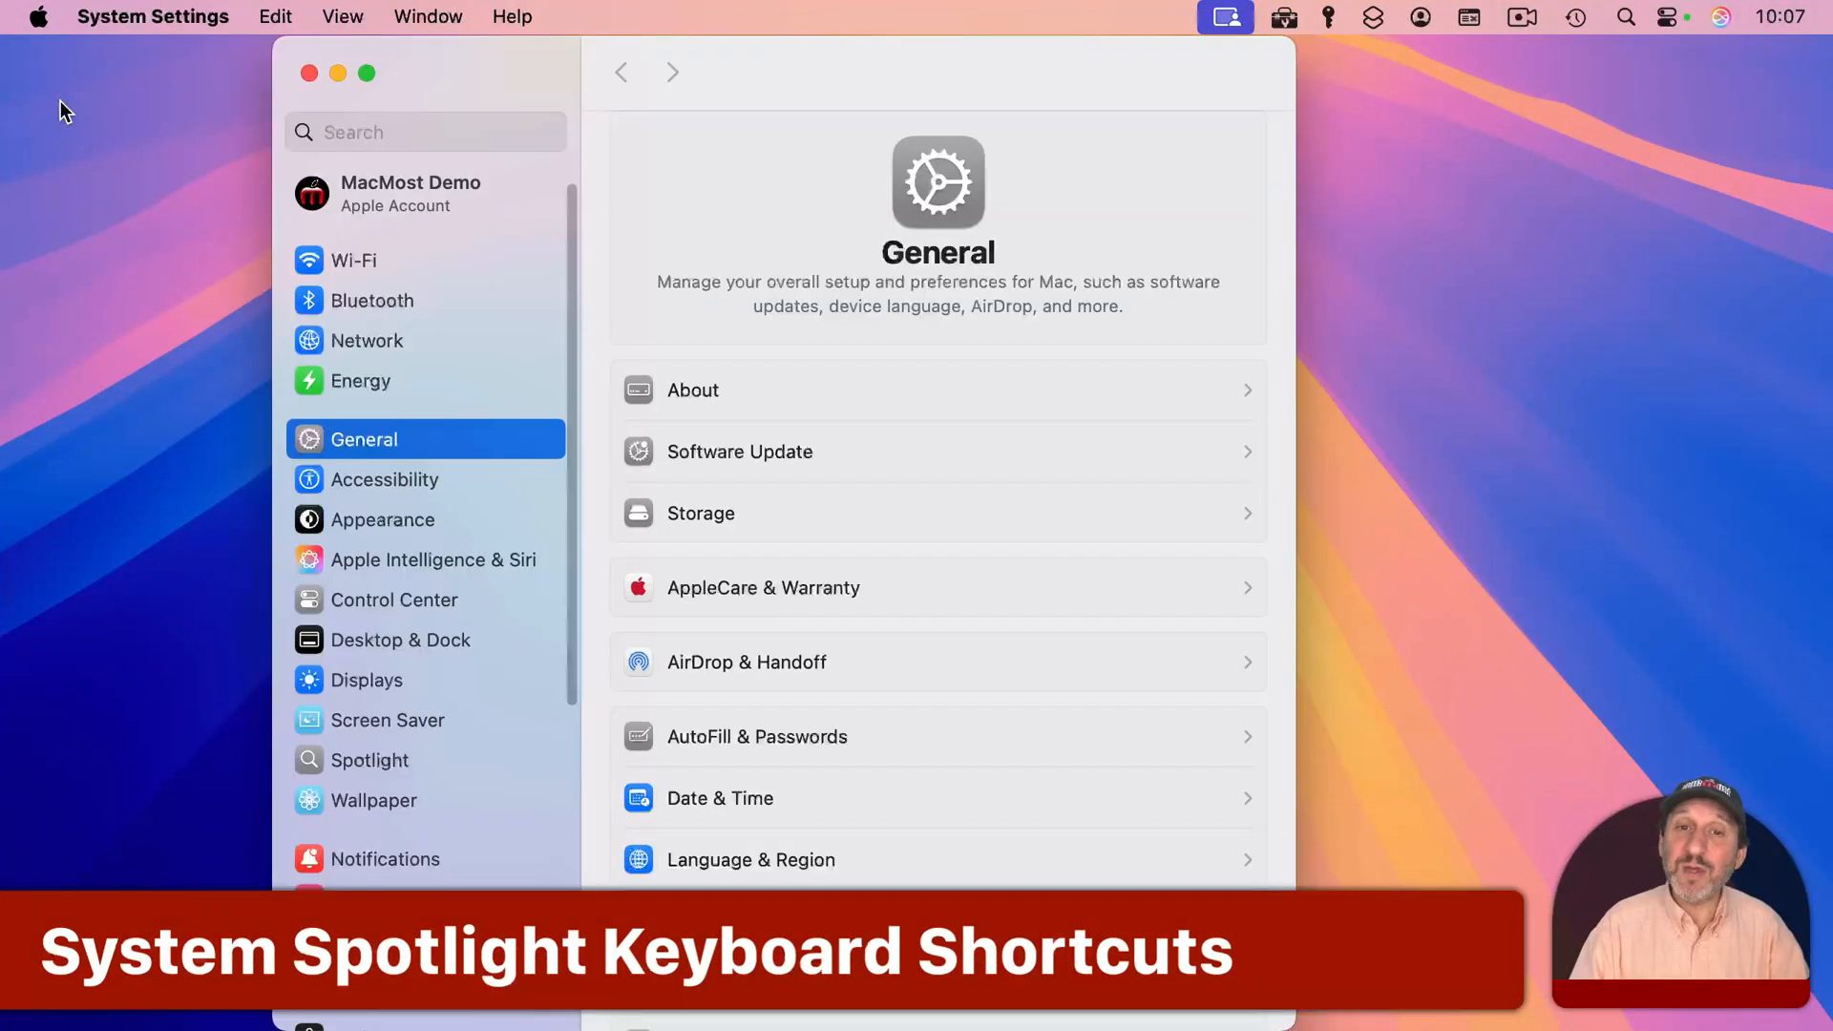
pyautogui.scroll(-3)
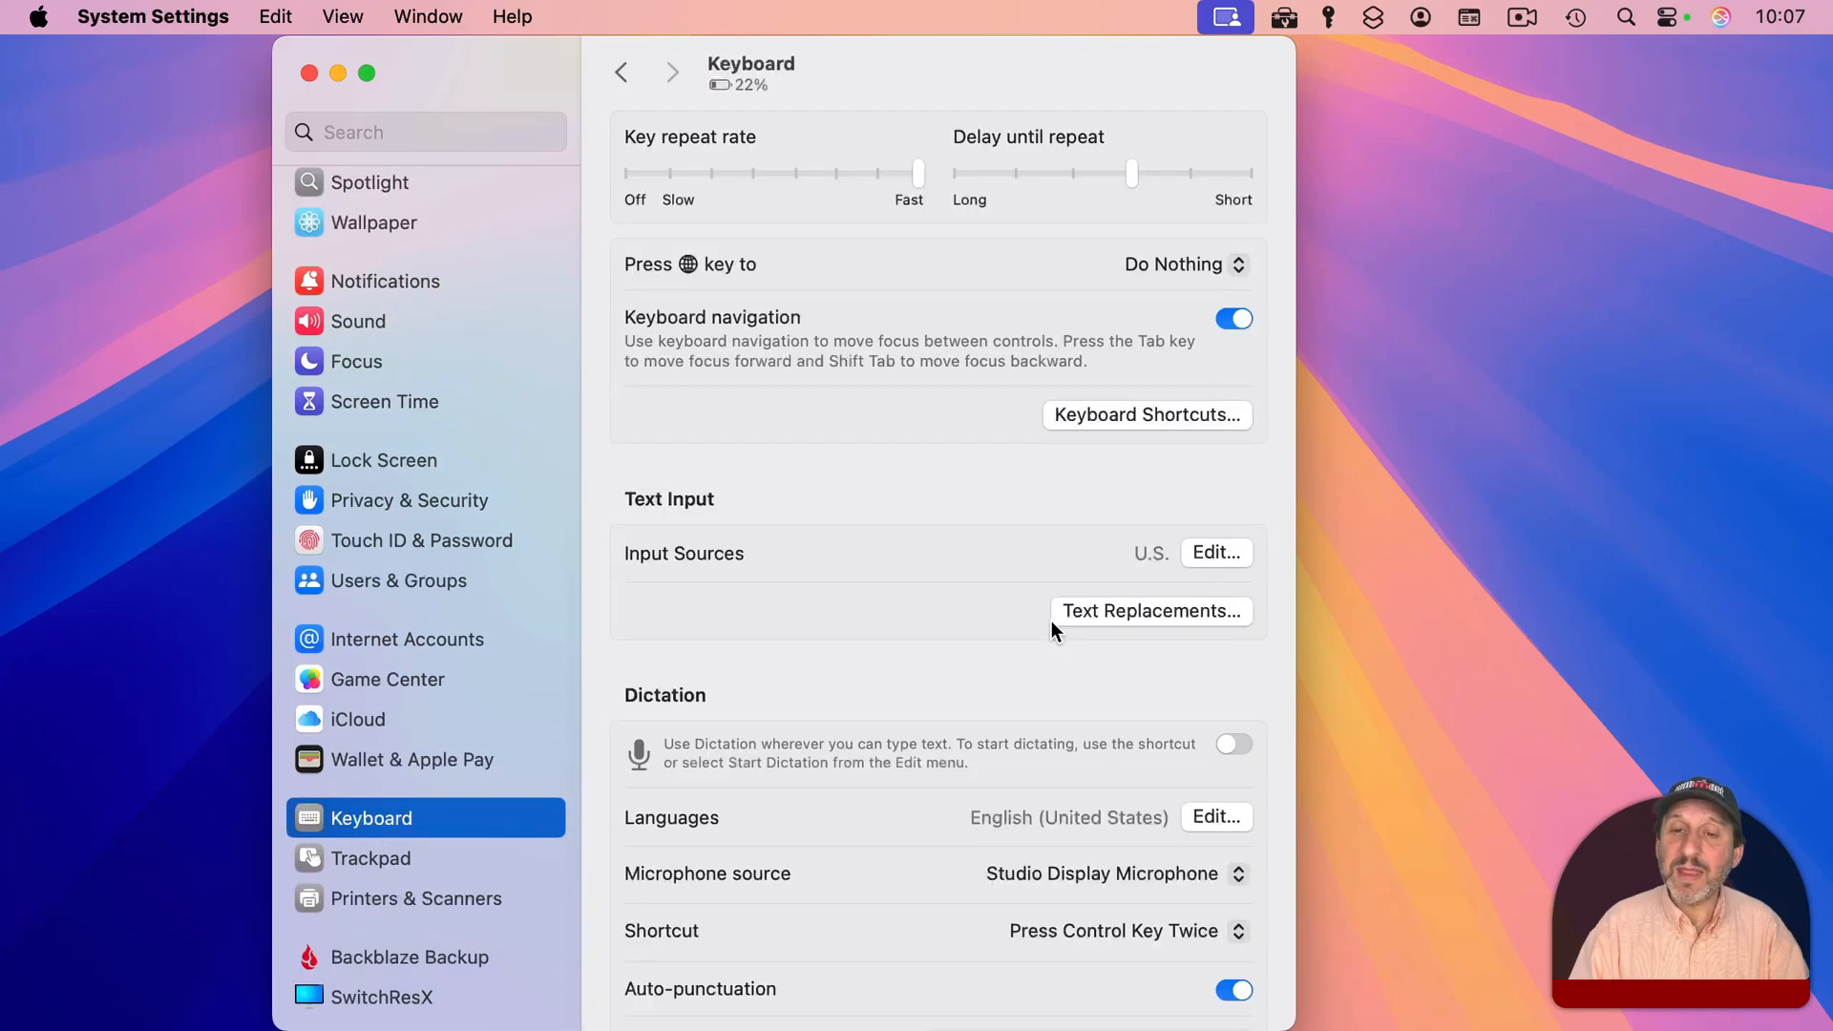
pyautogui.click(1146, 415)
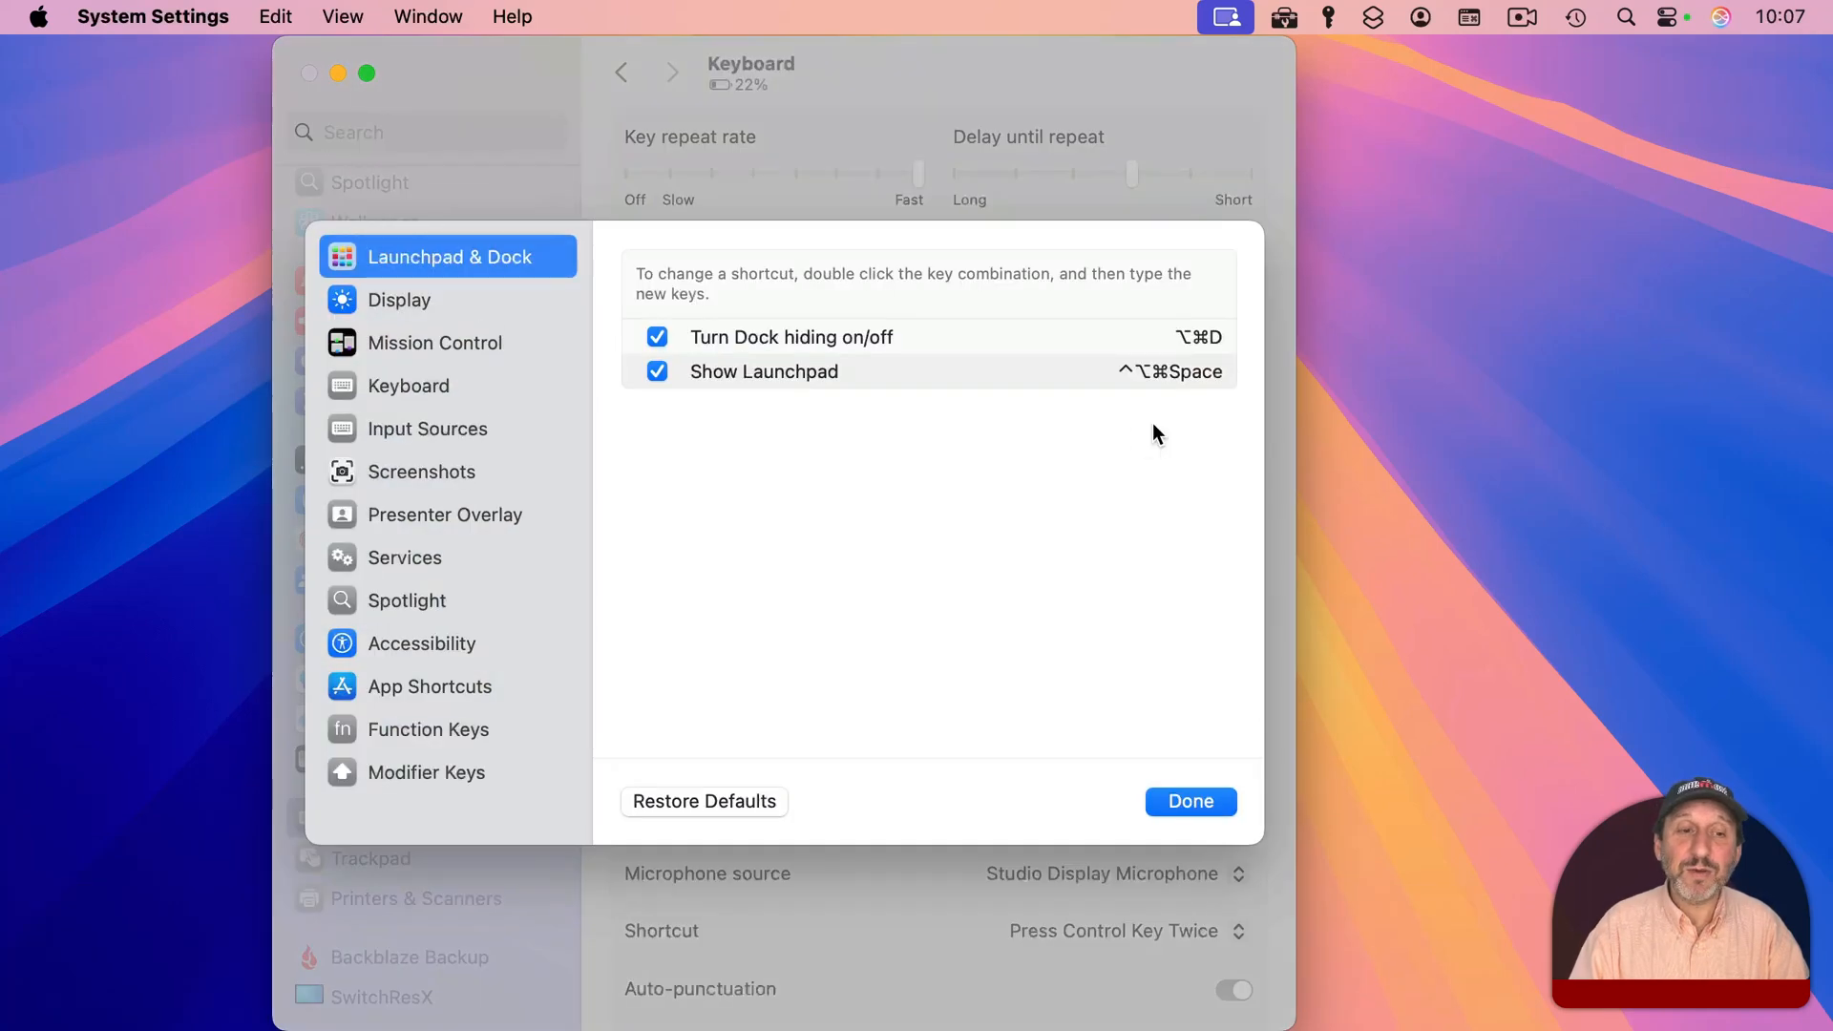
pyautogui.click(406, 599)
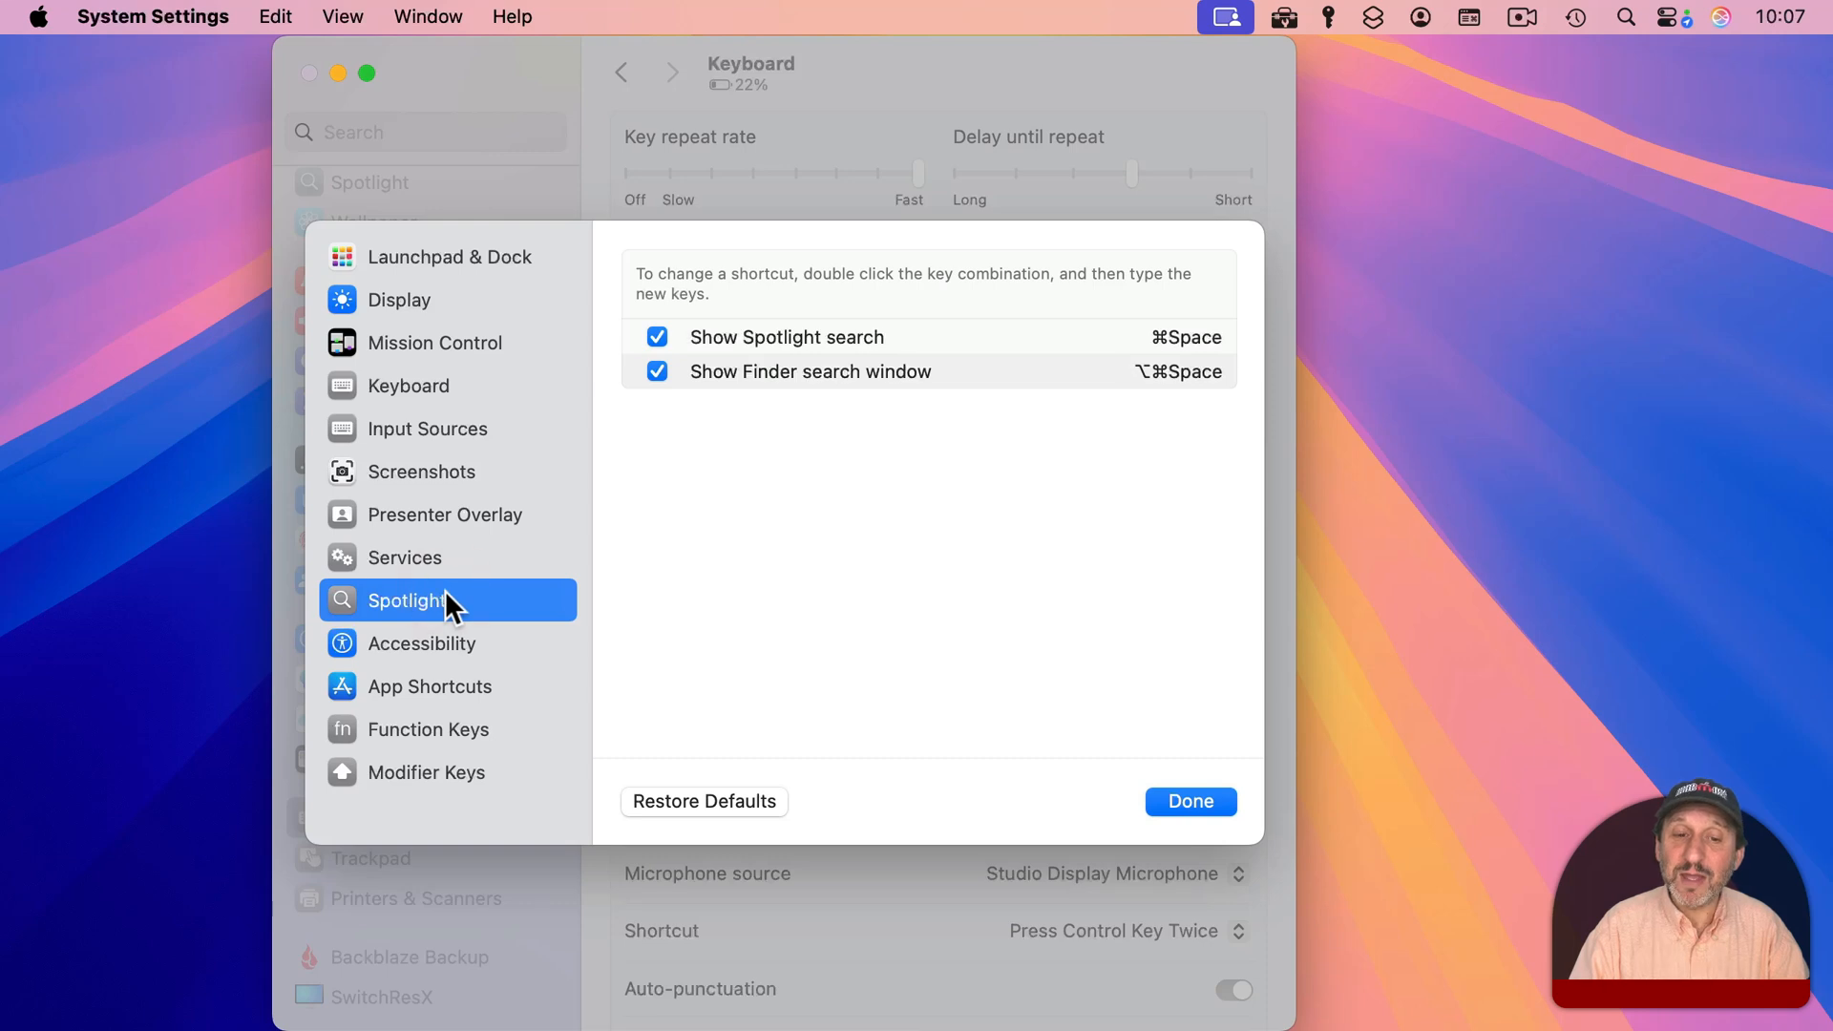
pyautogui.moveTo(871, 345)
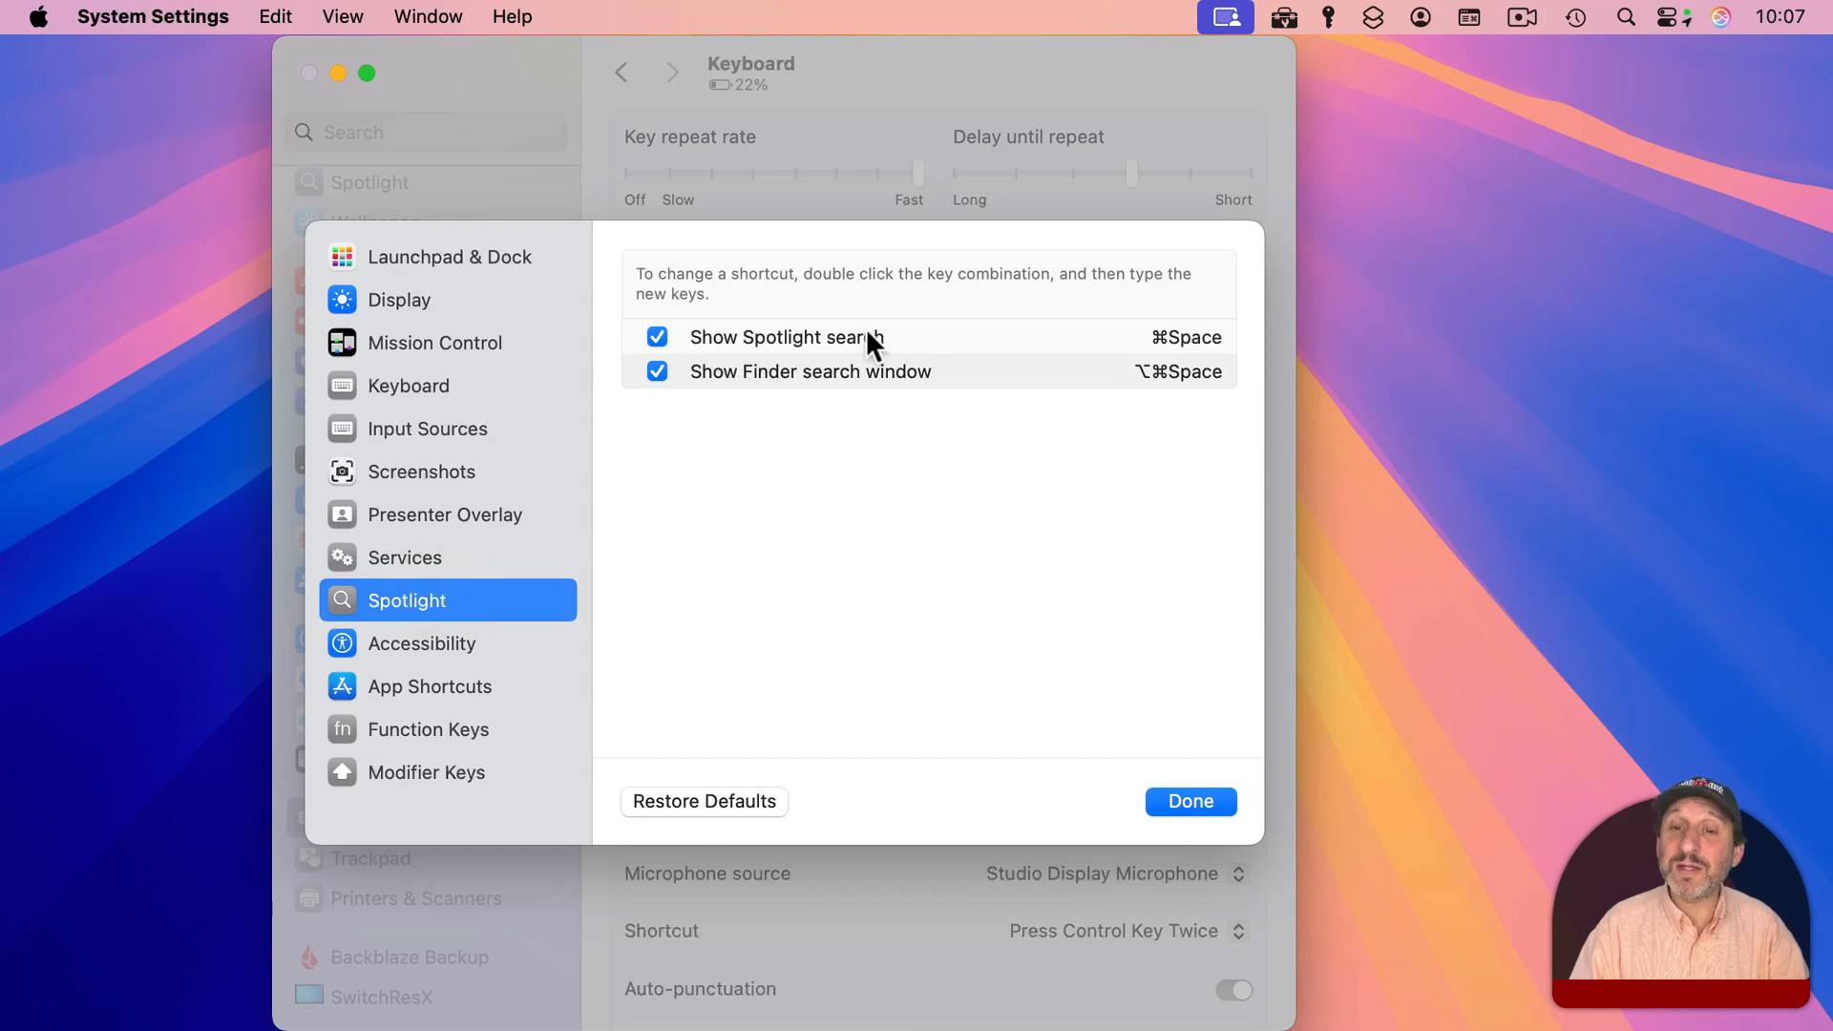
pyautogui.moveTo(1238, 363)
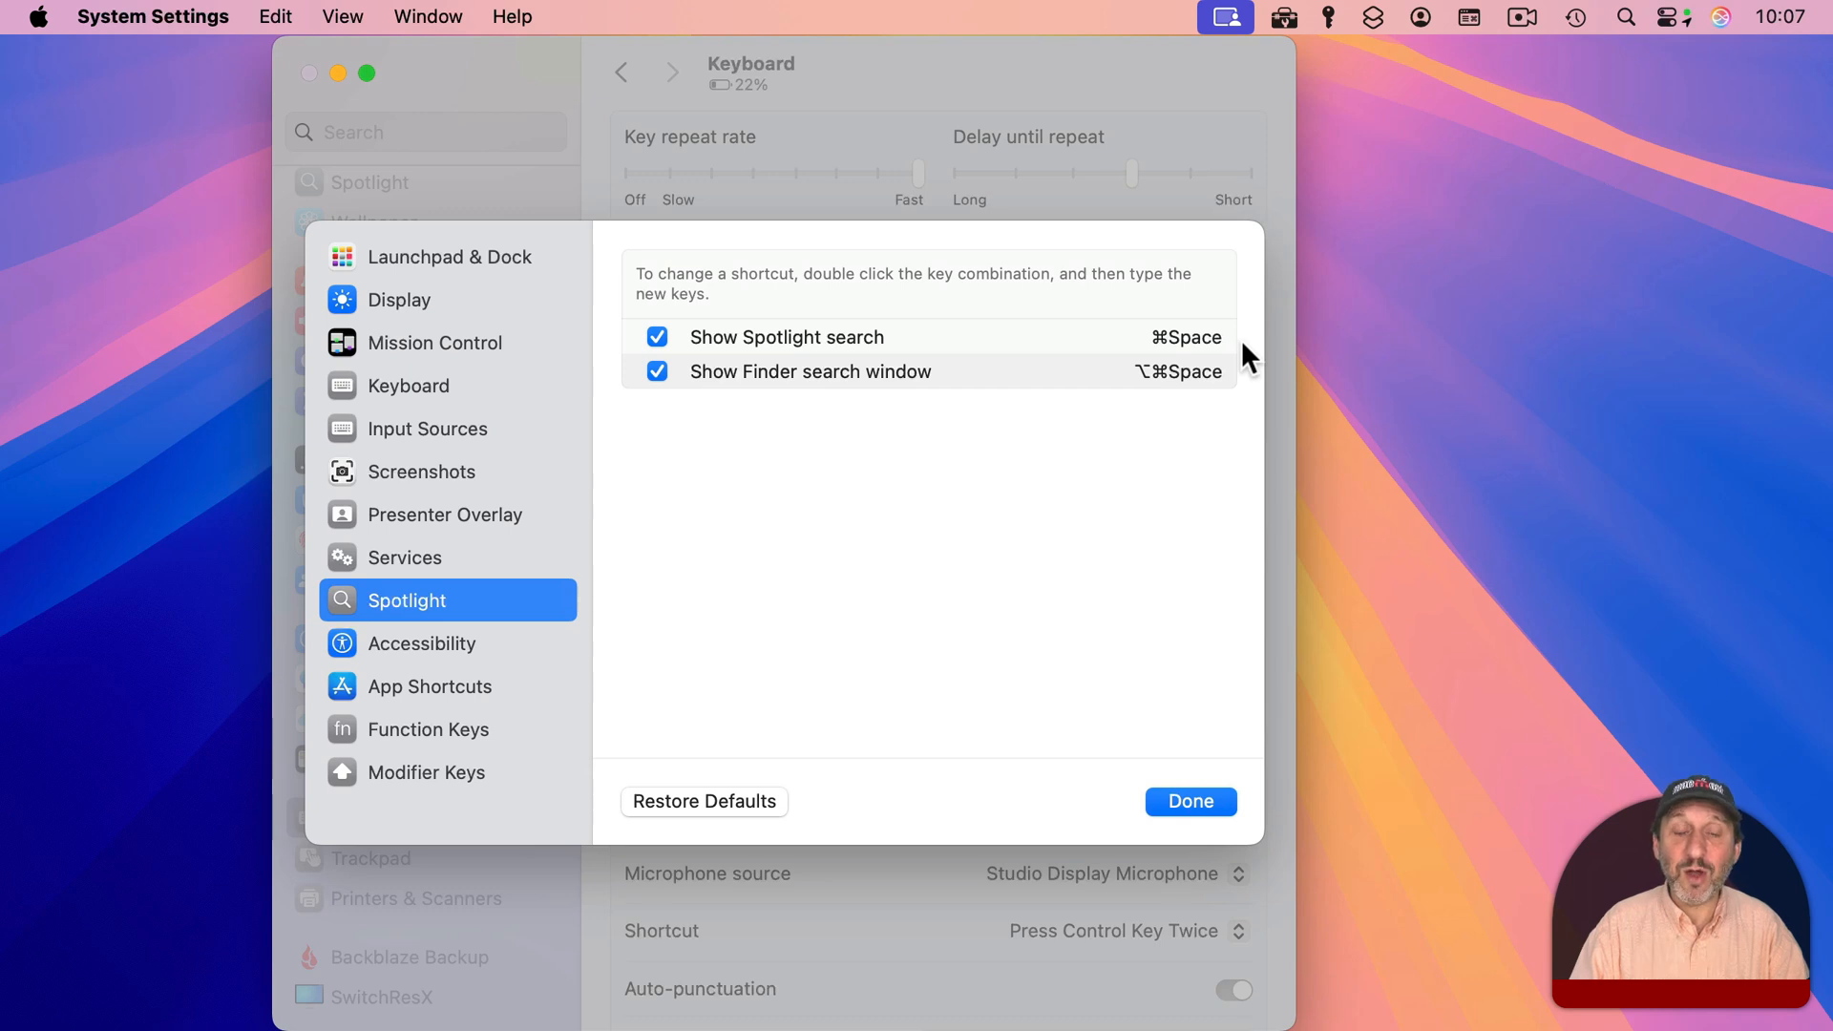
pyautogui.moveTo(1181, 345)
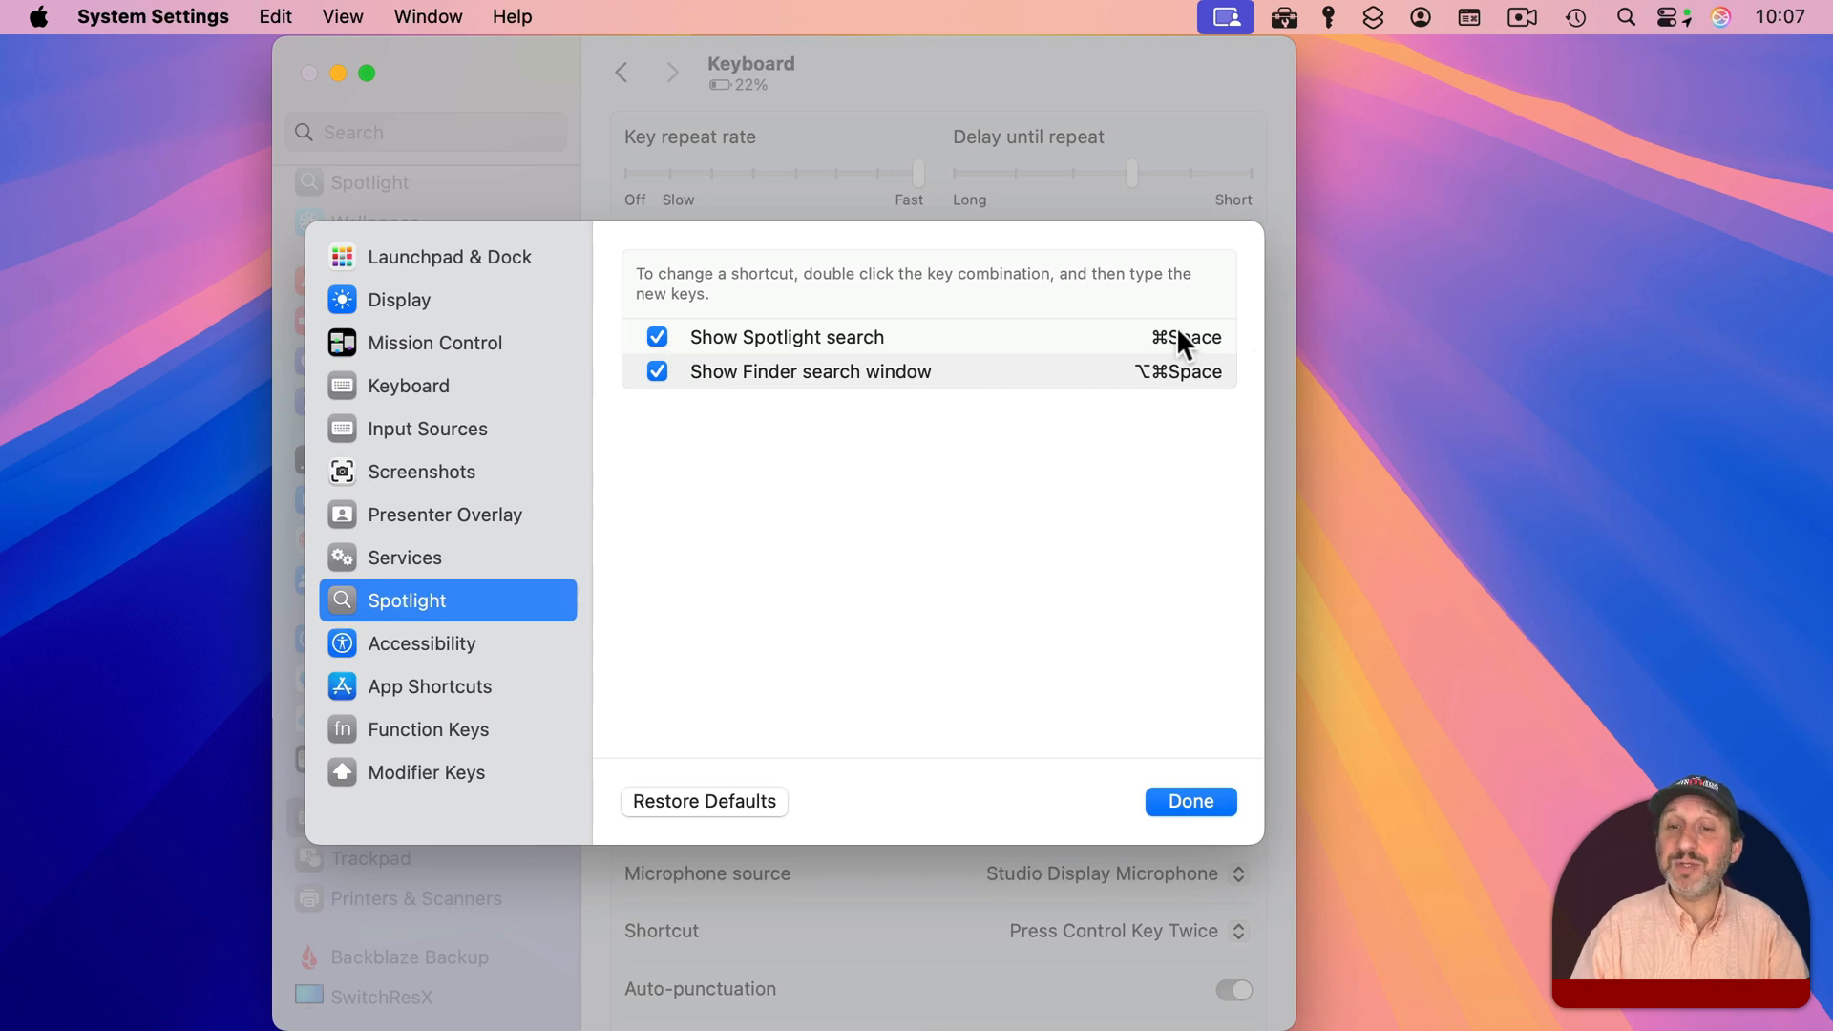
pyautogui.moveTo(1152, 390)
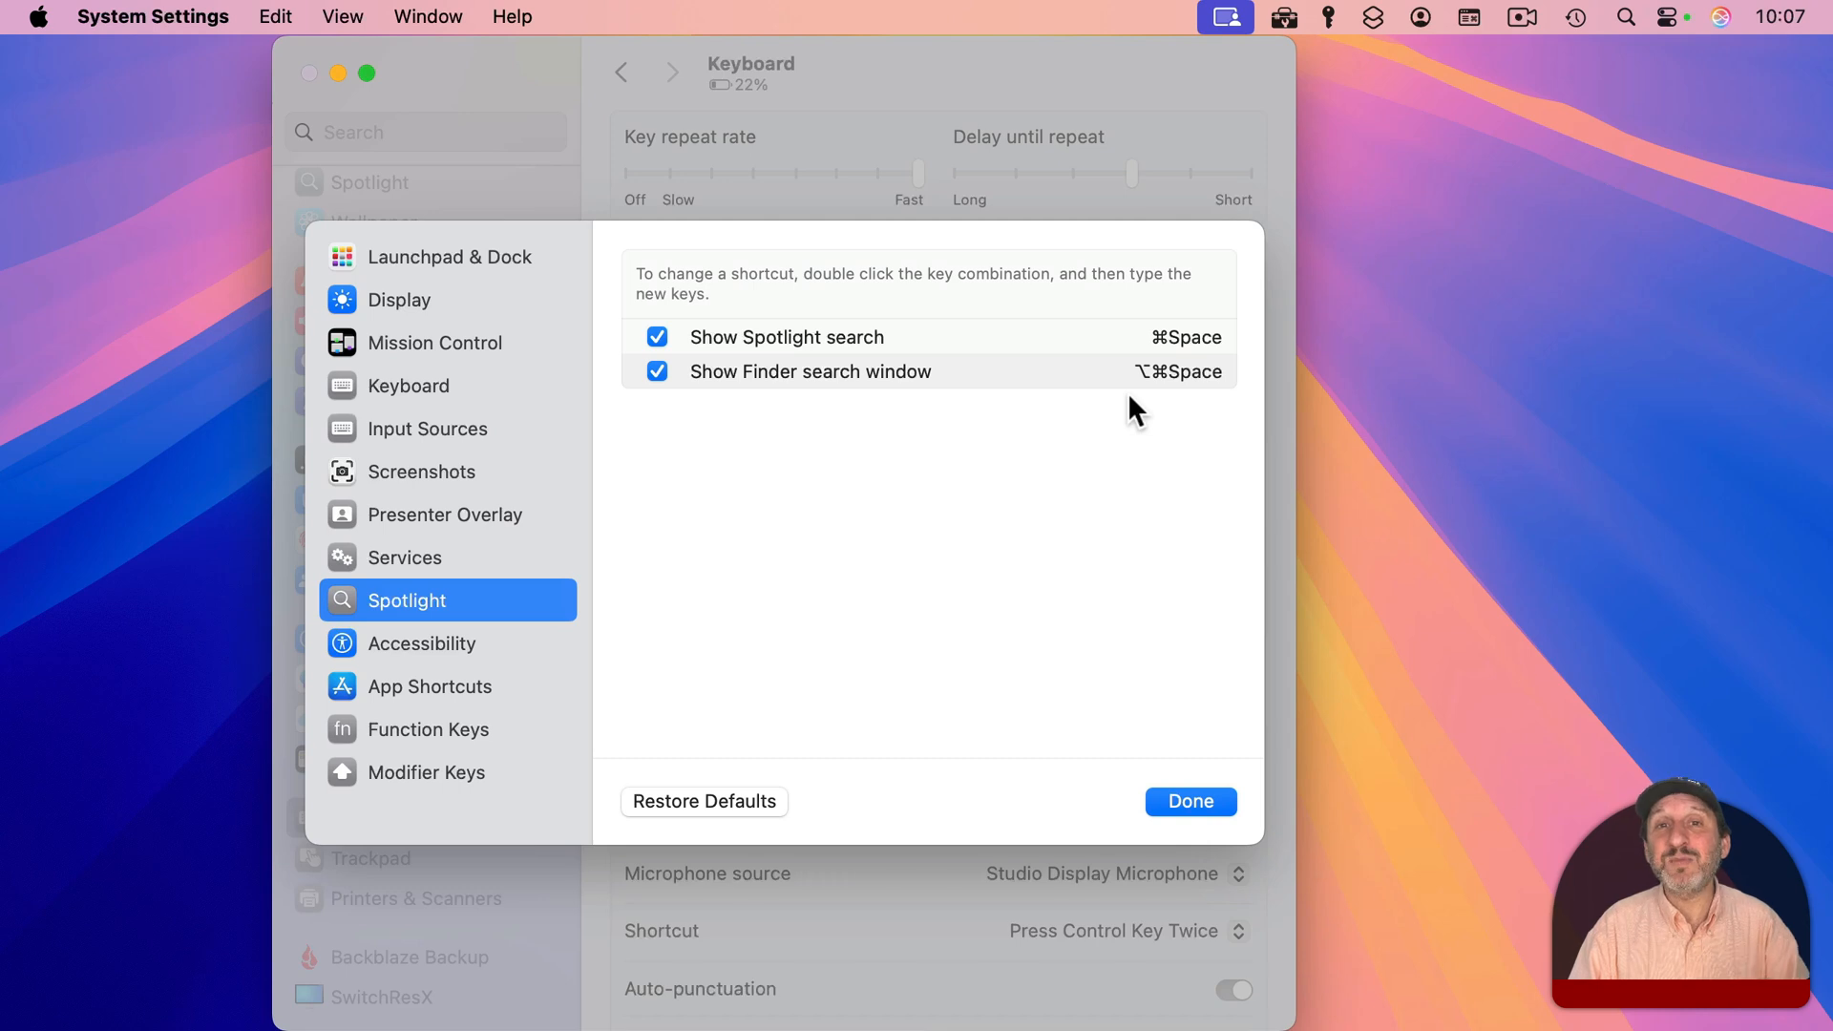
pyautogui.moveTo(1151, 395)
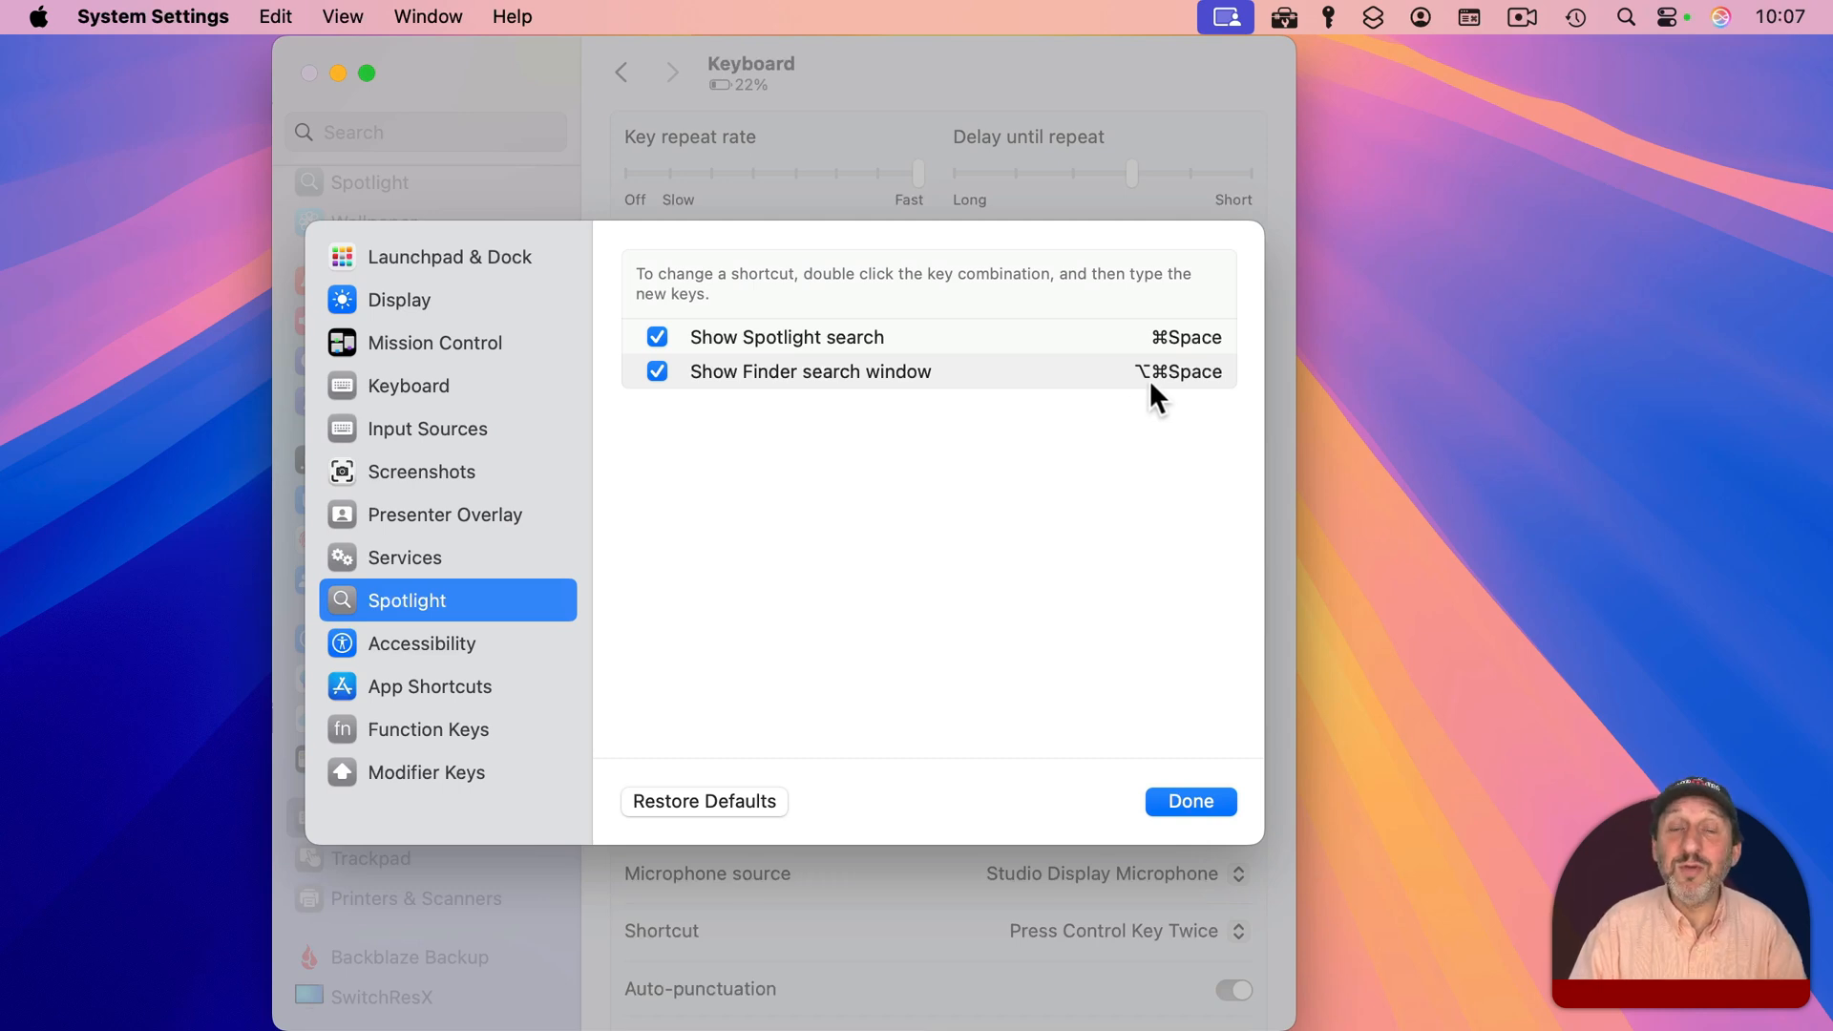
pyautogui.moveTo(1191, 397)
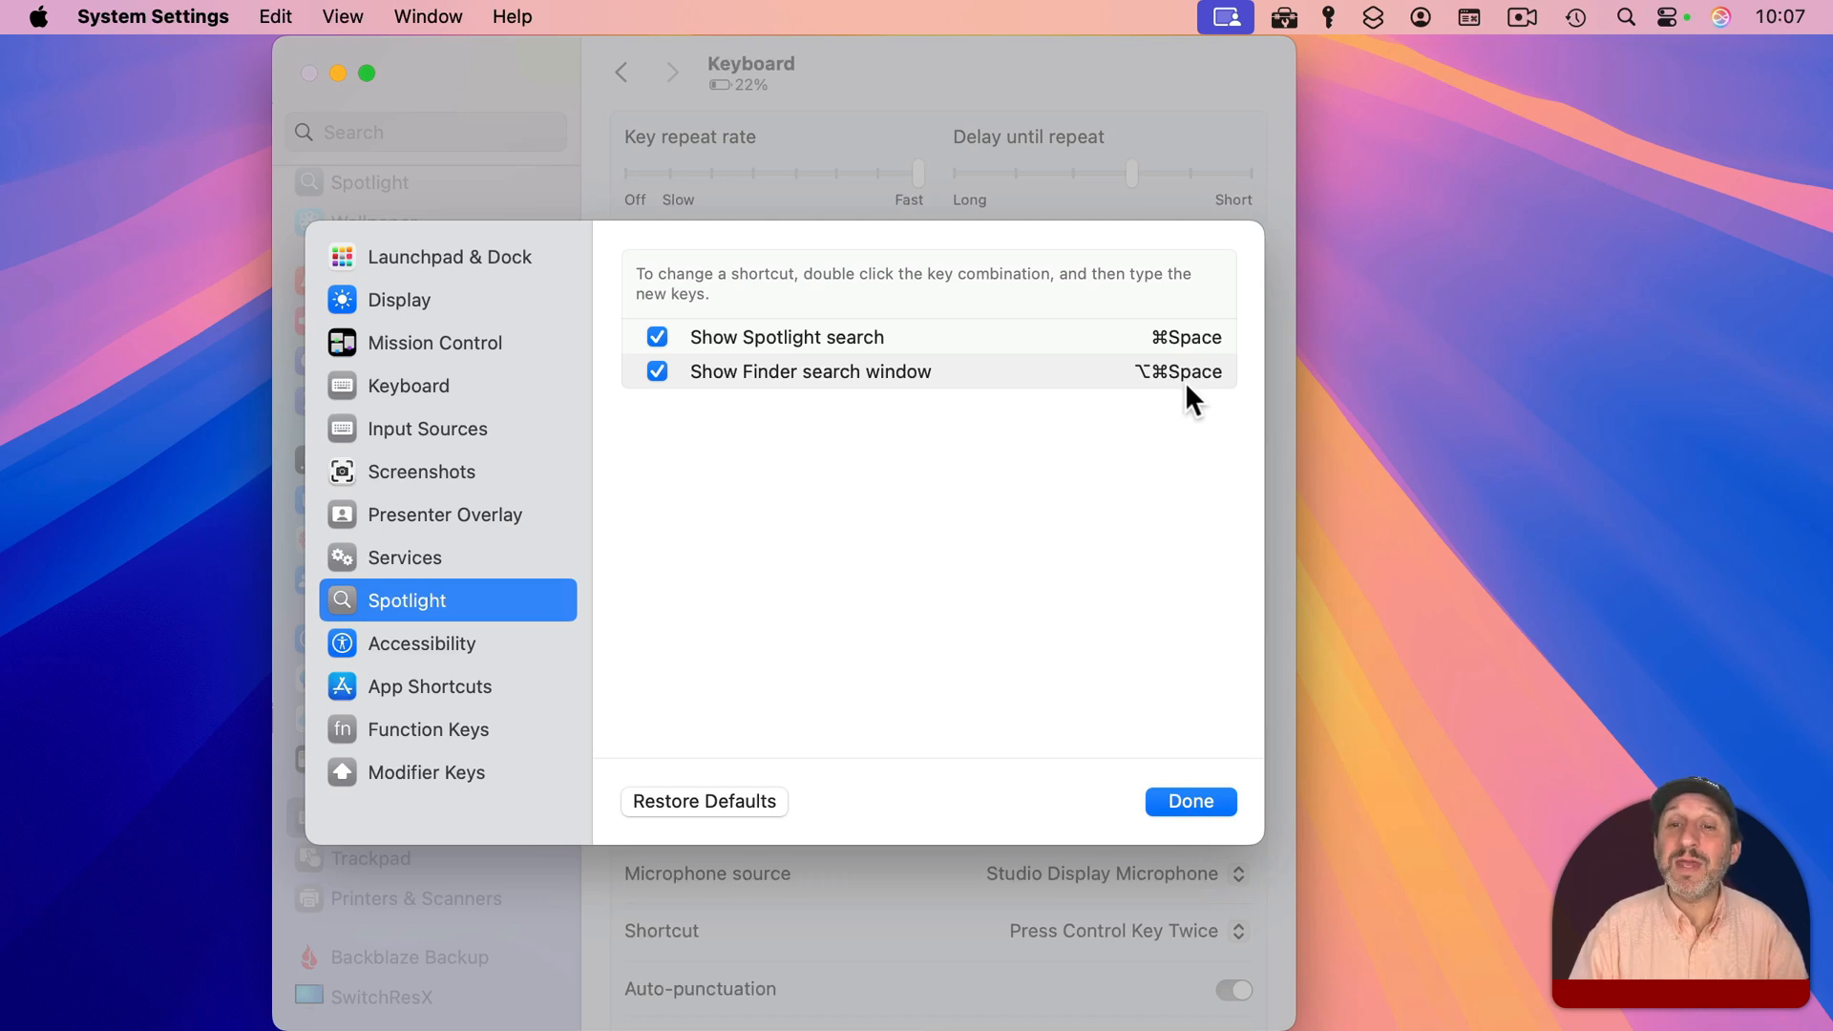
pyautogui.moveTo(1167, 406)
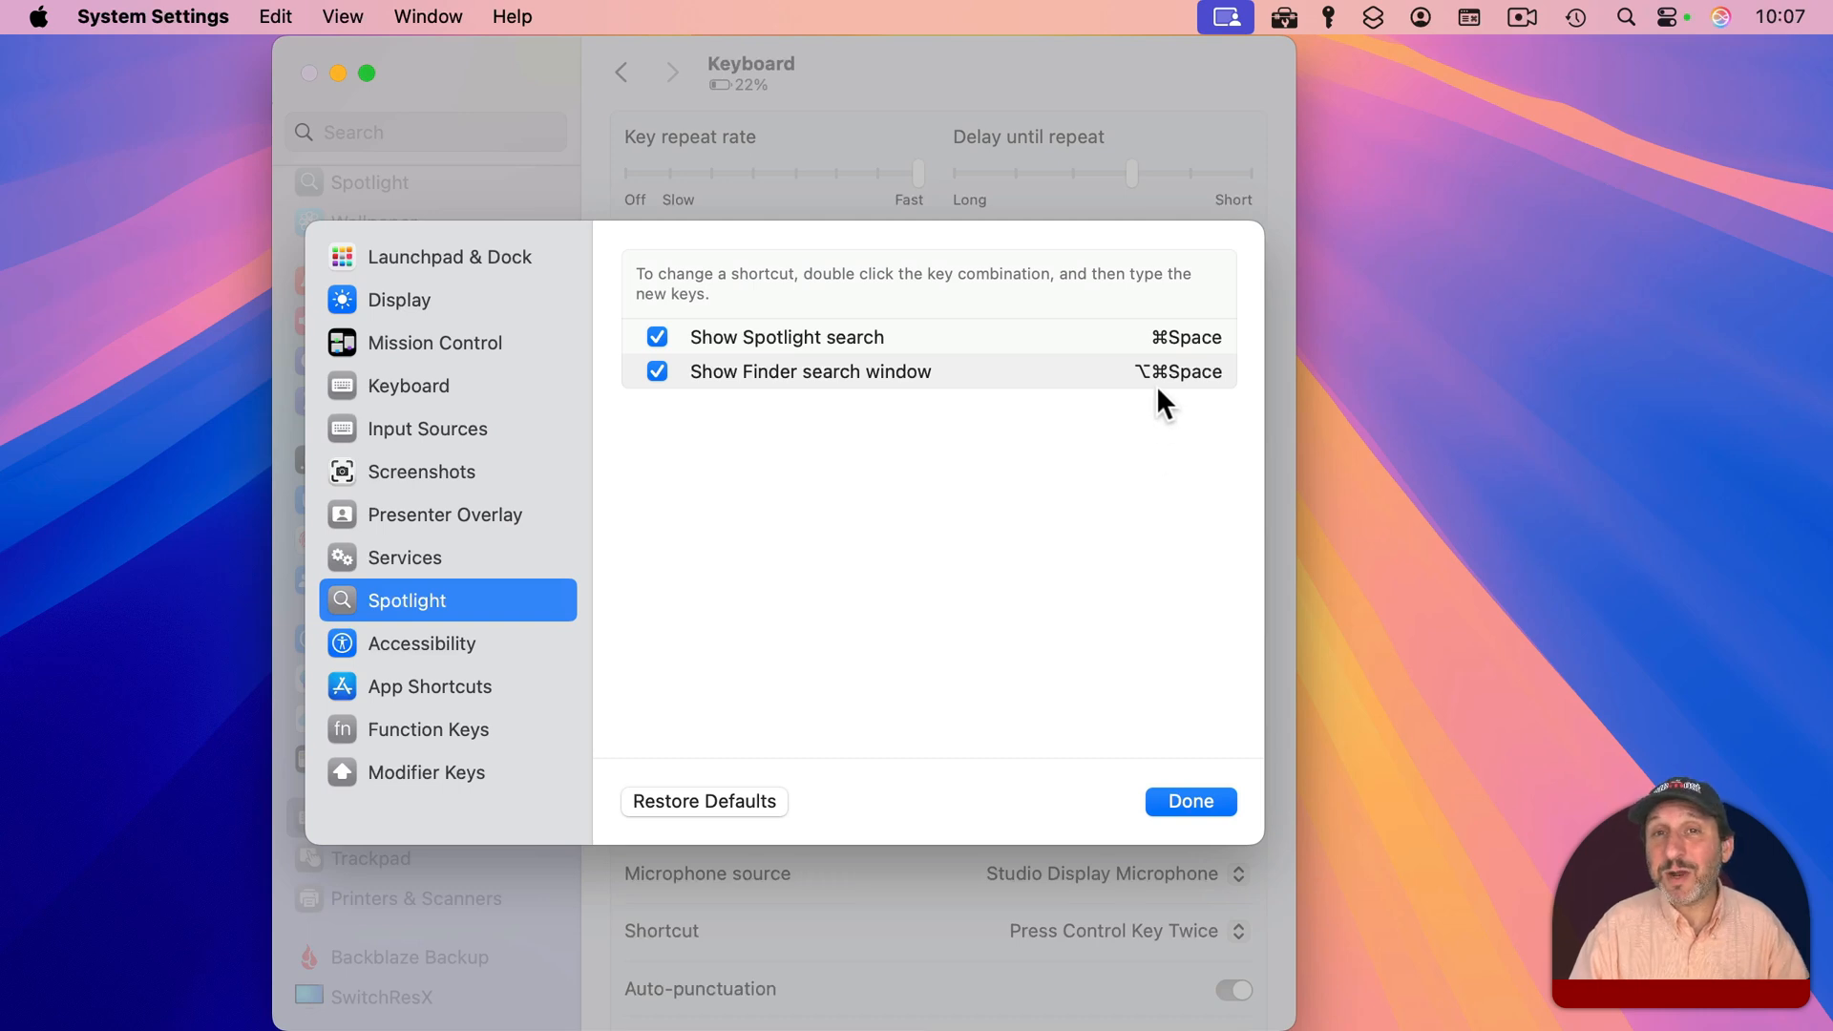